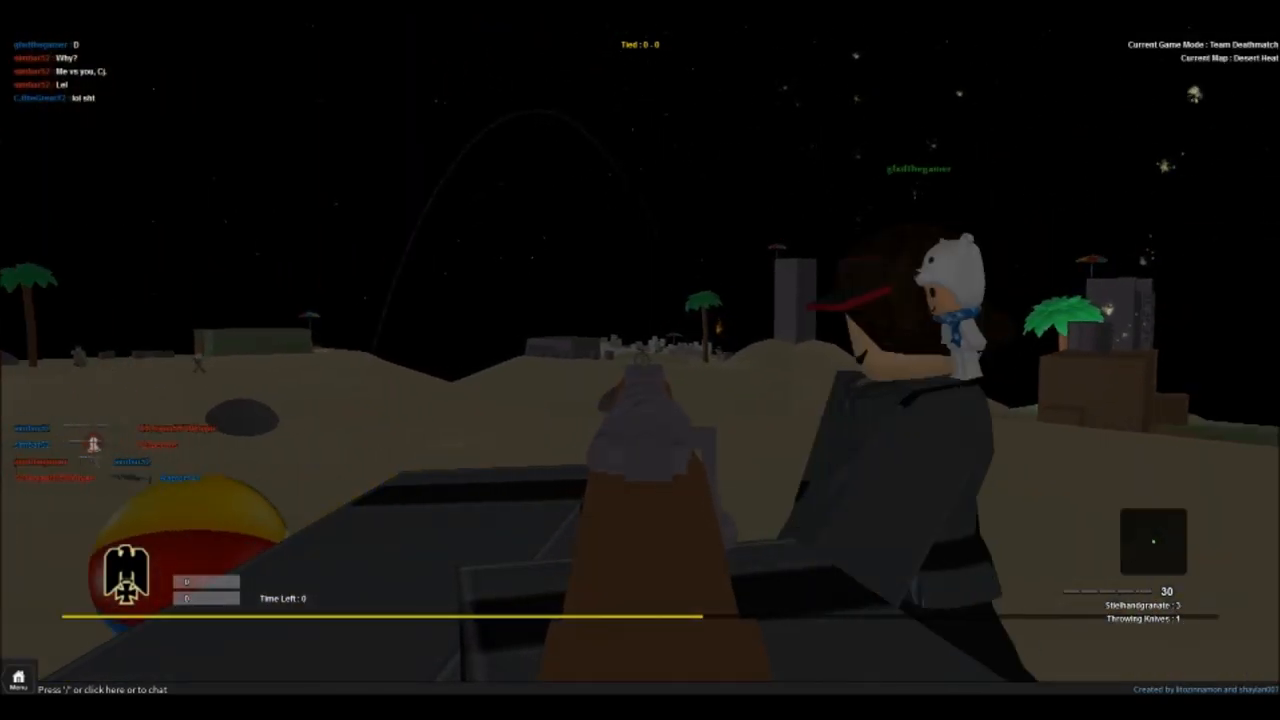
pyautogui.moveTo(640, 360)
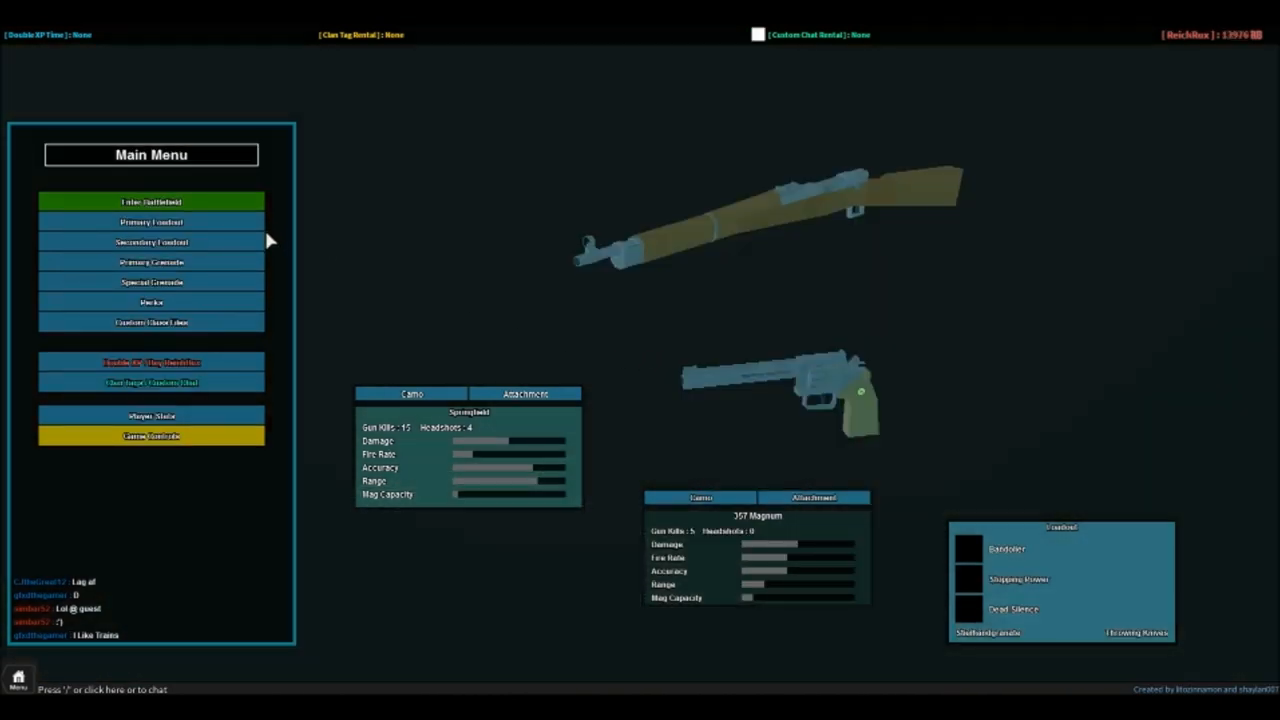
pyautogui.moveTo(357, 270)
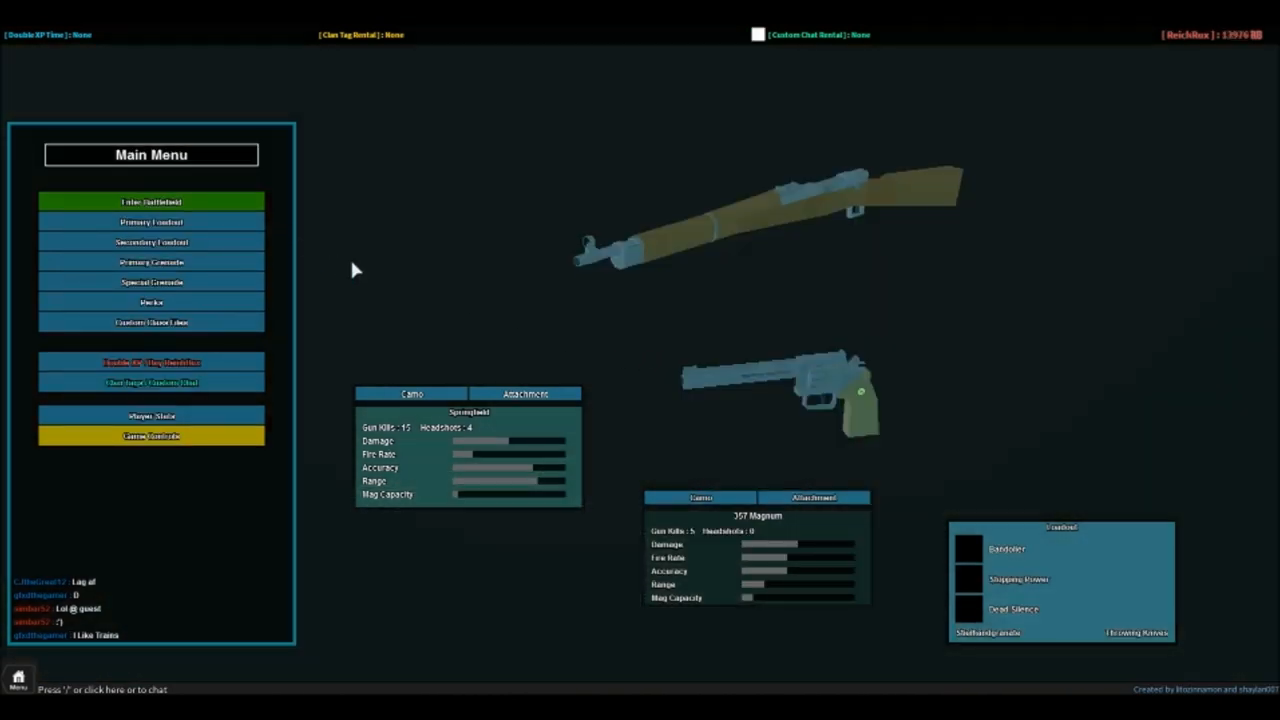
pyautogui.moveTo(530, 312)
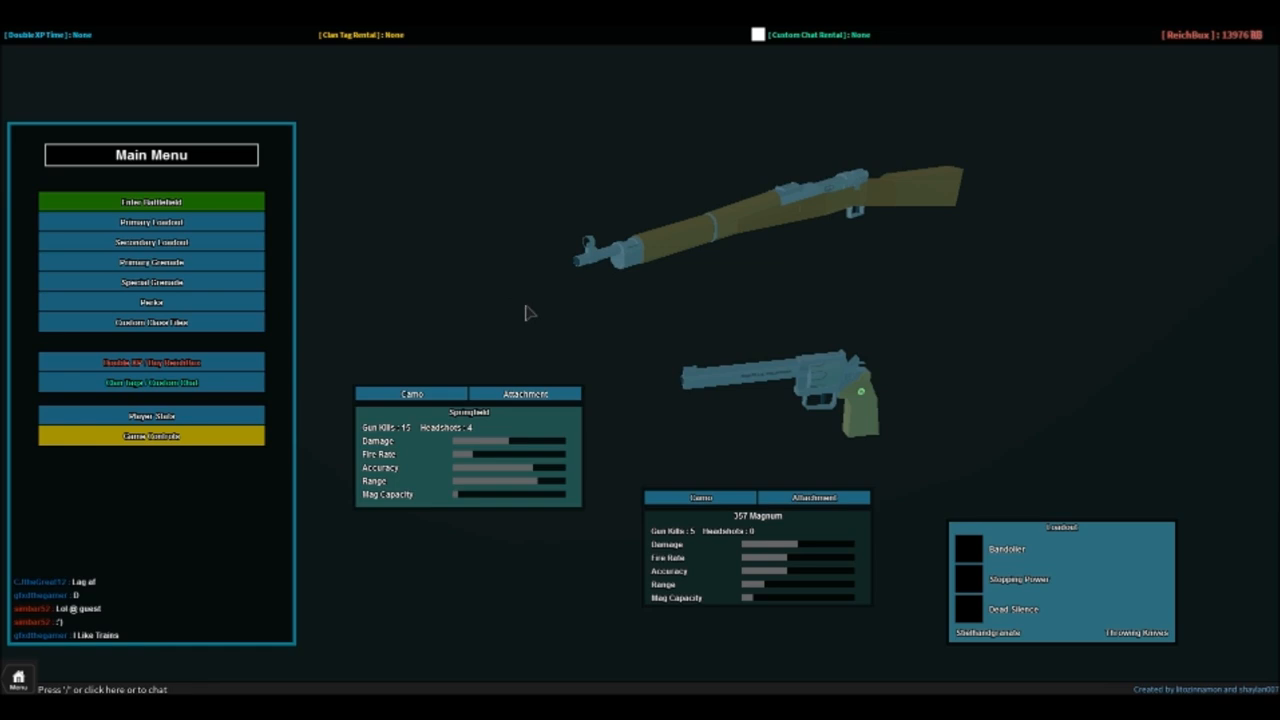
pyautogui.moveTo(316, 247)
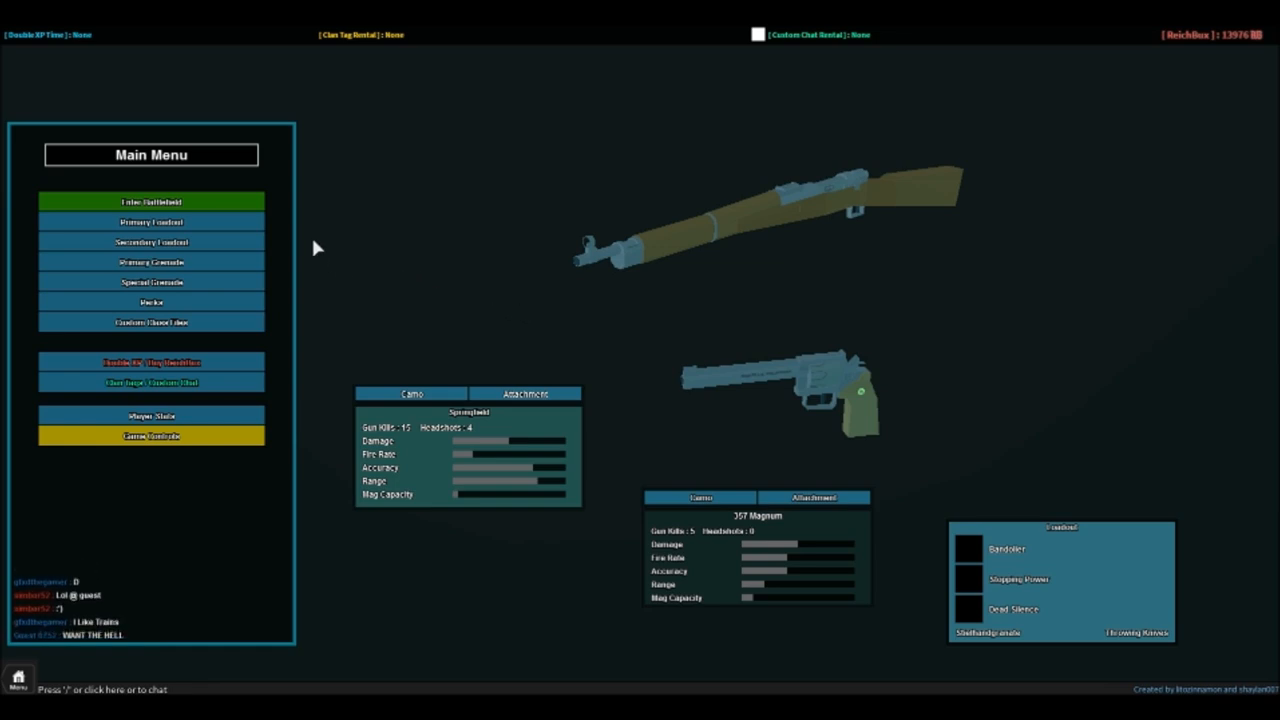
# - Open the Primary Loadout list of weapon categories, from bolt-action rifles to machine guns
pyautogui.click(151, 221)
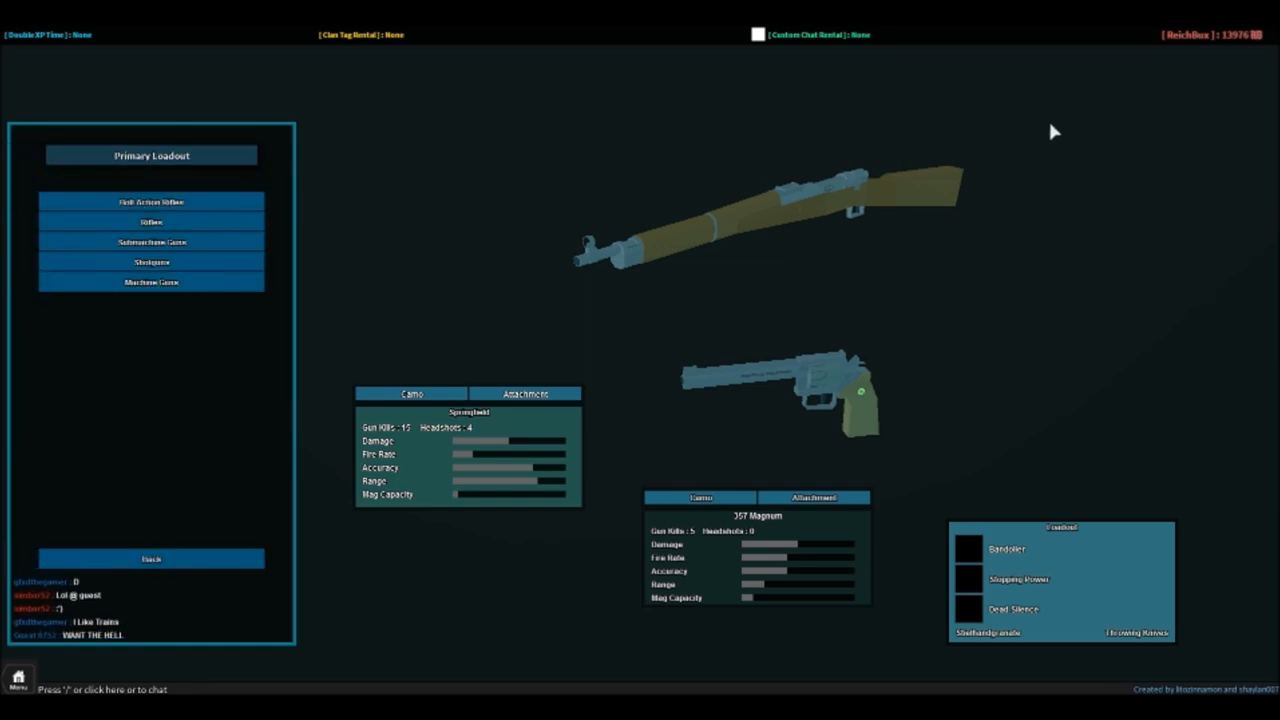
pyautogui.moveTo(1200, 52)
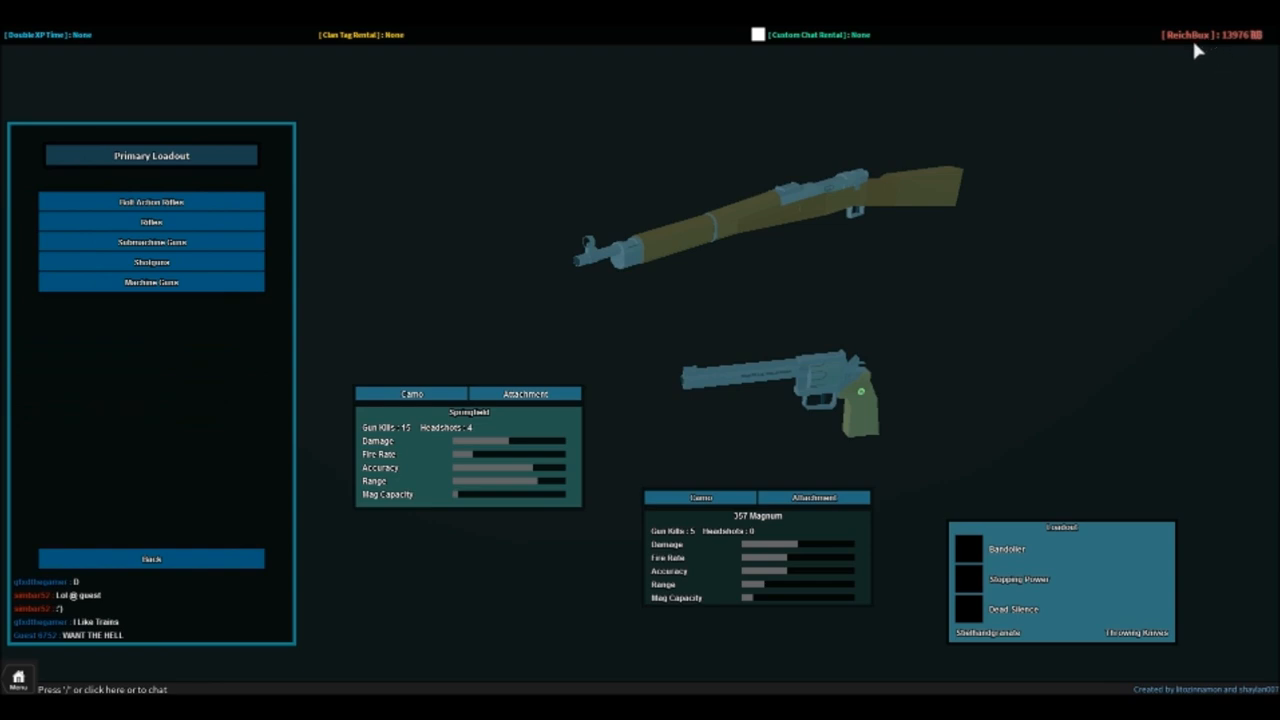
pyautogui.moveTo(584, 521)
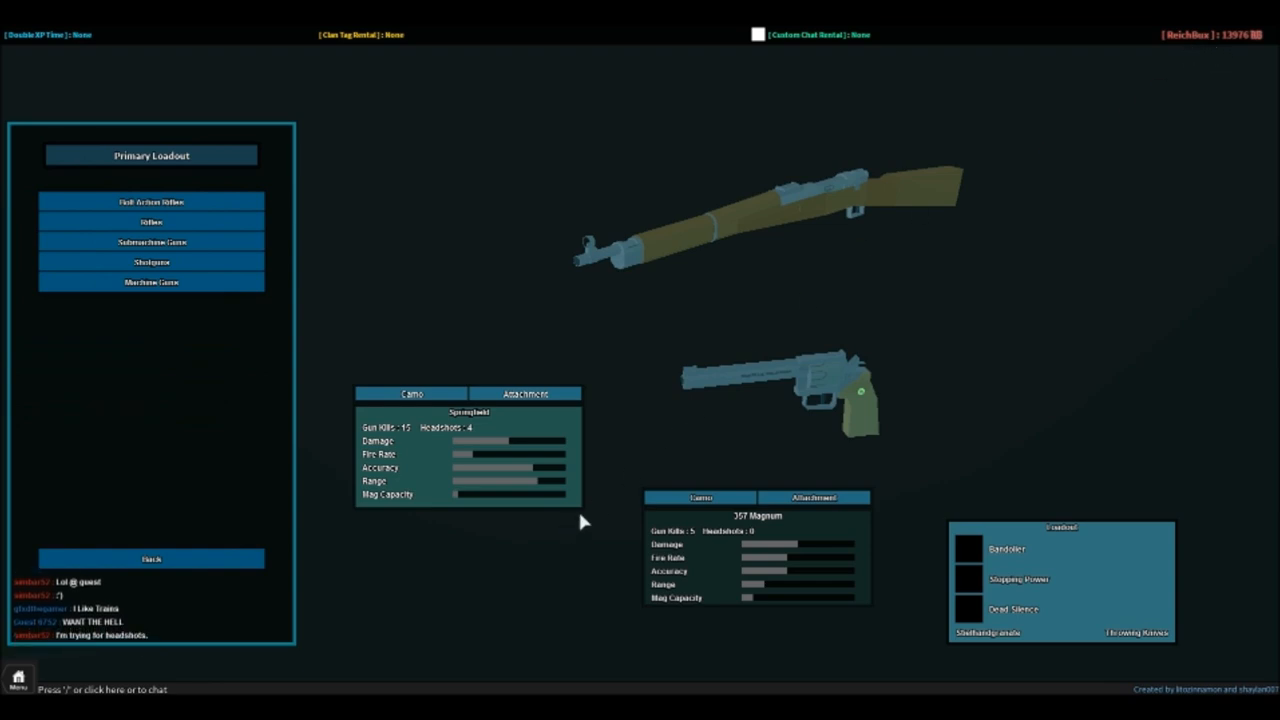
pyautogui.moveTo(1265, 60)
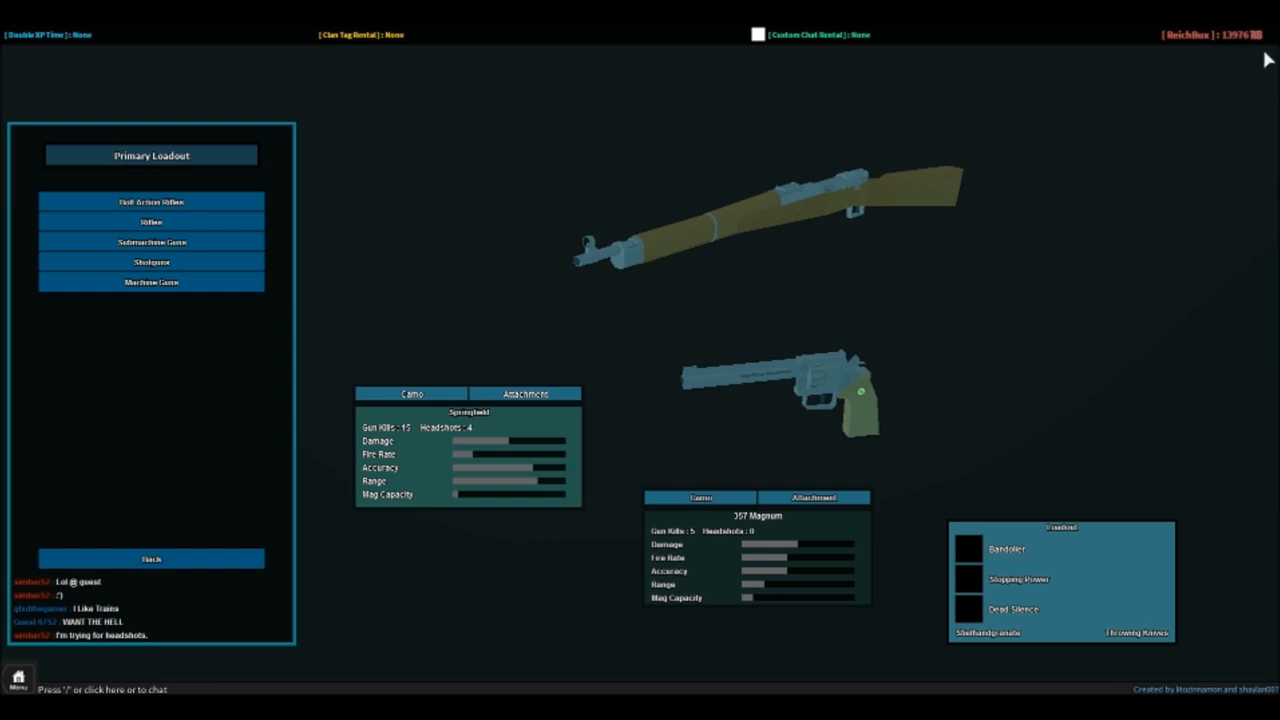
pyautogui.moveTo(1265, 60)
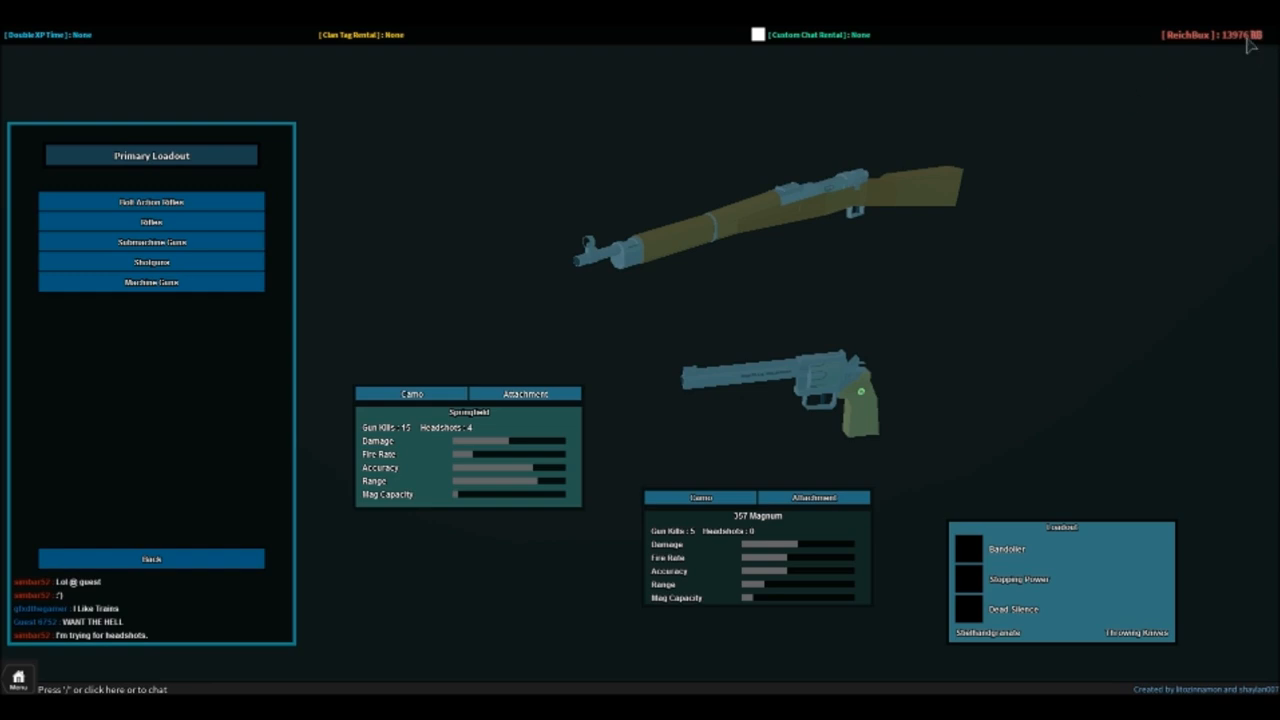
pyautogui.moveTo(1240, 52)
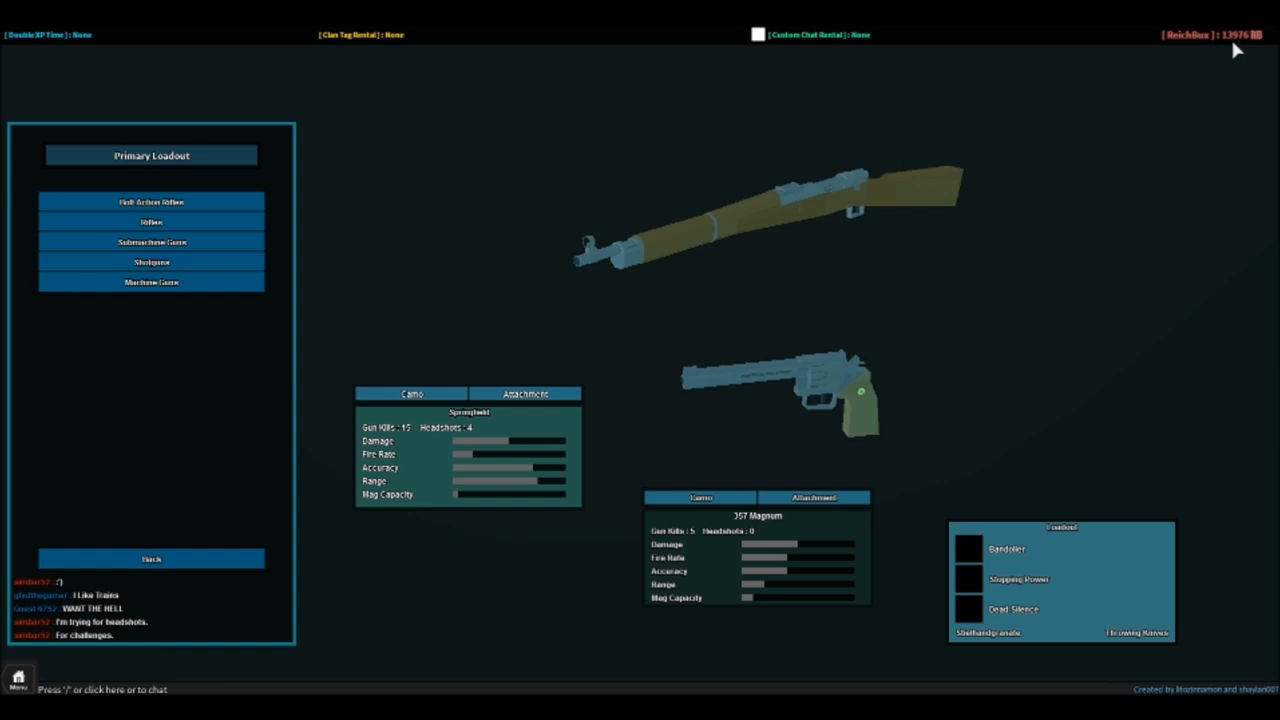
pyautogui.moveTo(1124, 57)
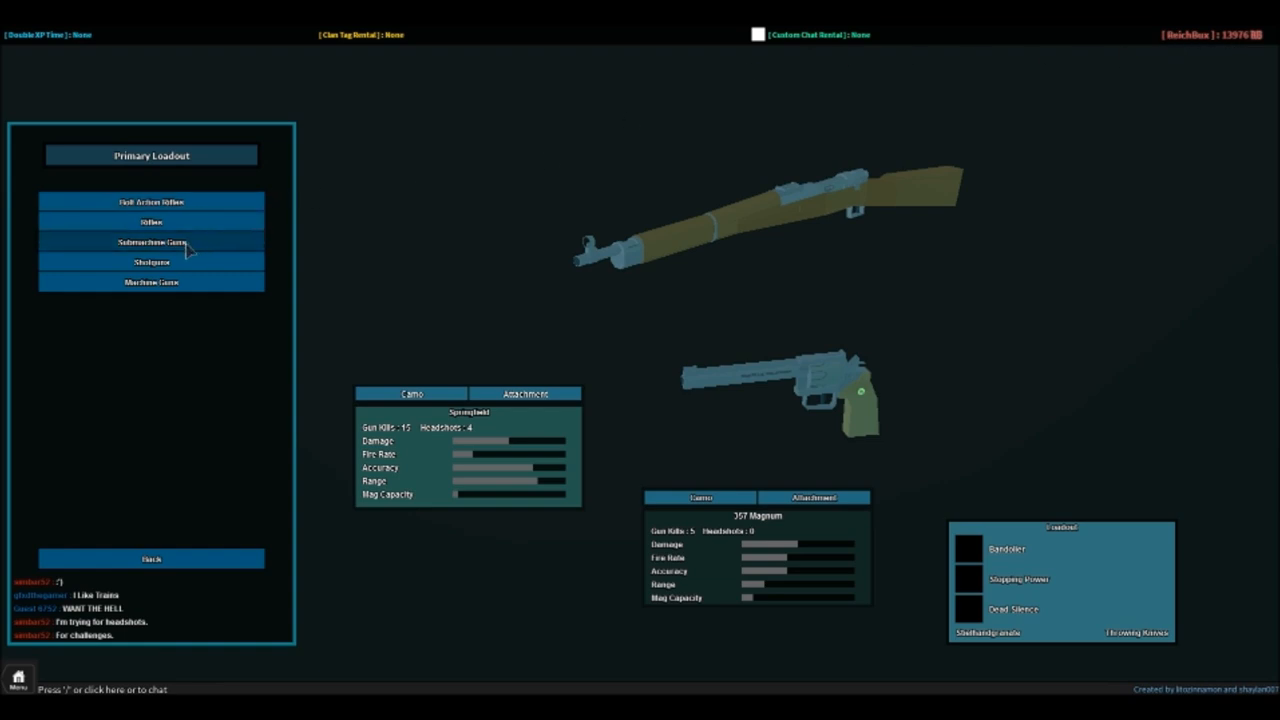
pyautogui.click(151, 242)
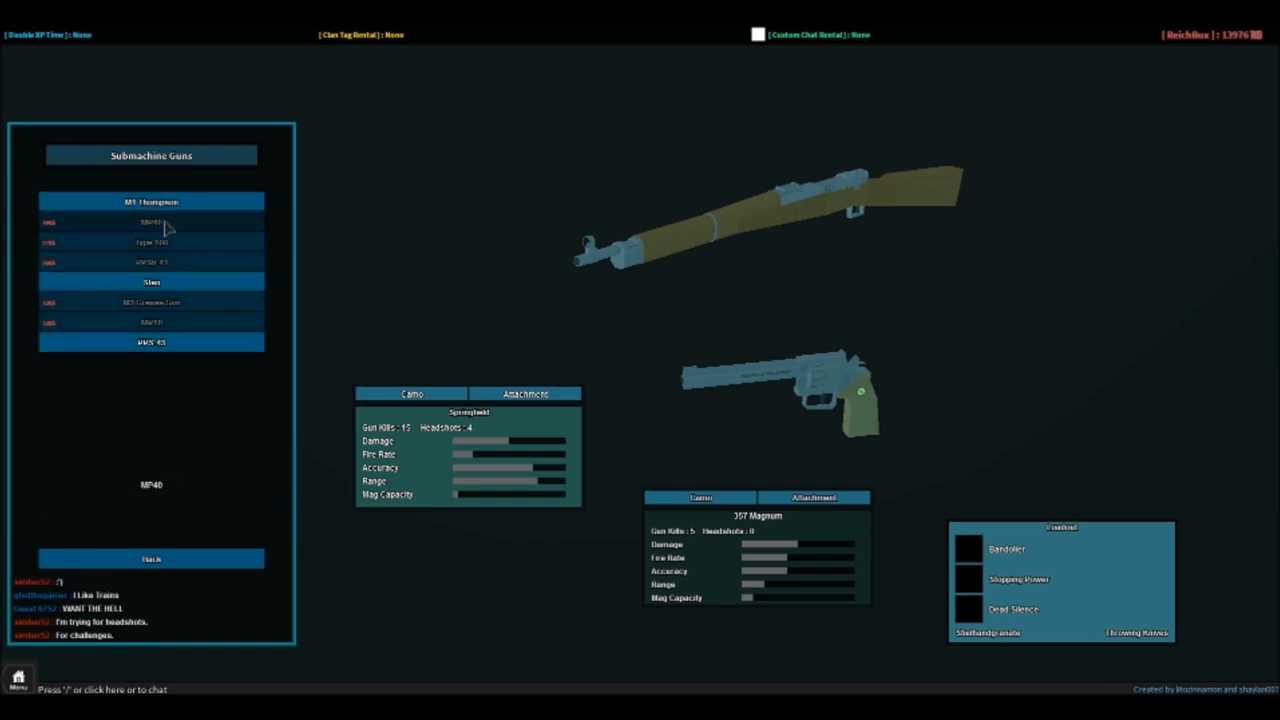
pyautogui.click(151, 222)
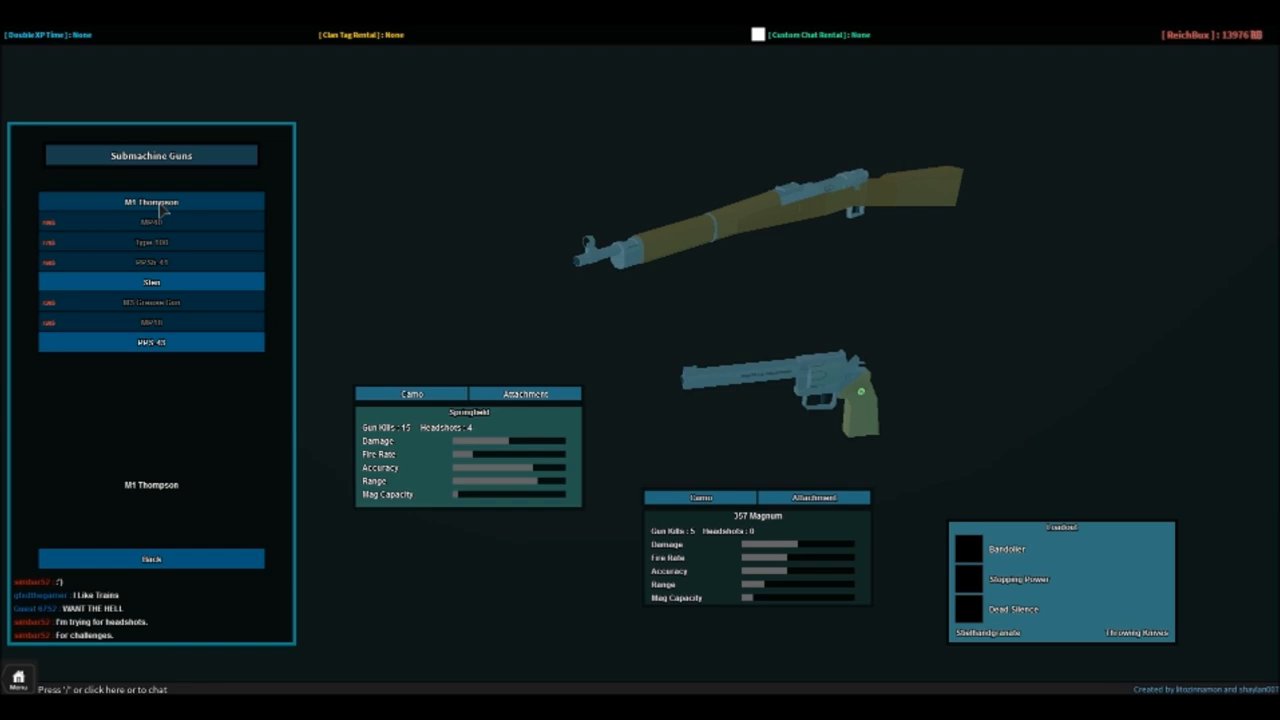
pyautogui.click(151, 342)
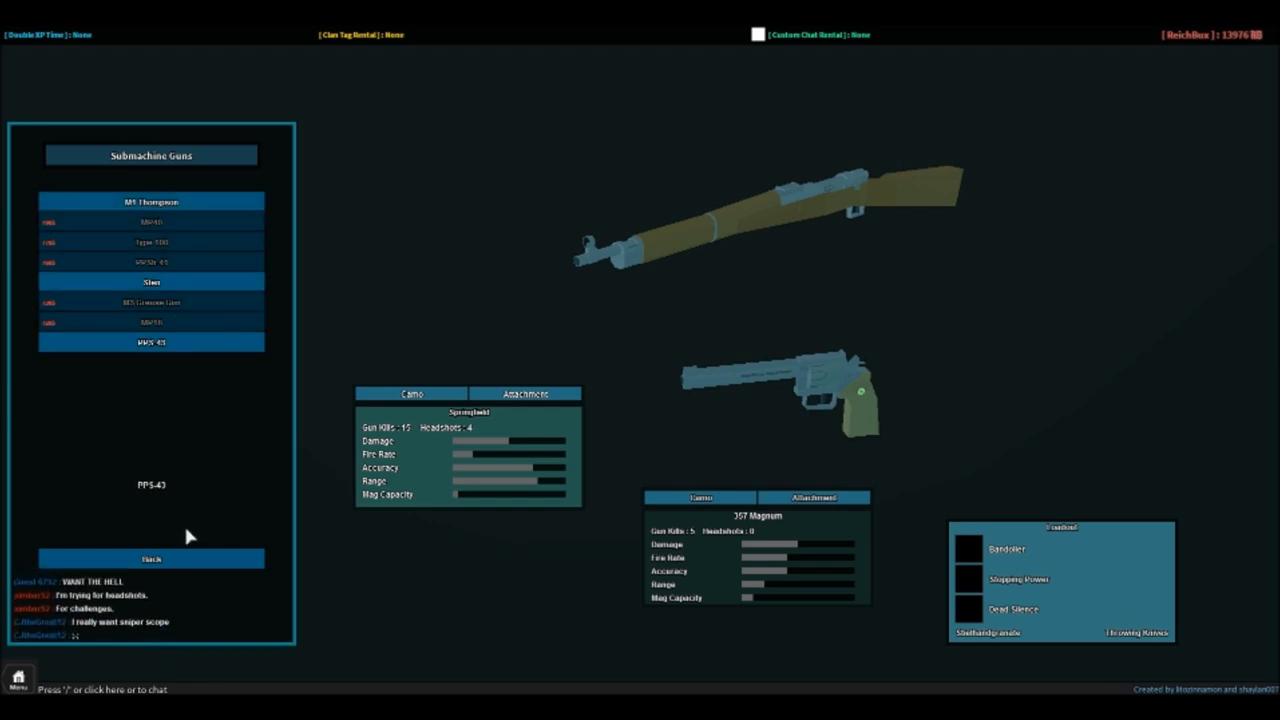
pyautogui.click(151, 282)
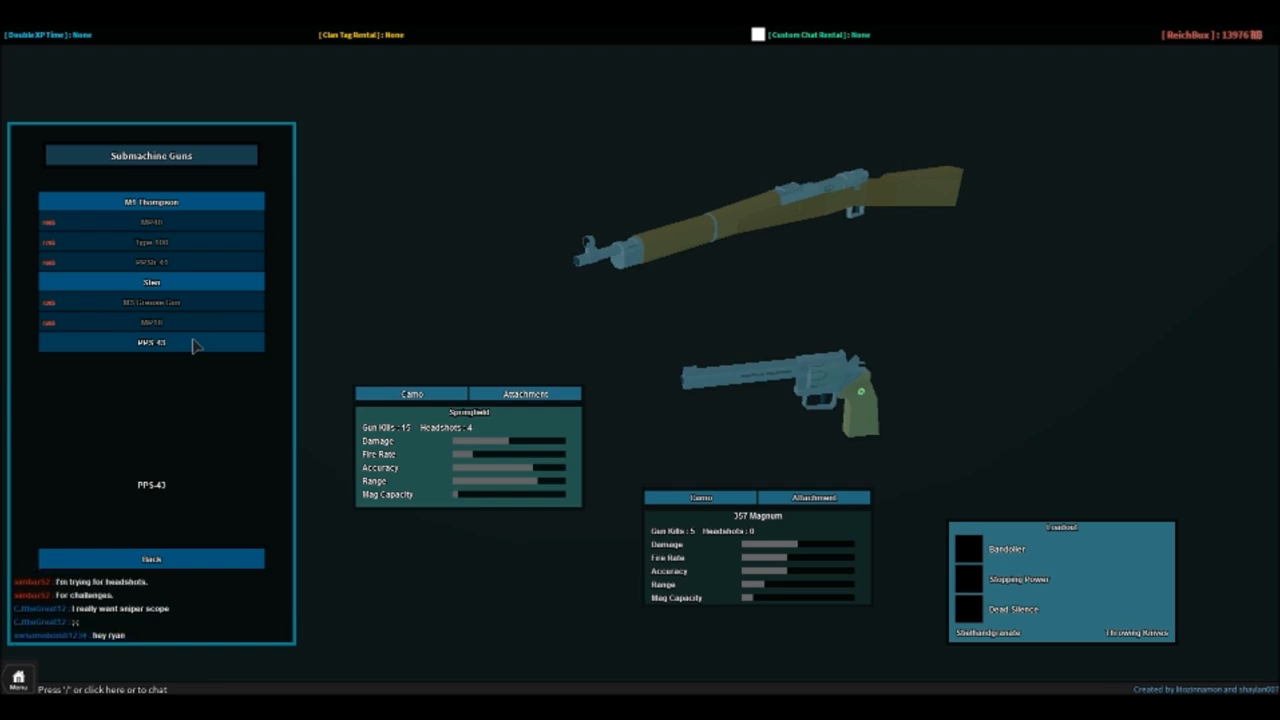
pyautogui.moveTo(184, 350)
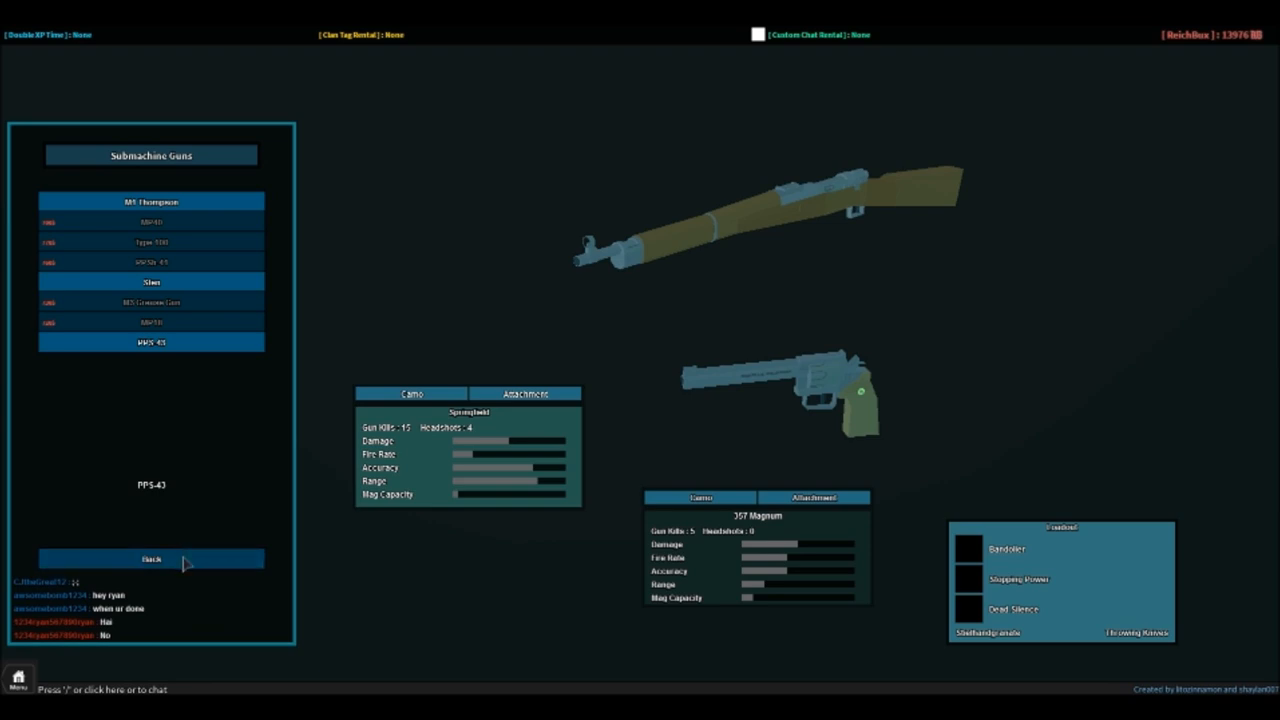
pyautogui.click(151, 558)
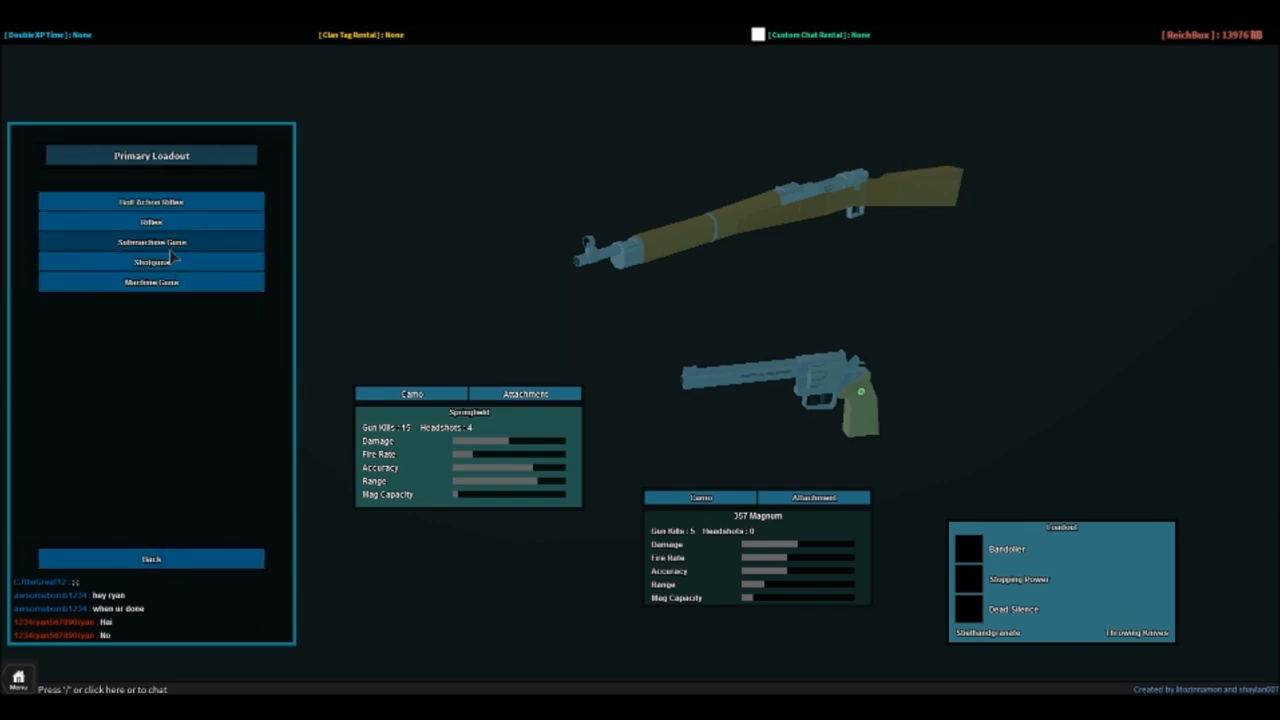
pyautogui.click(151, 241)
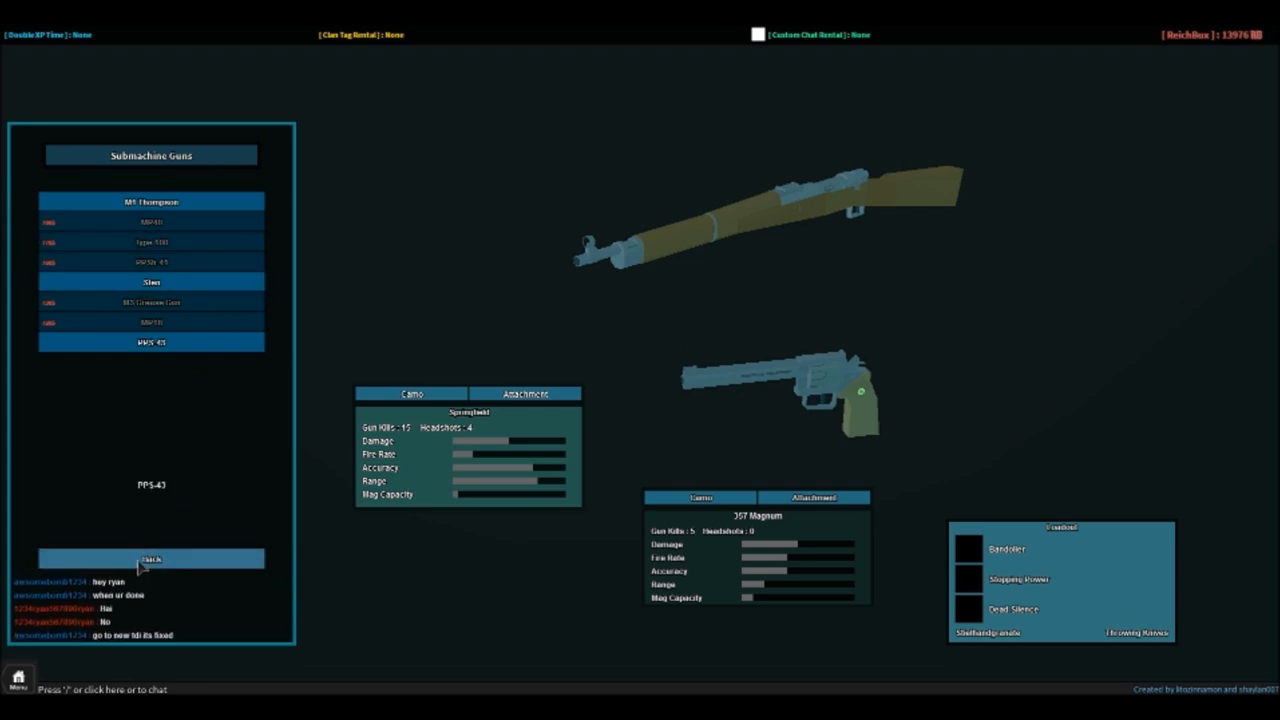
pyautogui.moveTo(230, 341)
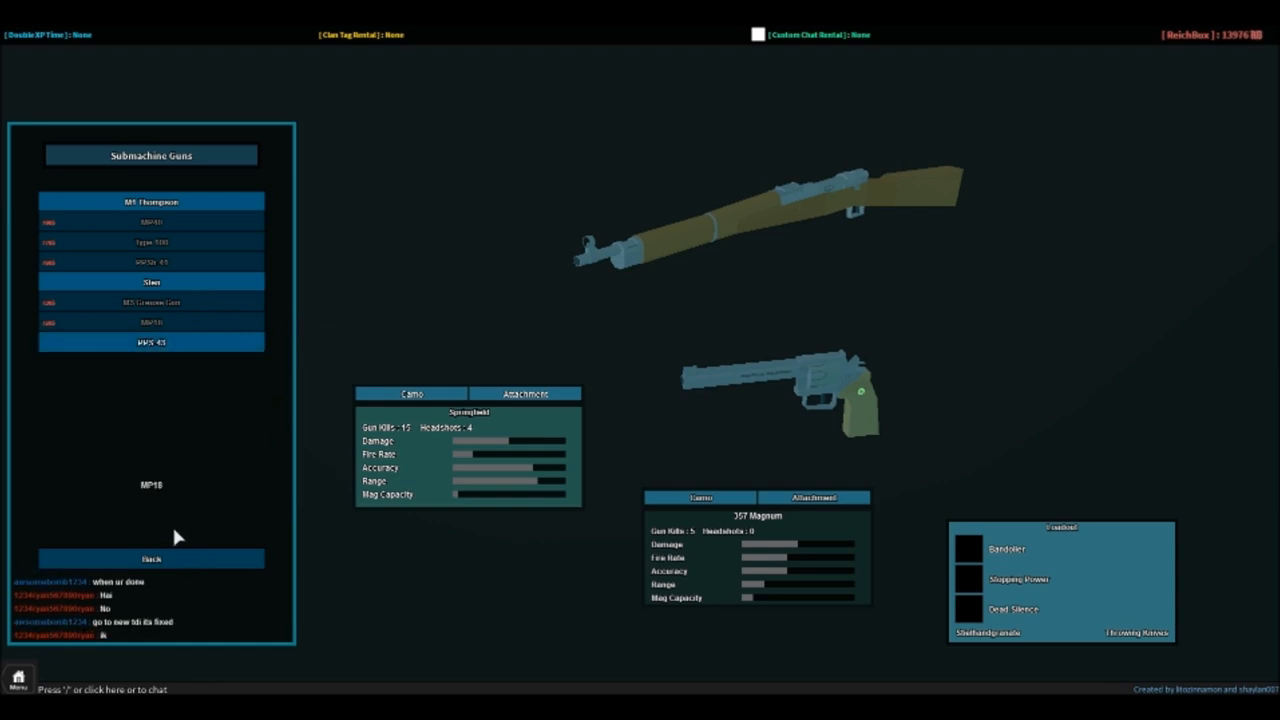
pyautogui.click(151, 558)
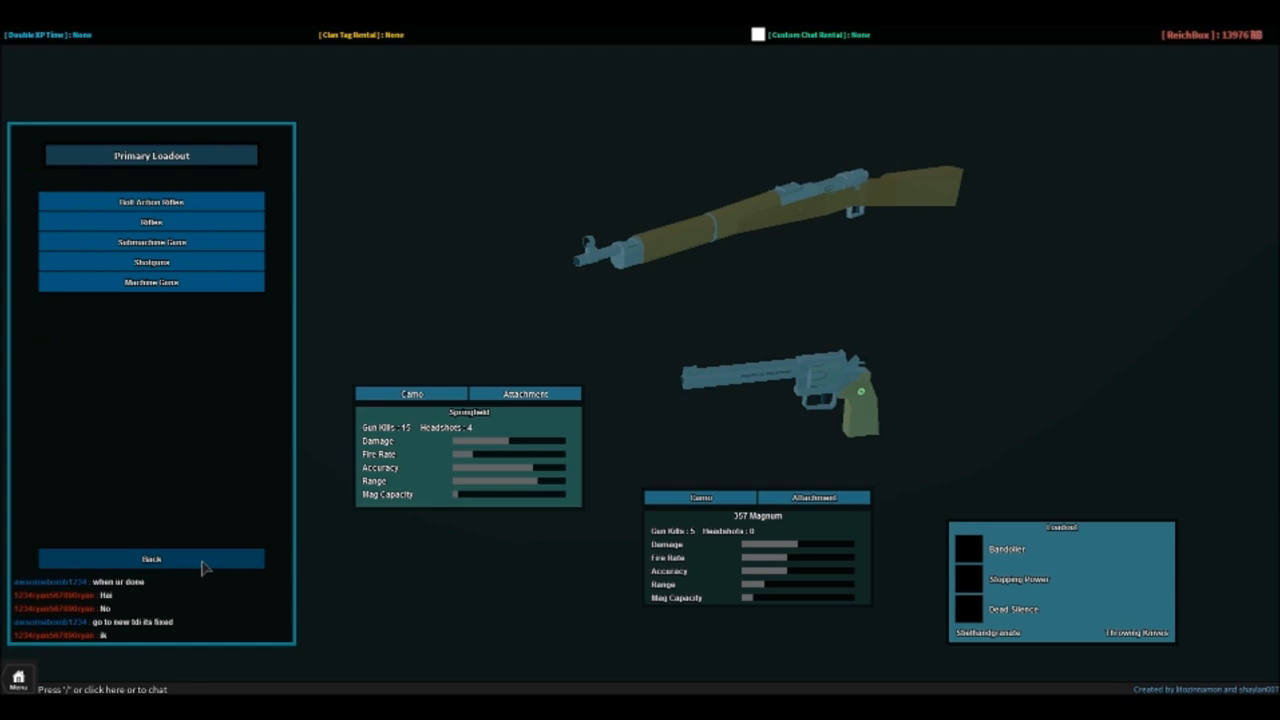
# - Browse the Secondary Loadout pistol list, then back out of it
pyautogui.click(151, 282)
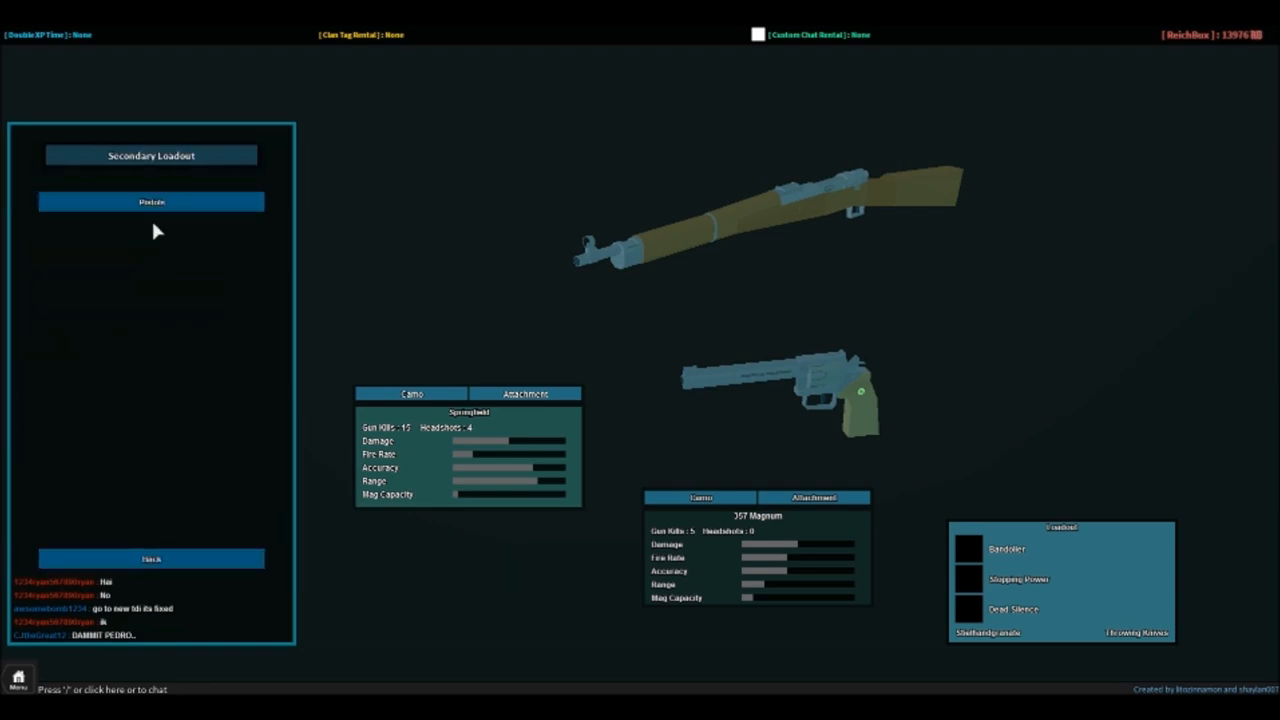
pyautogui.click(151, 201)
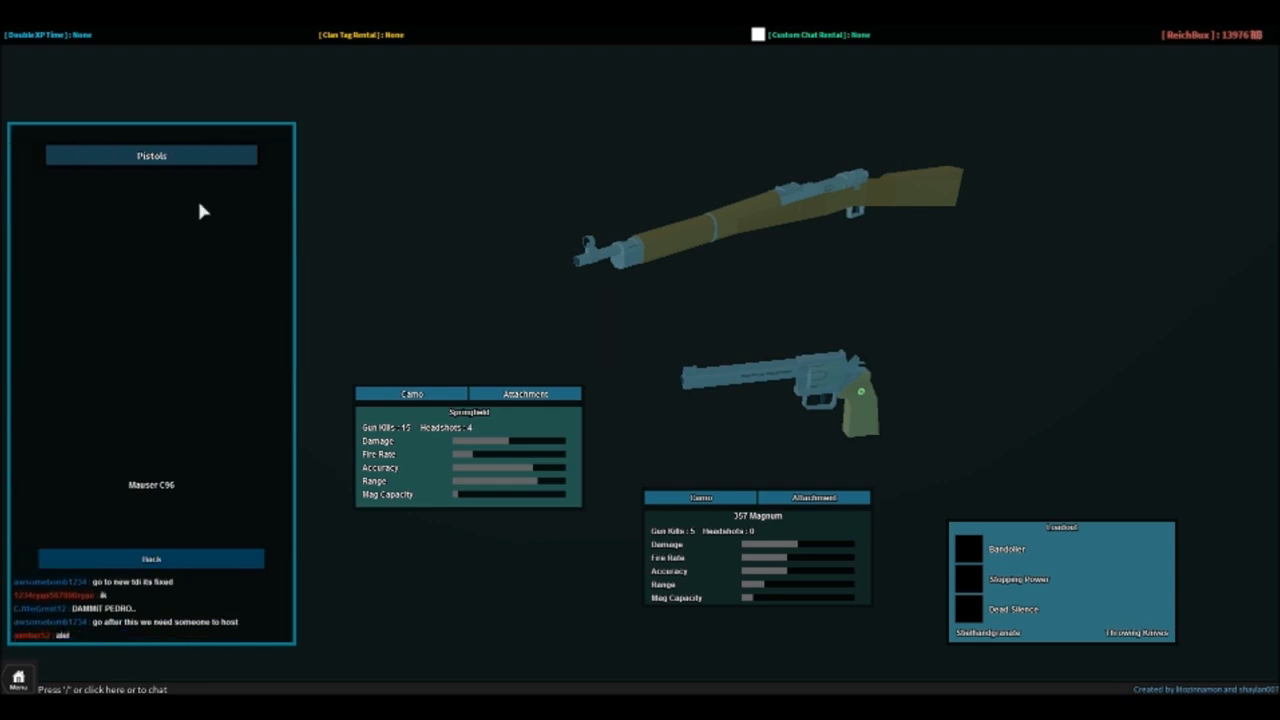
pyautogui.click(151, 155)
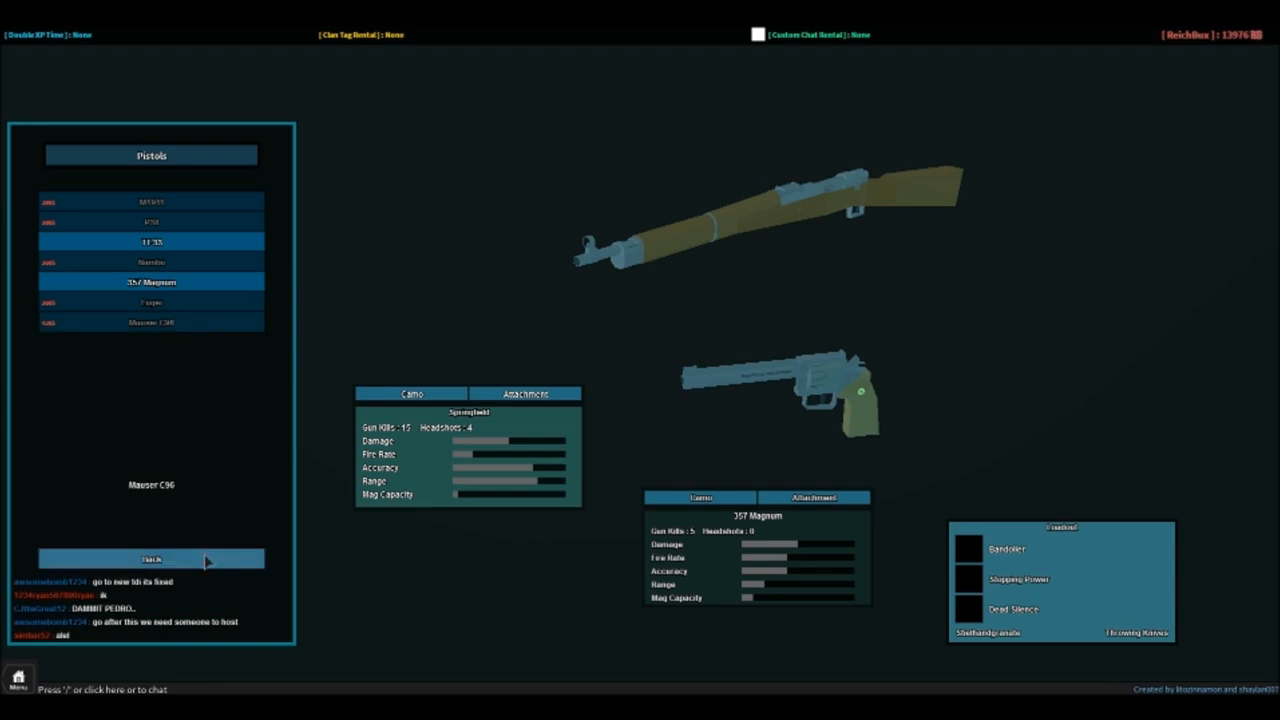
pyautogui.click(151, 558)
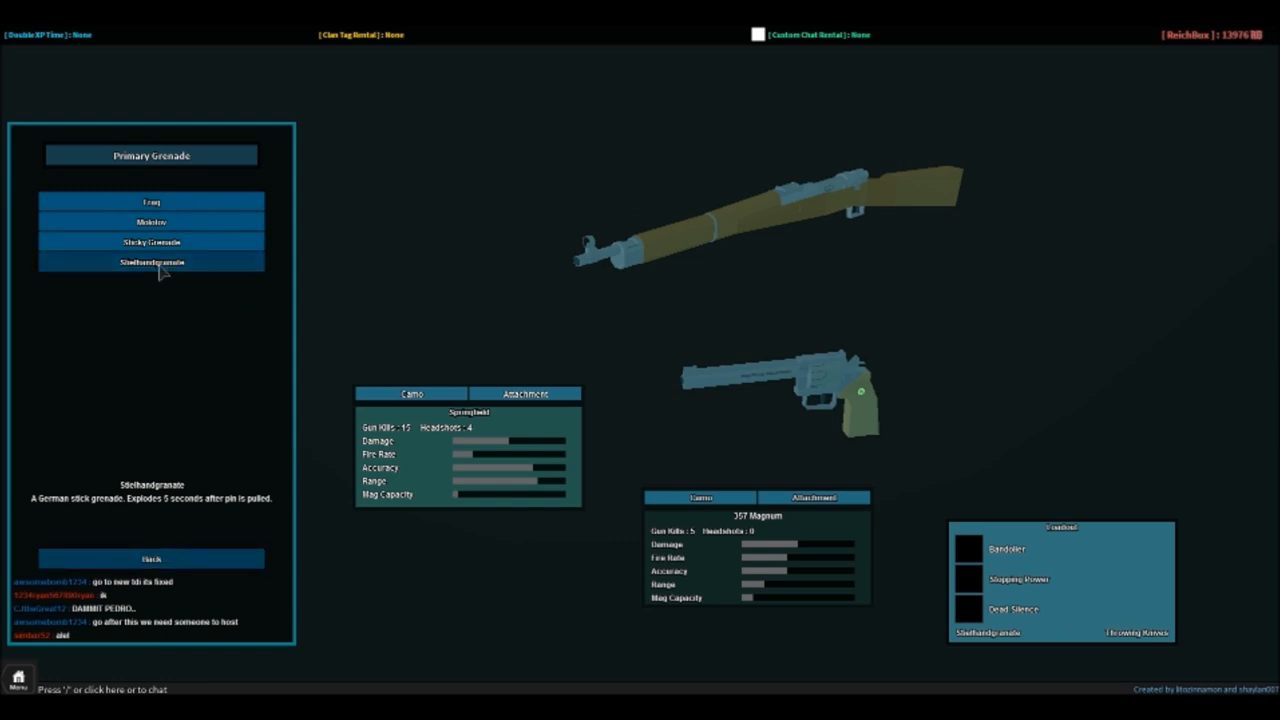
pyautogui.moveTo(195, 275)
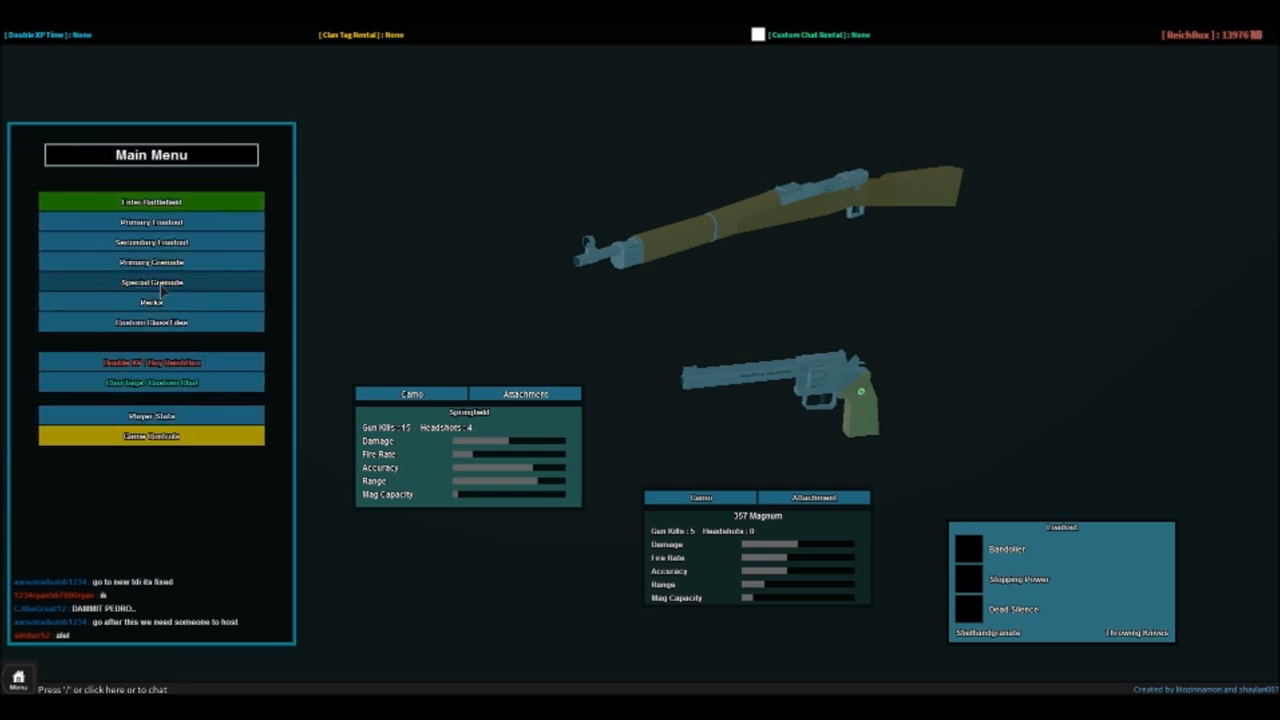
pyautogui.moveTo(165, 283)
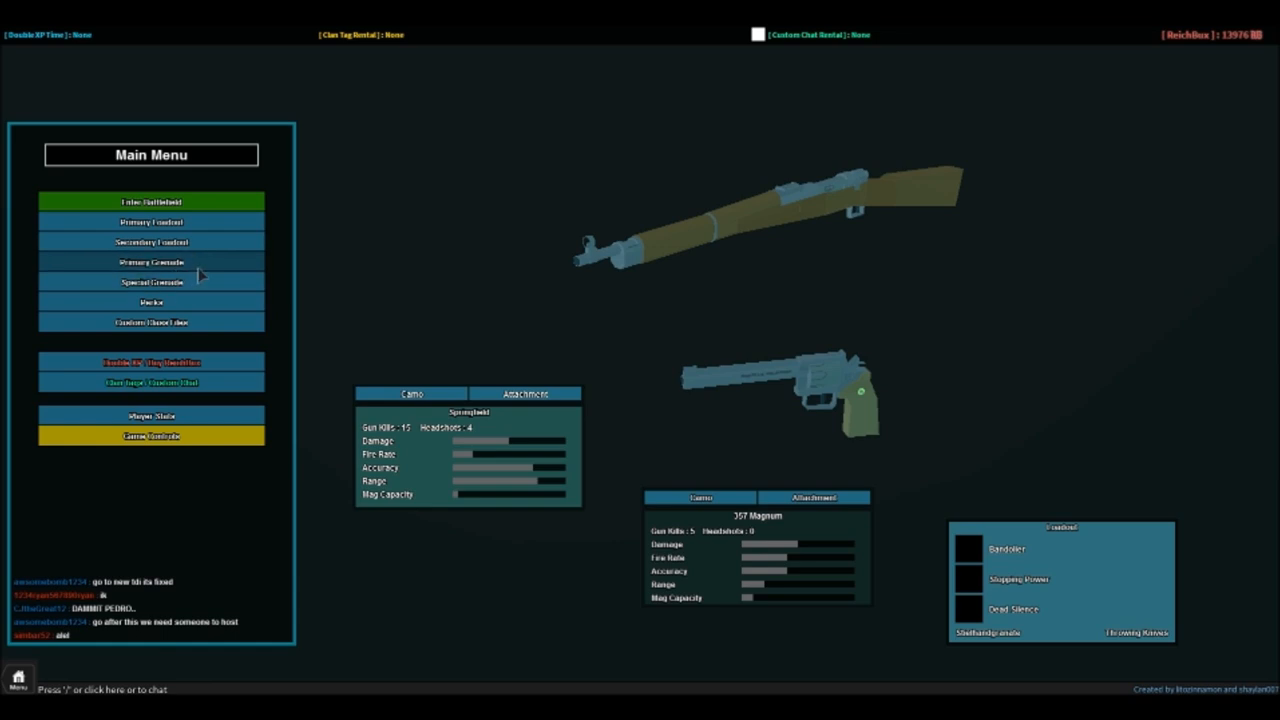
# - Open the Special Grenade choices from the Main Menu
pyautogui.click(151, 281)
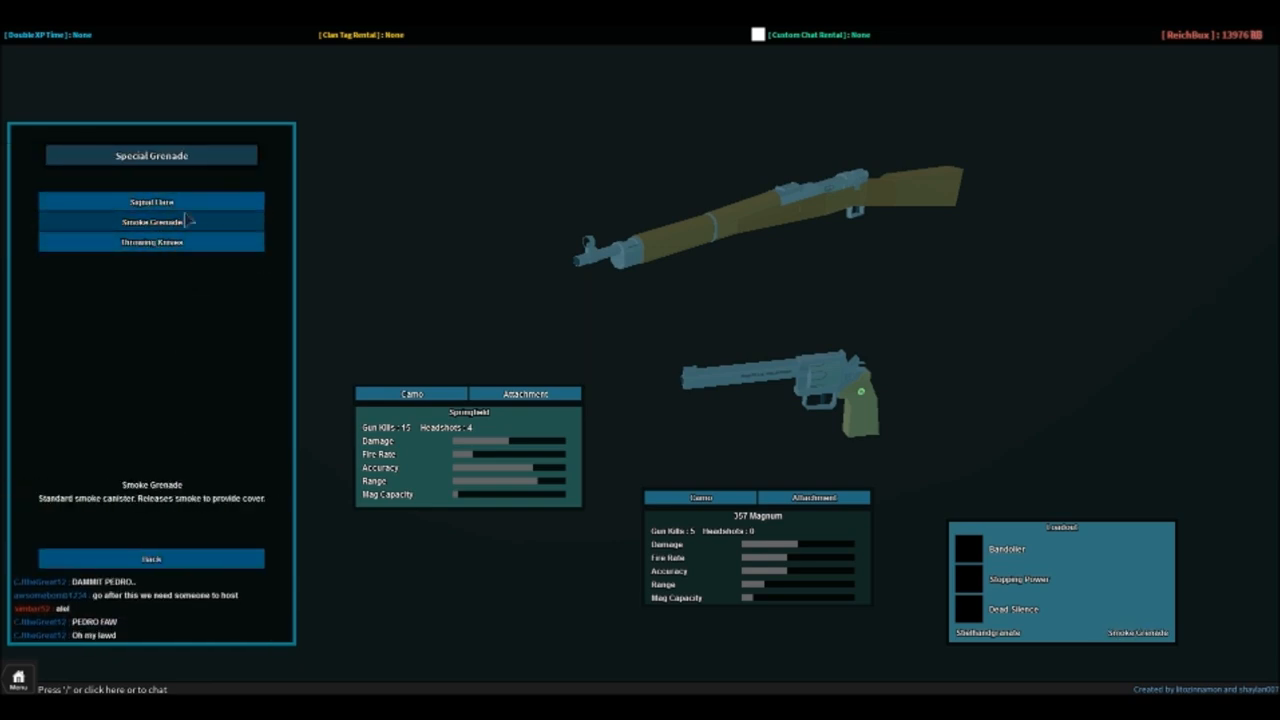
pyautogui.moveTo(190, 221)
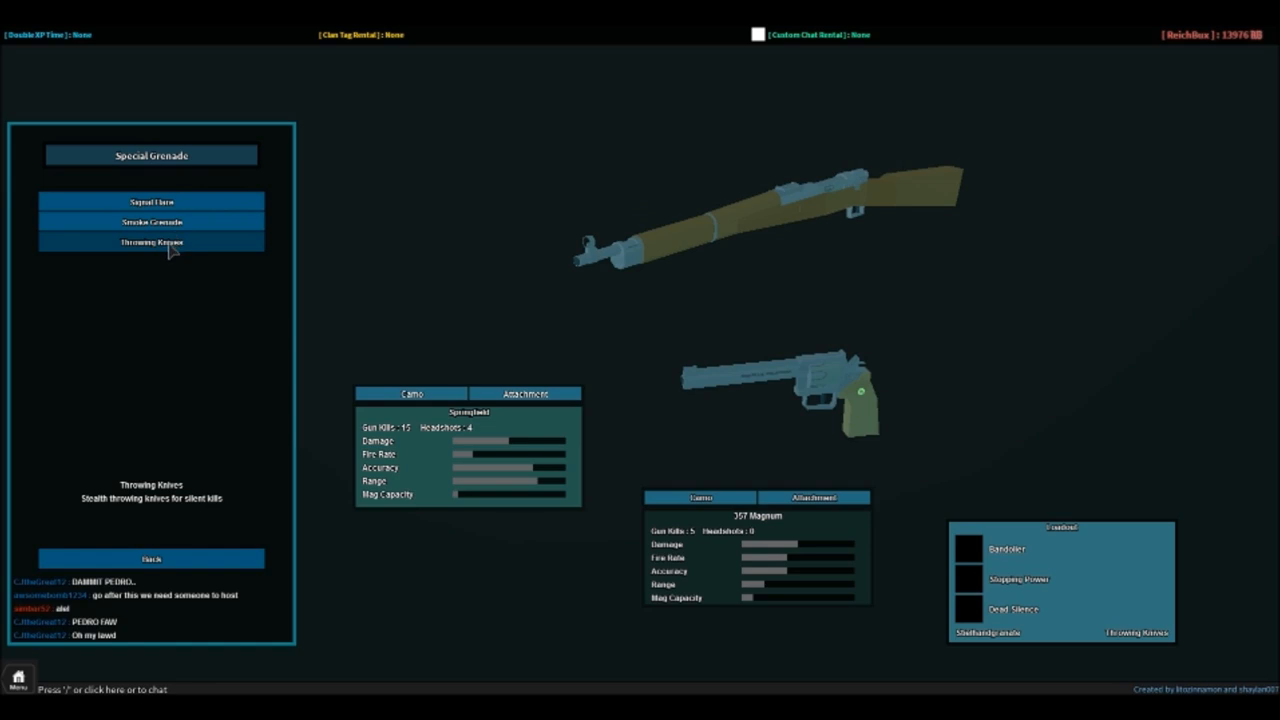
pyautogui.moveTo(158, 341)
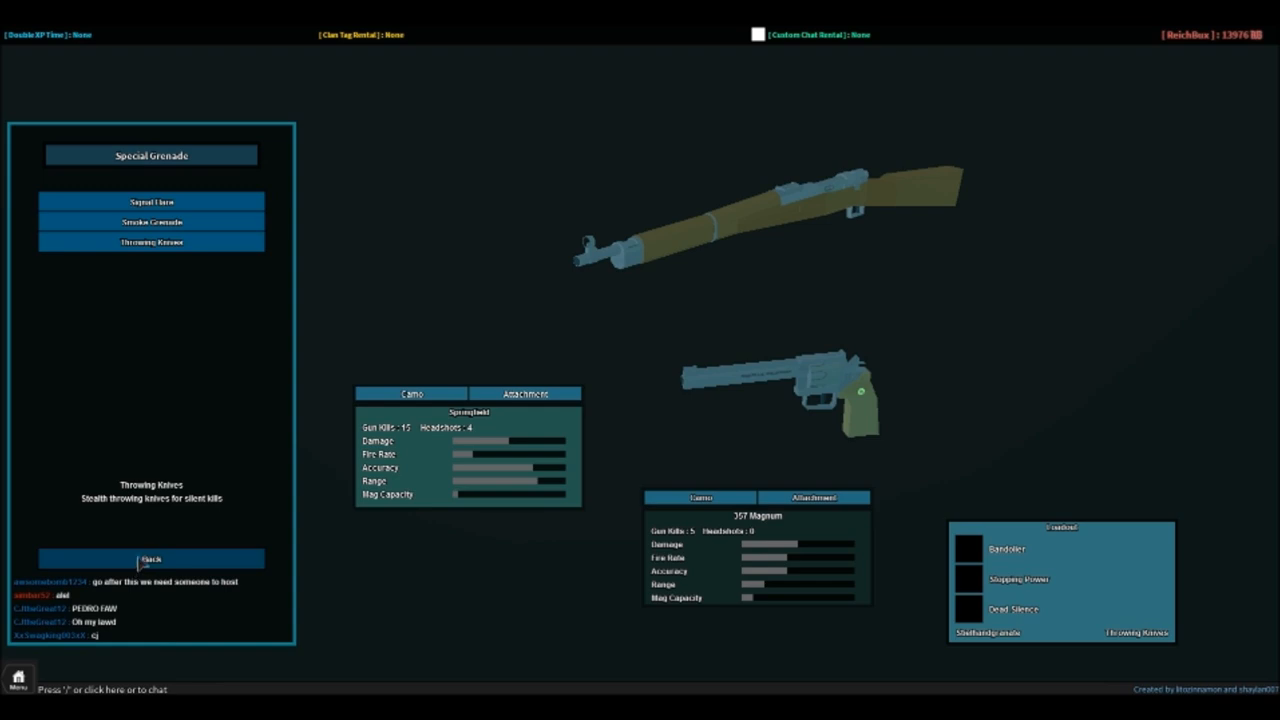
# - Leave the grenade choices and browse the Tier 1, 2 and 3 perks, backing out each time
pyautogui.click(150, 558)
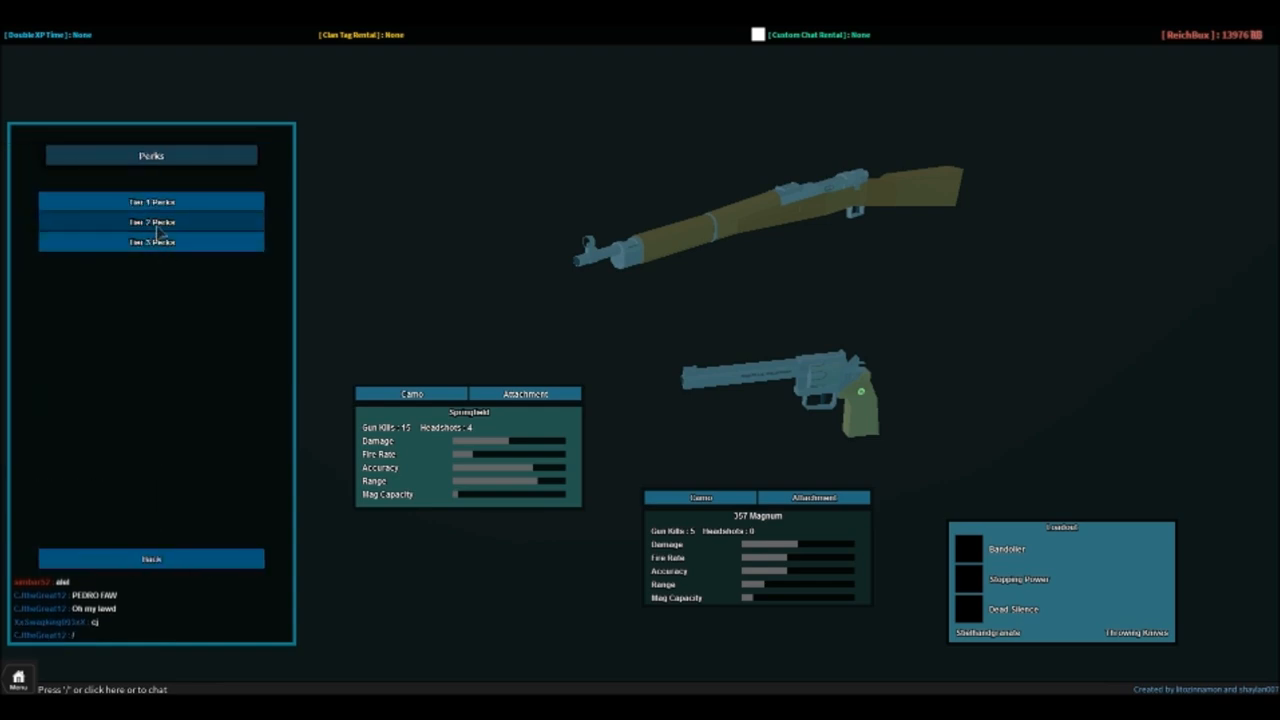
pyautogui.click(151, 201)
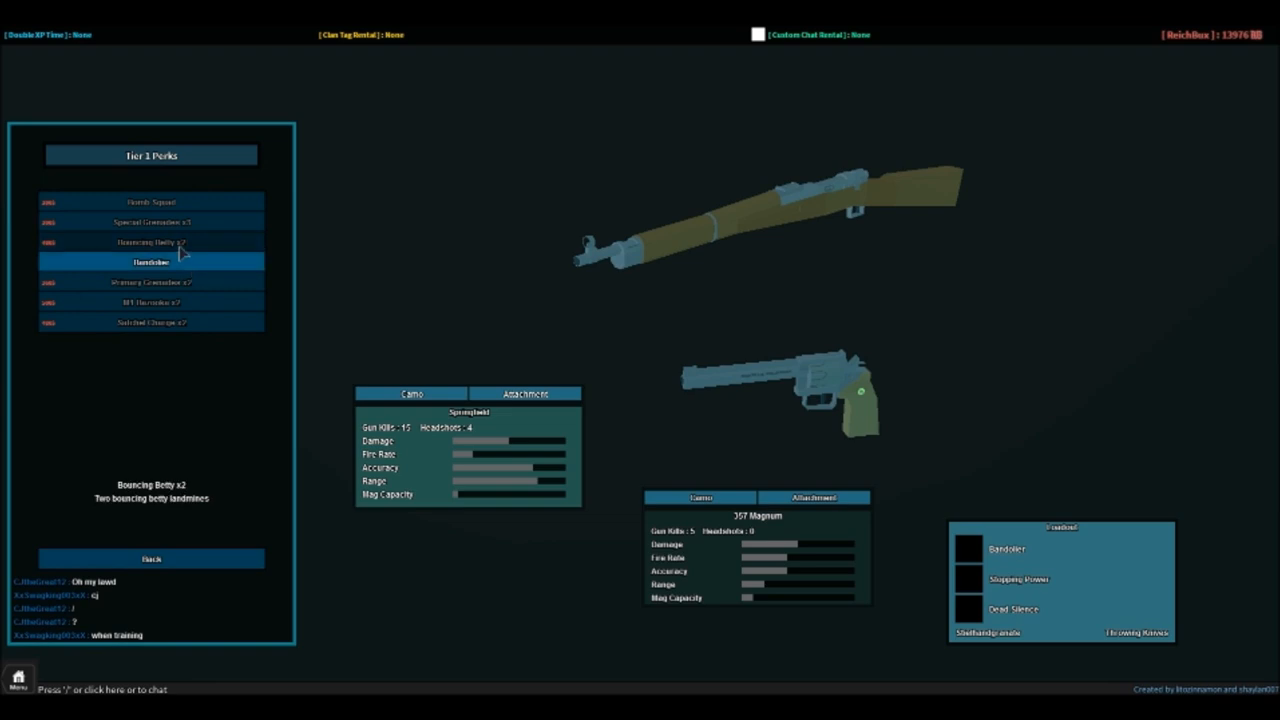
pyautogui.moveTo(183, 248)
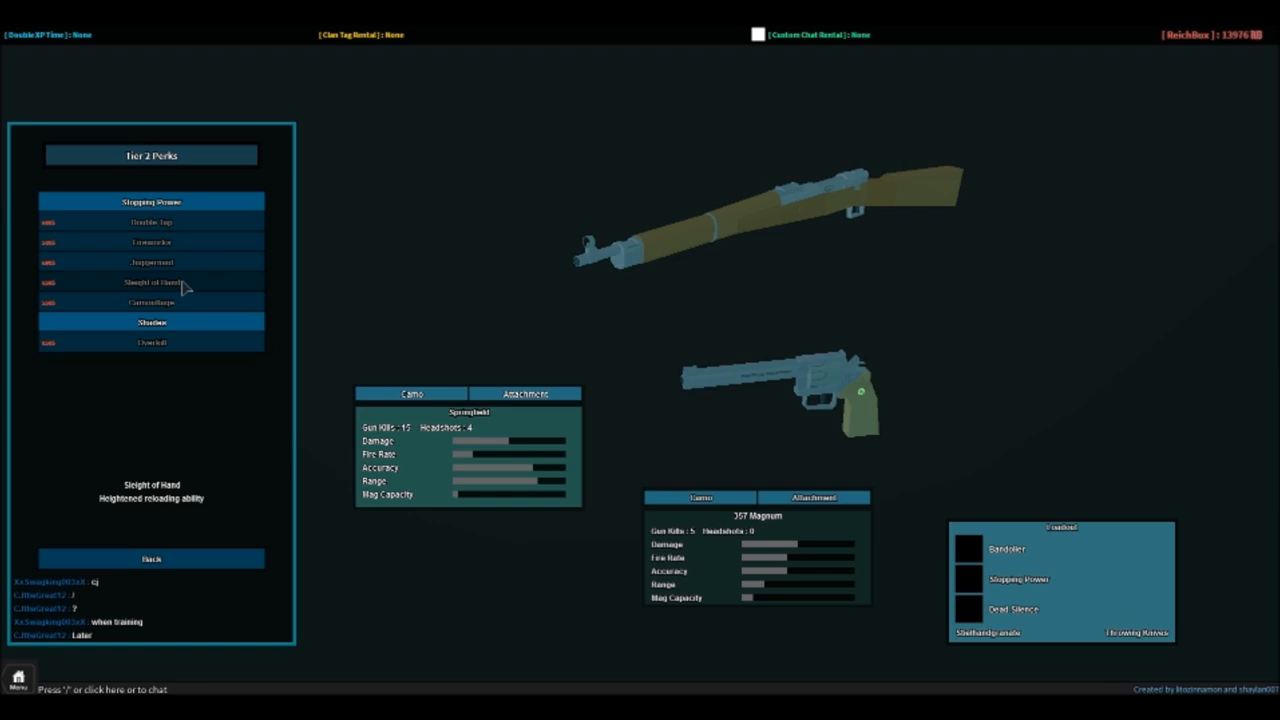
pyautogui.click(151, 558)
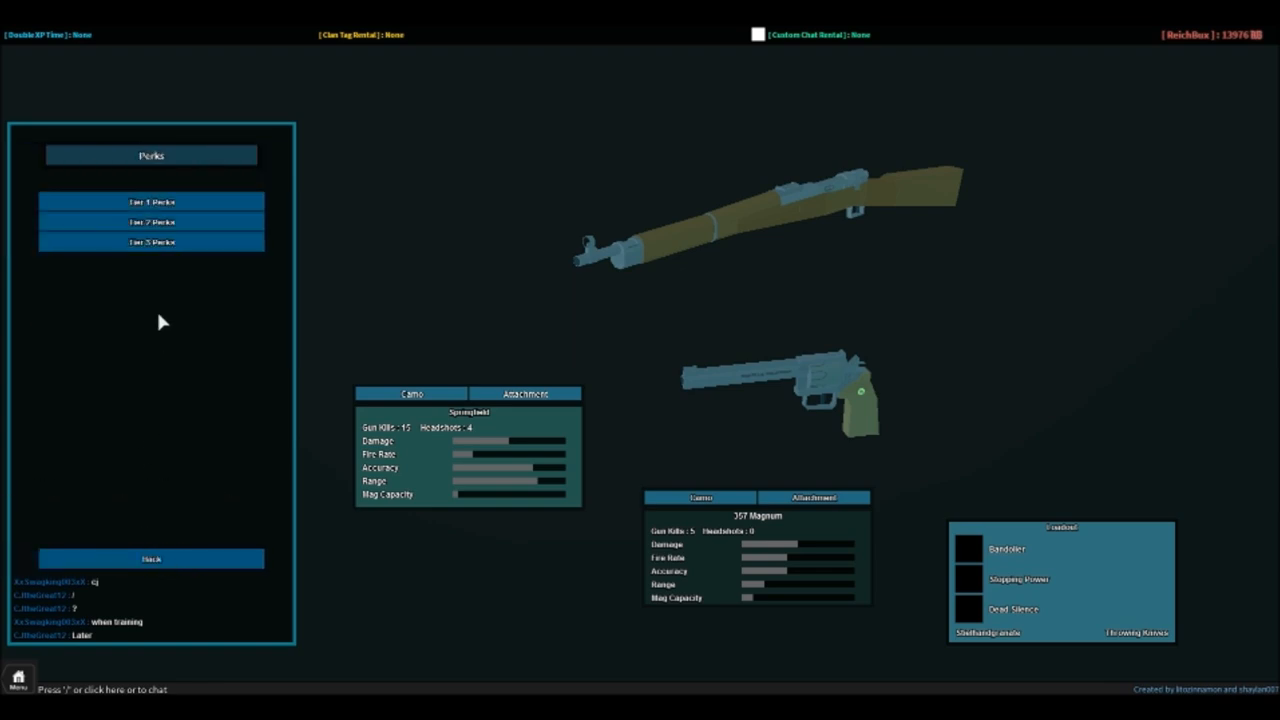
pyautogui.click(151, 242)
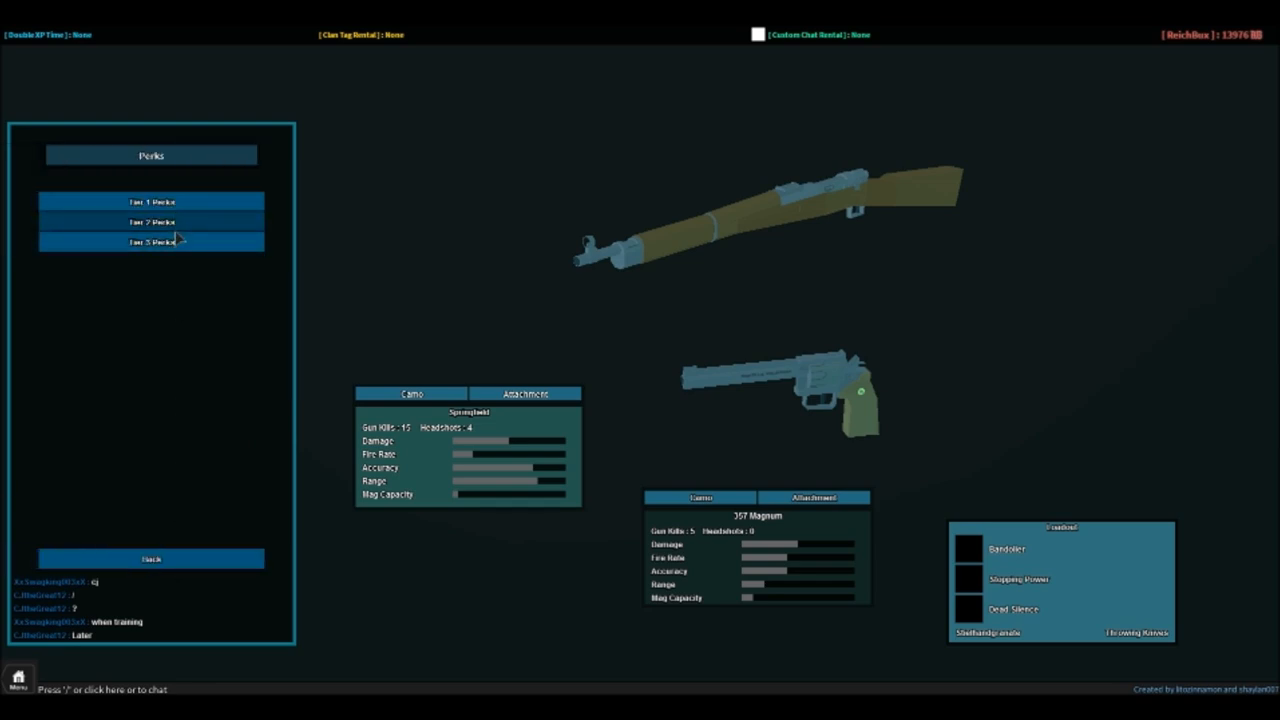
pyautogui.click(151, 221)
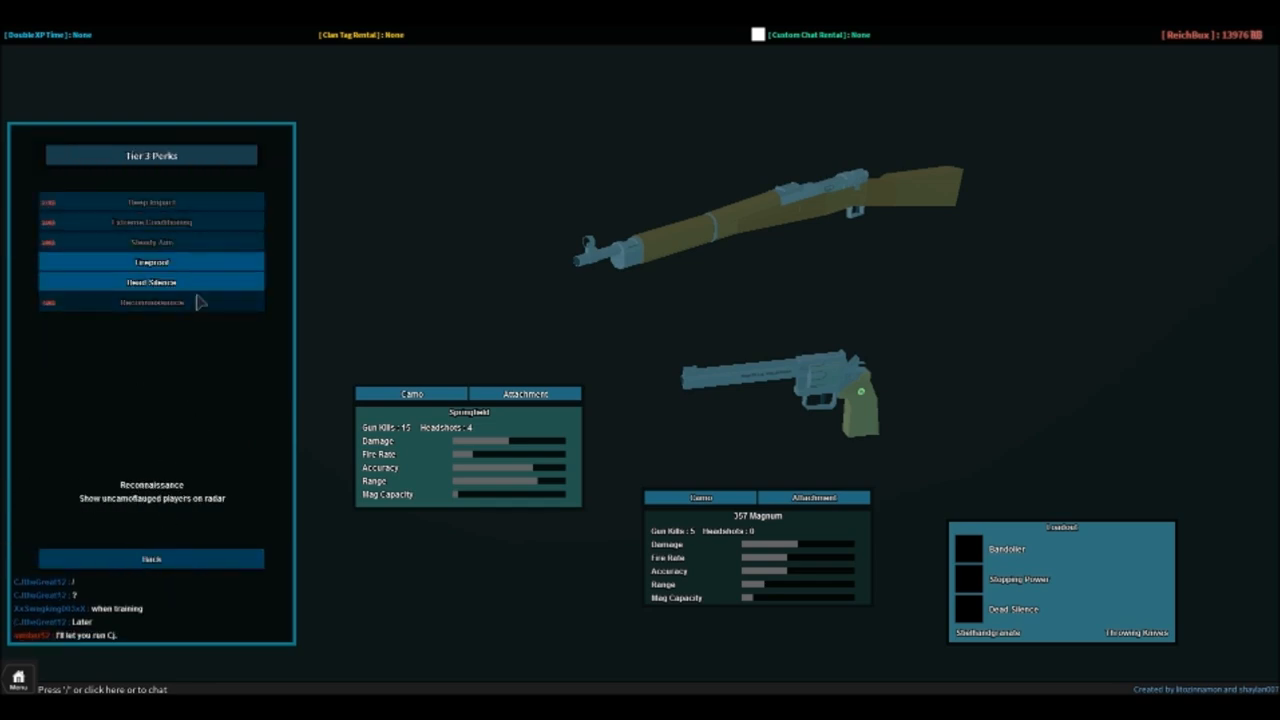
pyautogui.moveTo(151, 262)
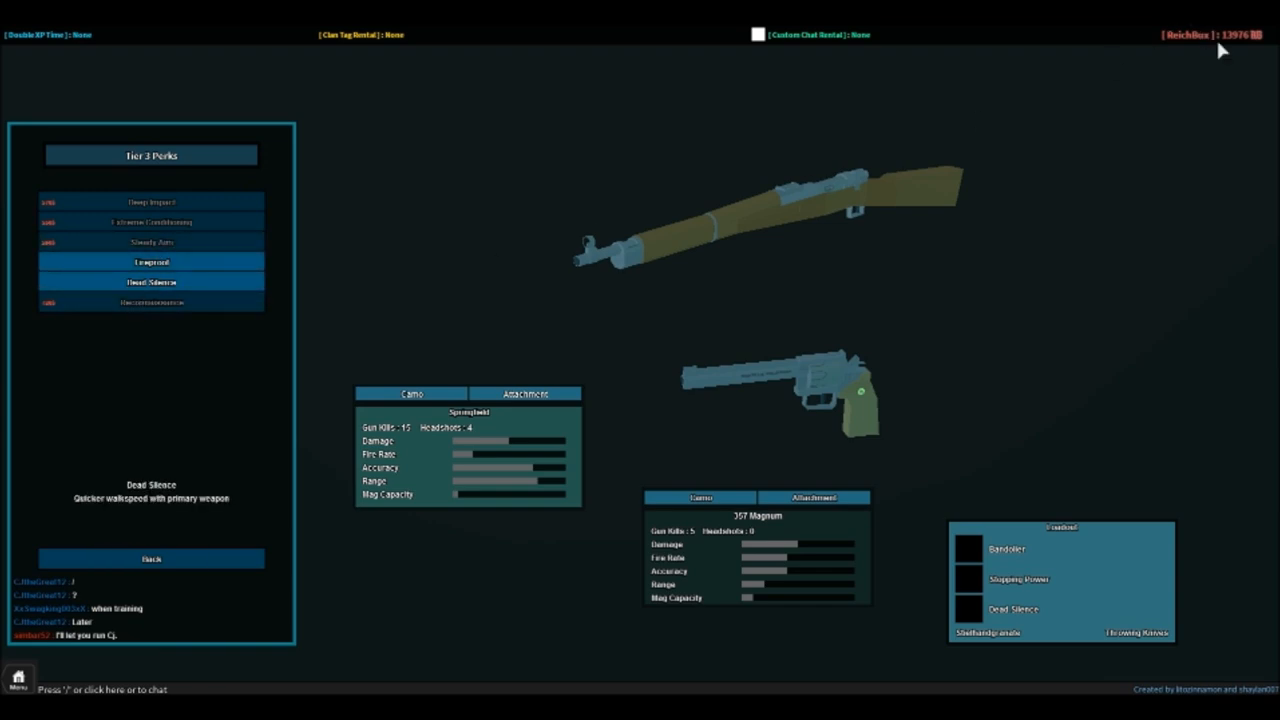
pyautogui.moveTo(216, 563)
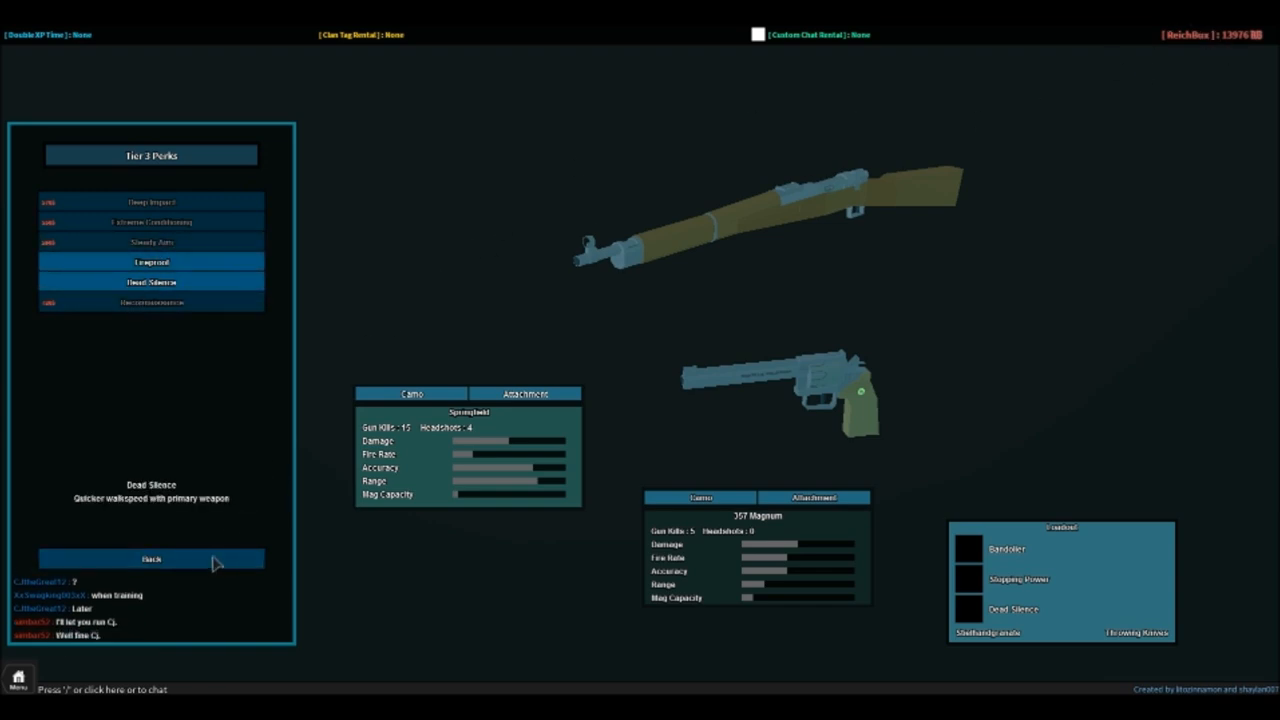
pyautogui.click(151, 558)
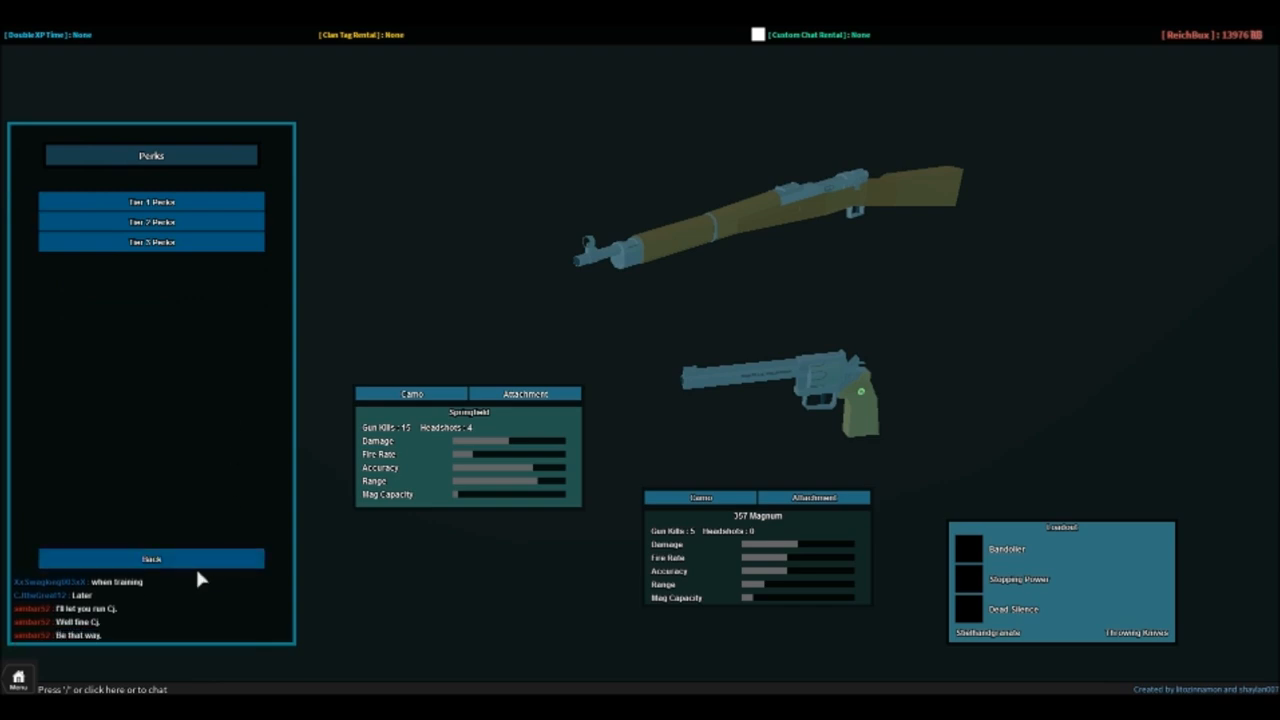
# - Leave the perk tiers to head back toward the Main Menu
pyautogui.click(151, 558)
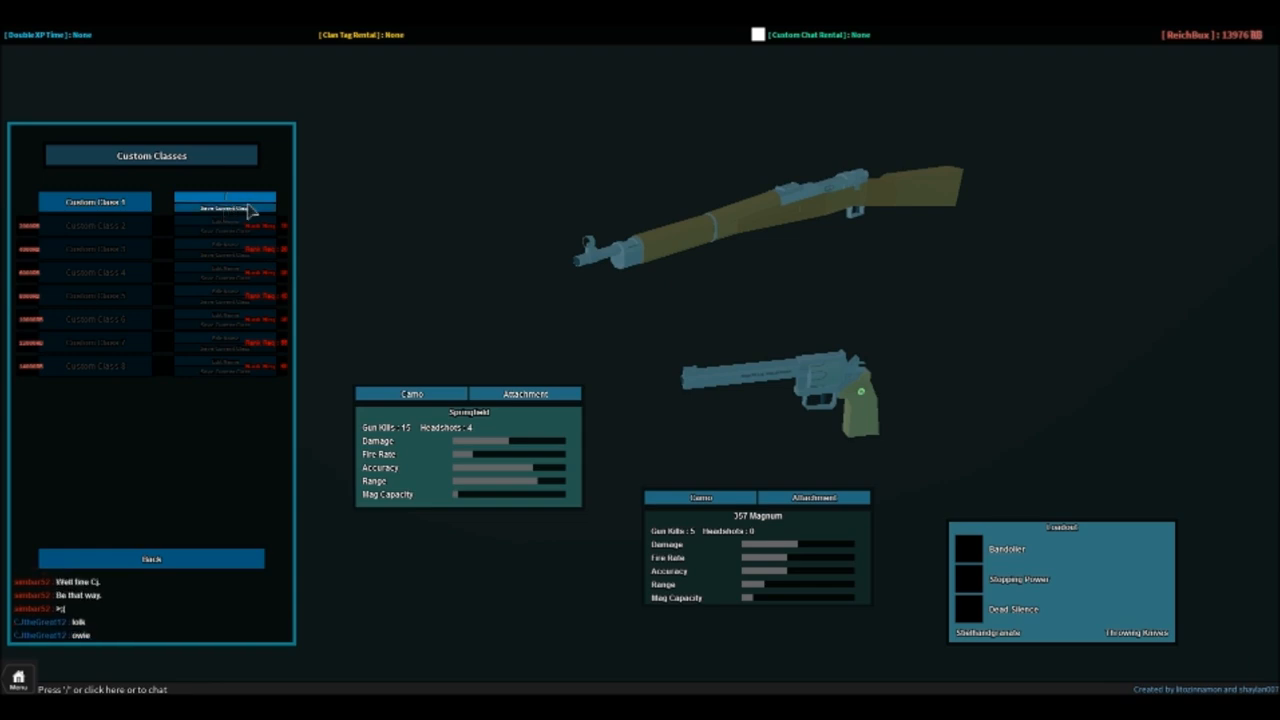
pyautogui.moveTo(120, 234)
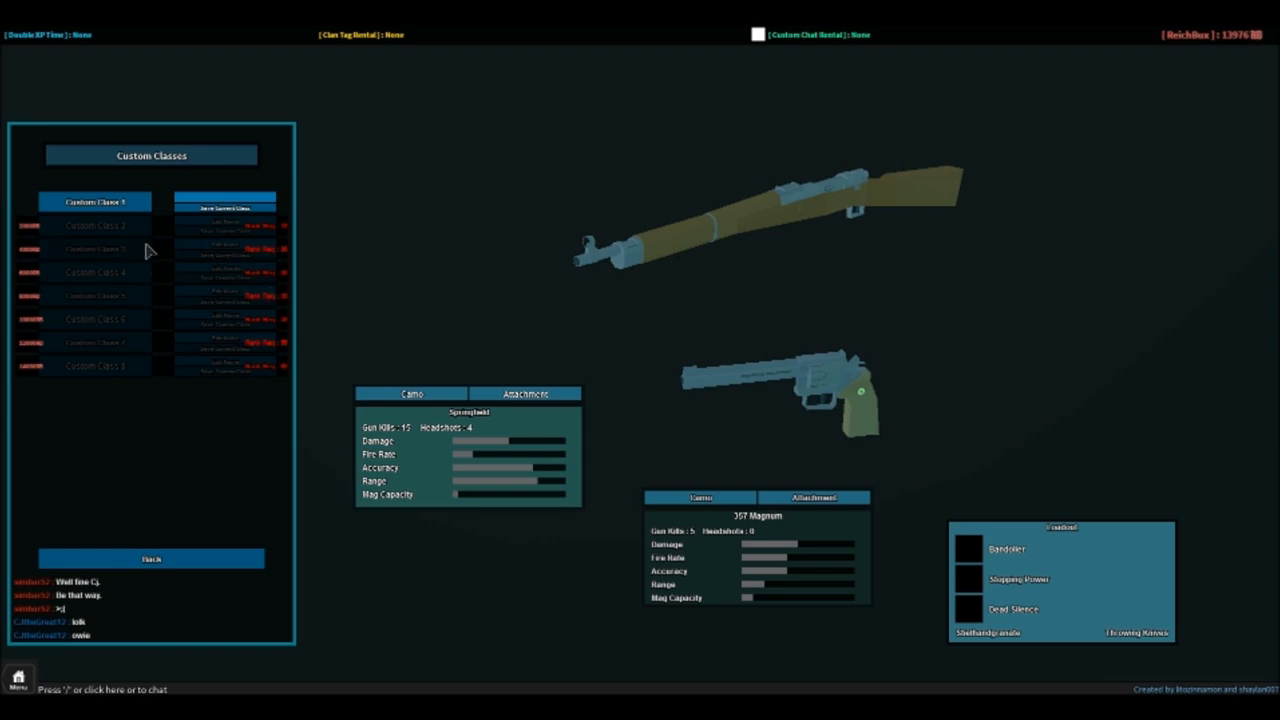
pyautogui.moveTo(98, 260)
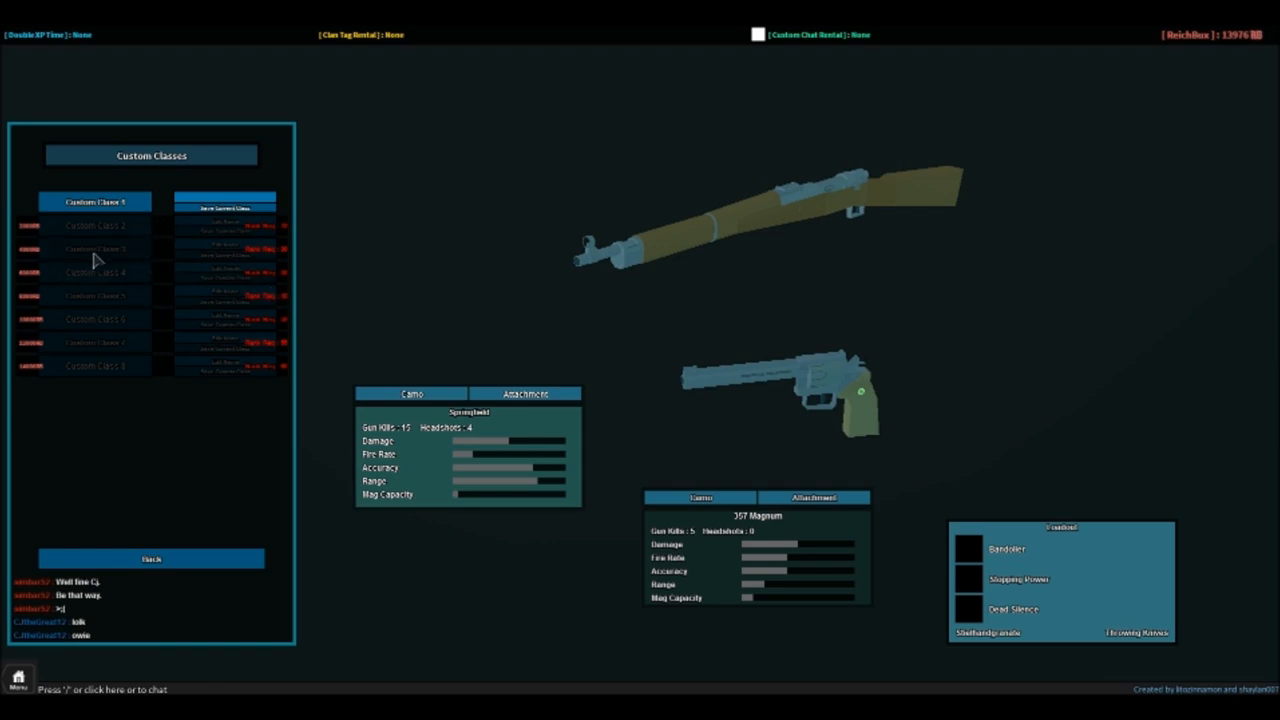
pyautogui.moveTo(184, 256)
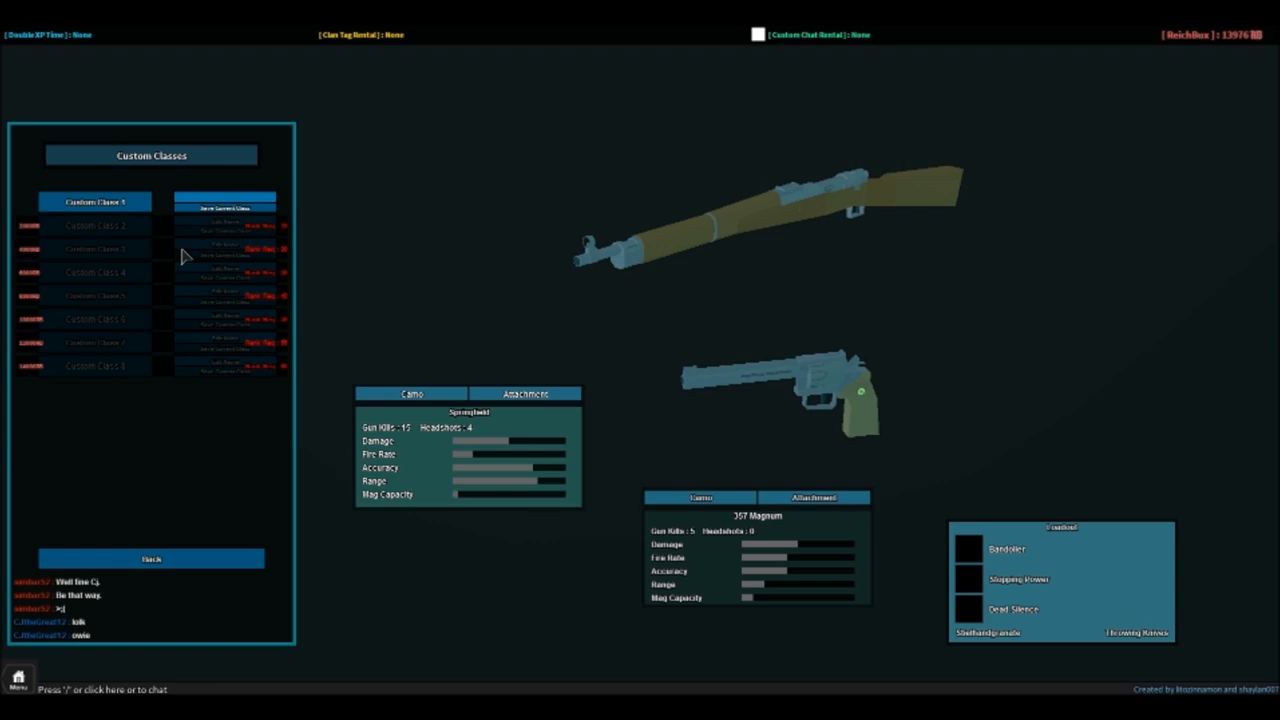
pyautogui.moveTo(242, 305)
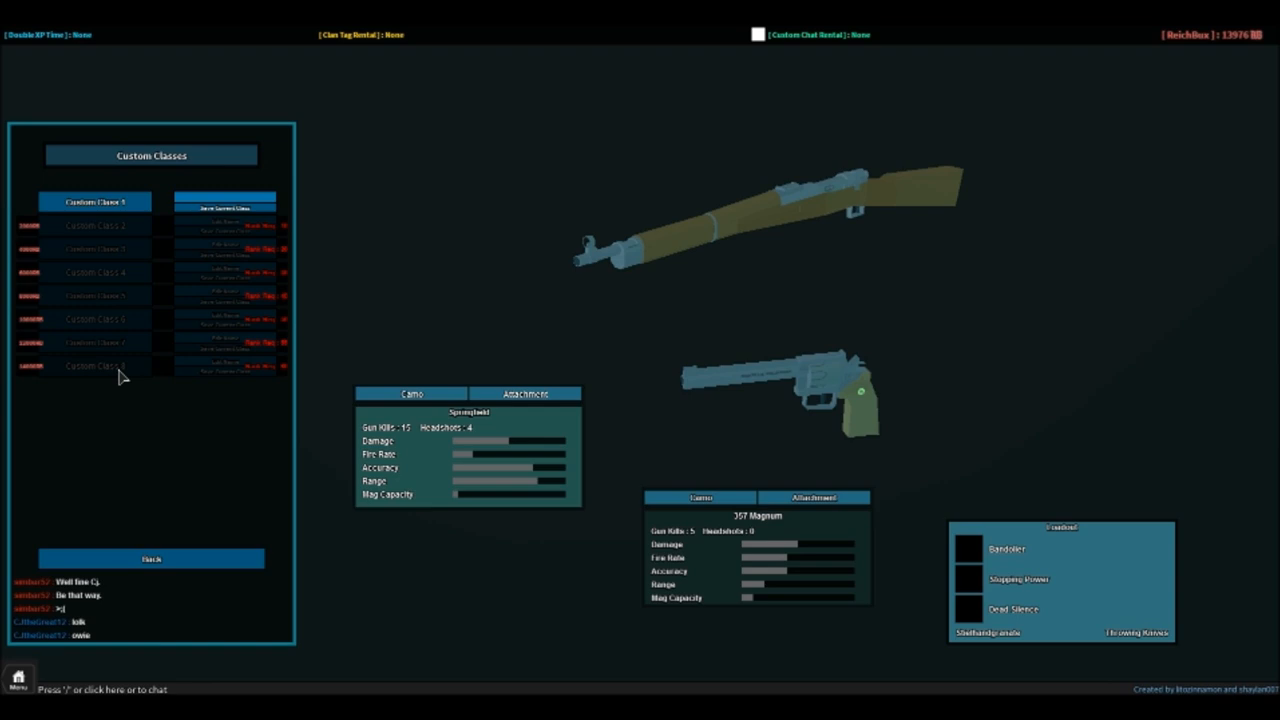
pyautogui.moveTo(108, 236)
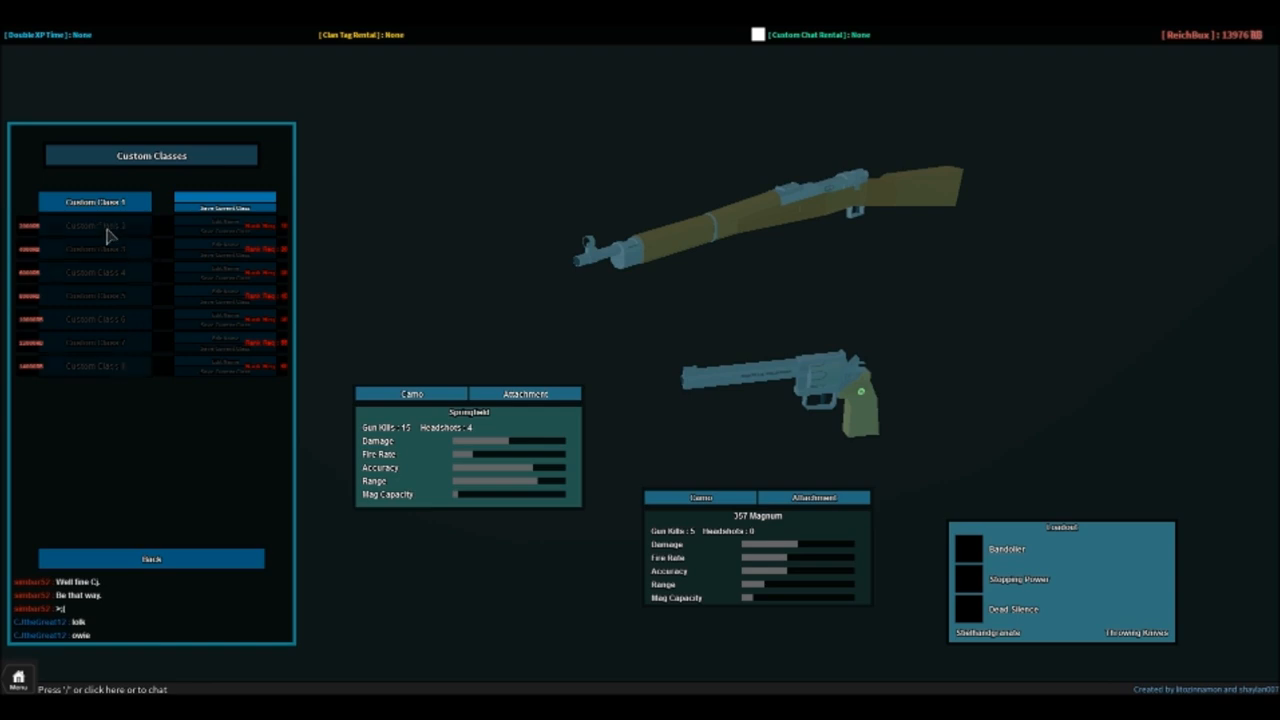
pyautogui.moveTo(126, 276)
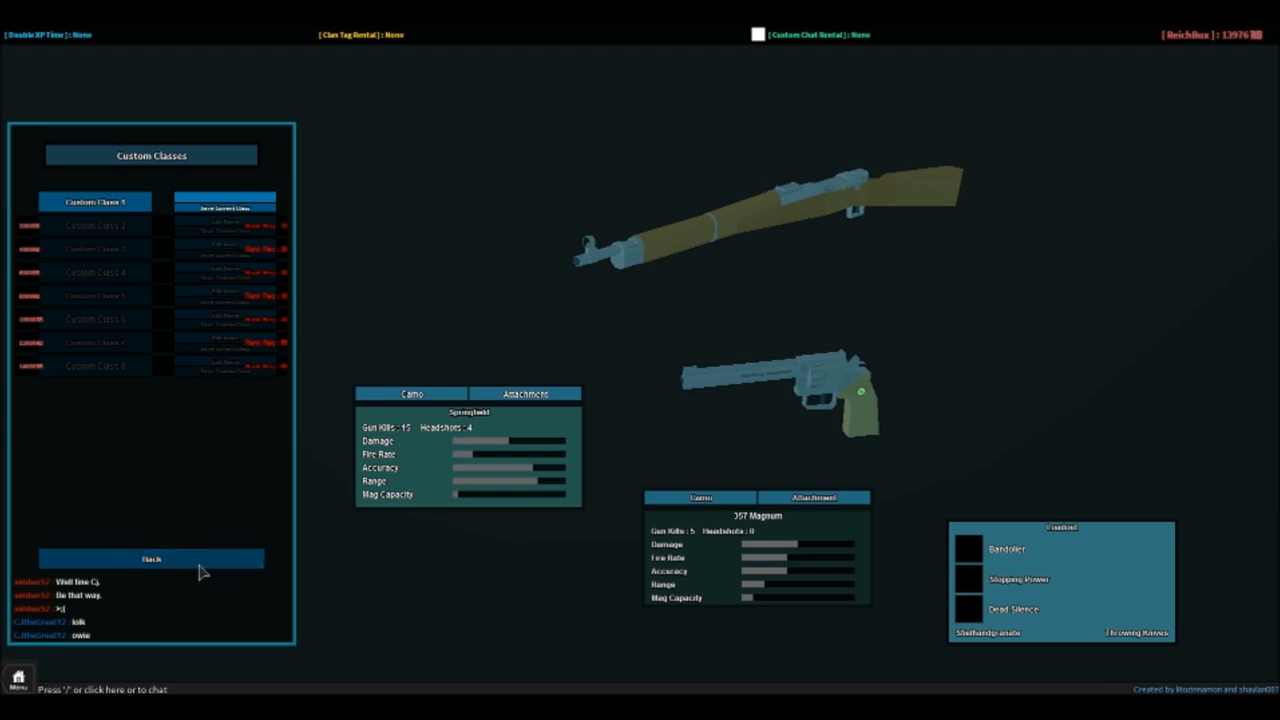
# - Leave Custom Classes for the main menu showing the Springfield and .357 Magnum loadout
pyautogui.click(151, 558)
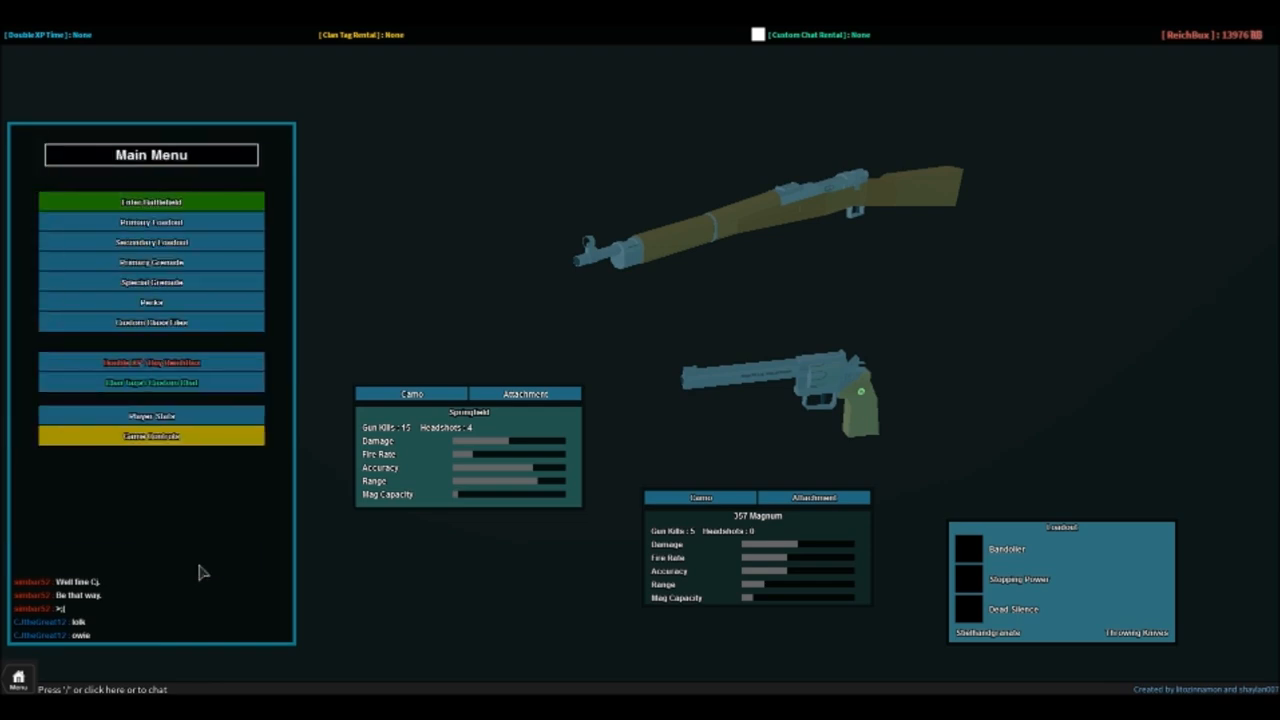
pyautogui.moveTo(210, 538)
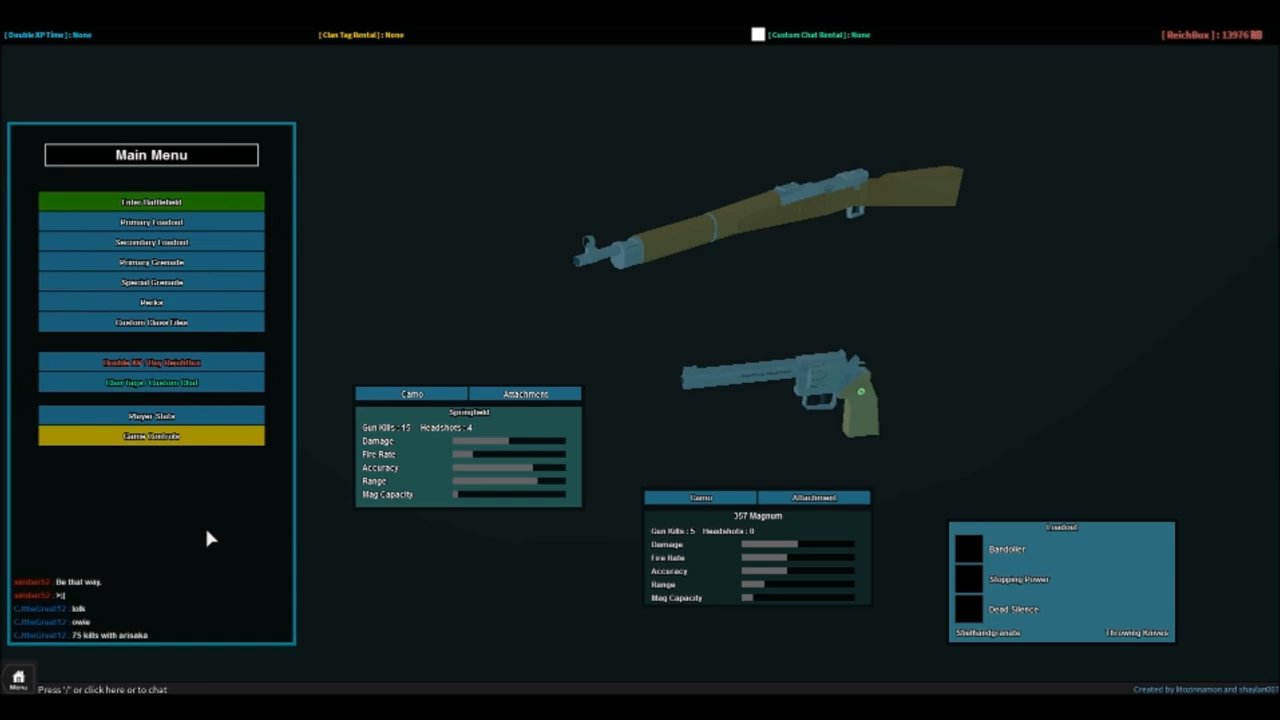
# - Open Player Stats showing 41,503 kills, 9,689 deaths and level 5
pyautogui.click(151, 415)
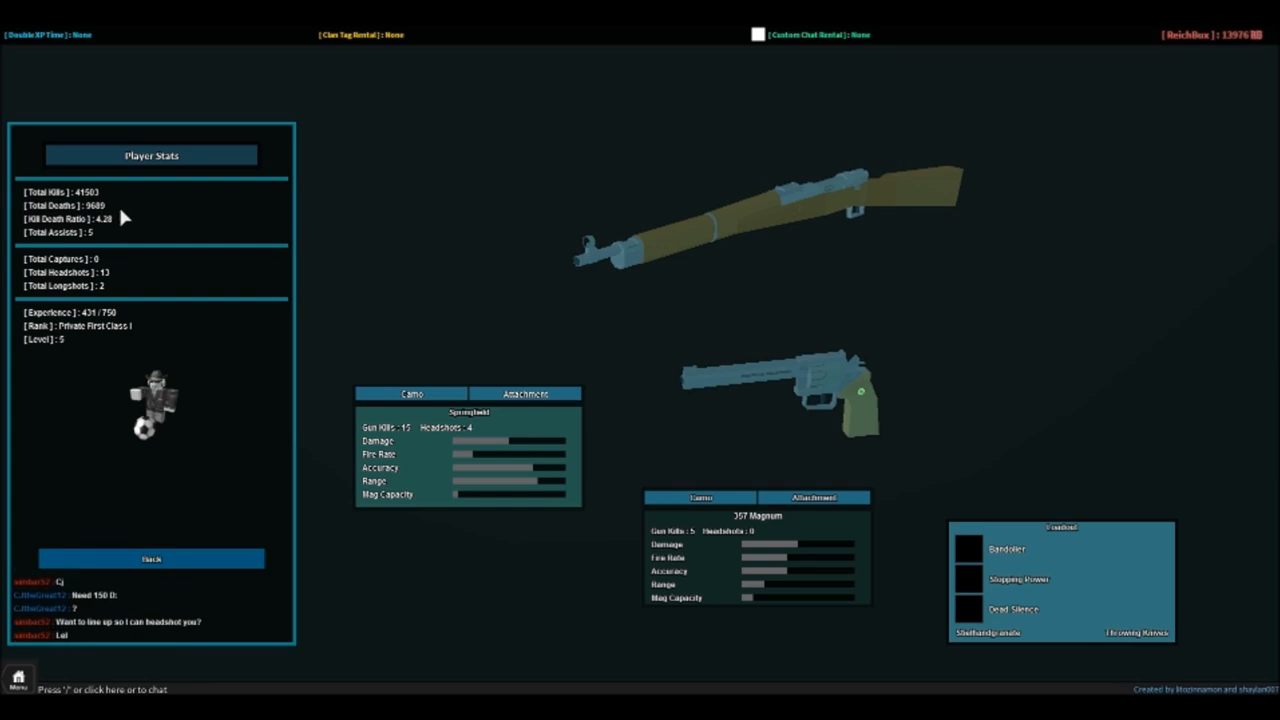
pyautogui.moveTo(125, 217)
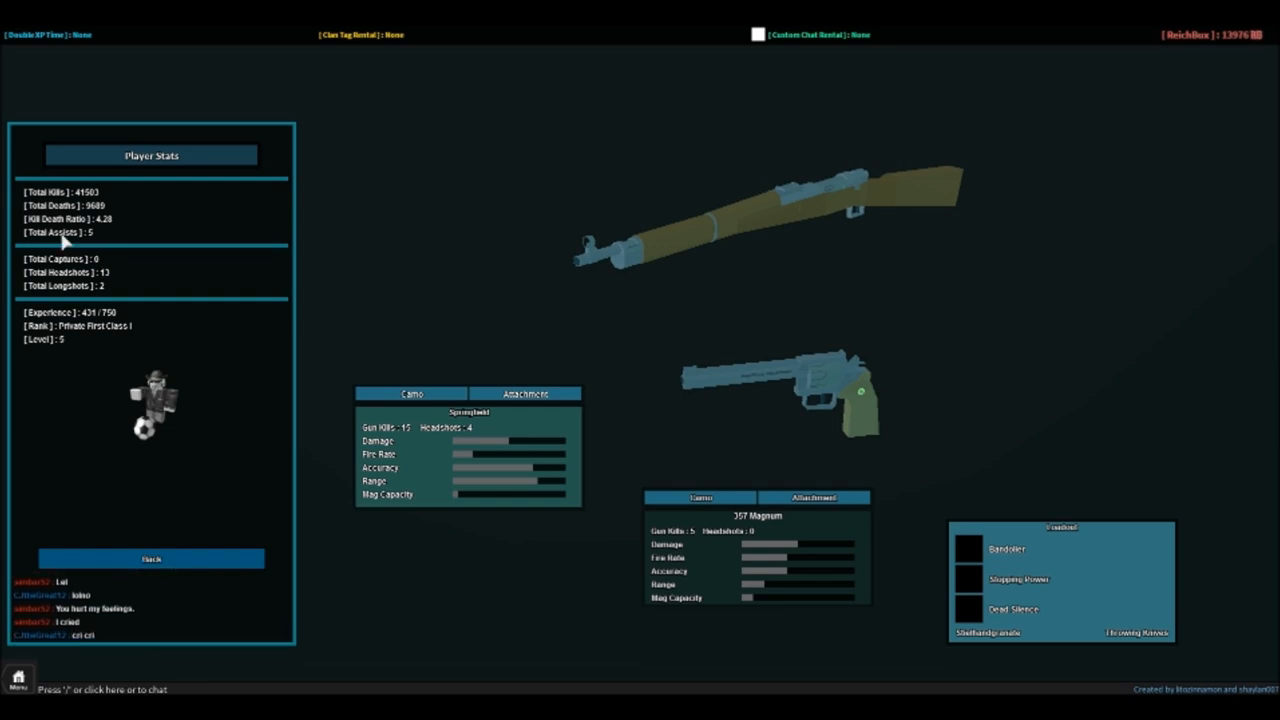
pyautogui.moveTo(45, 265)
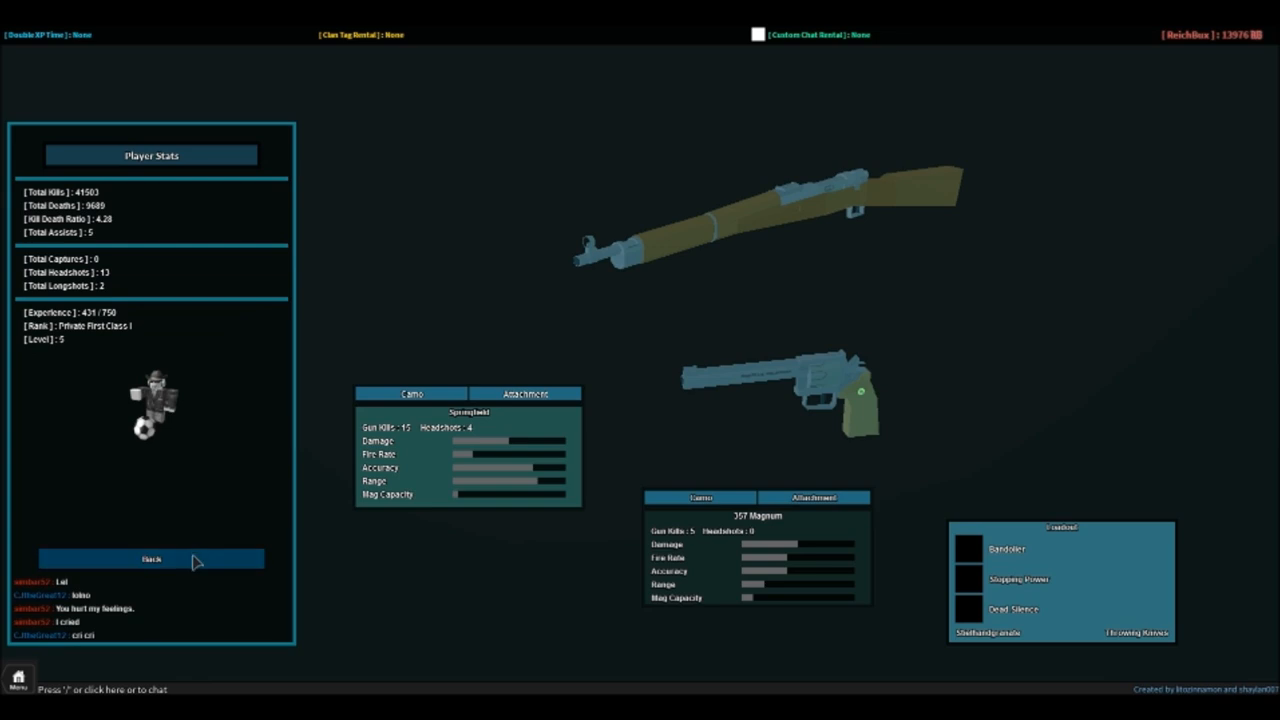
# - Leave the Player Stats page
pyautogui.click(151, 558)
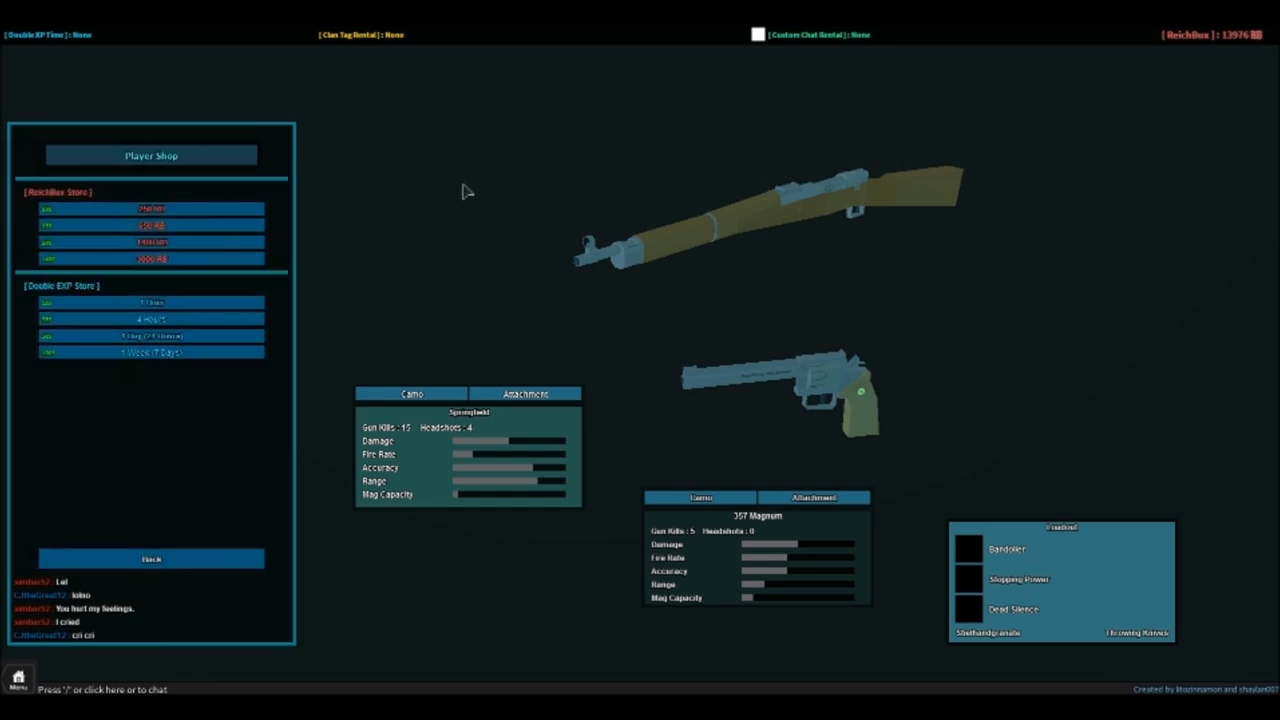
pyautogui.moveTo(320, 228)
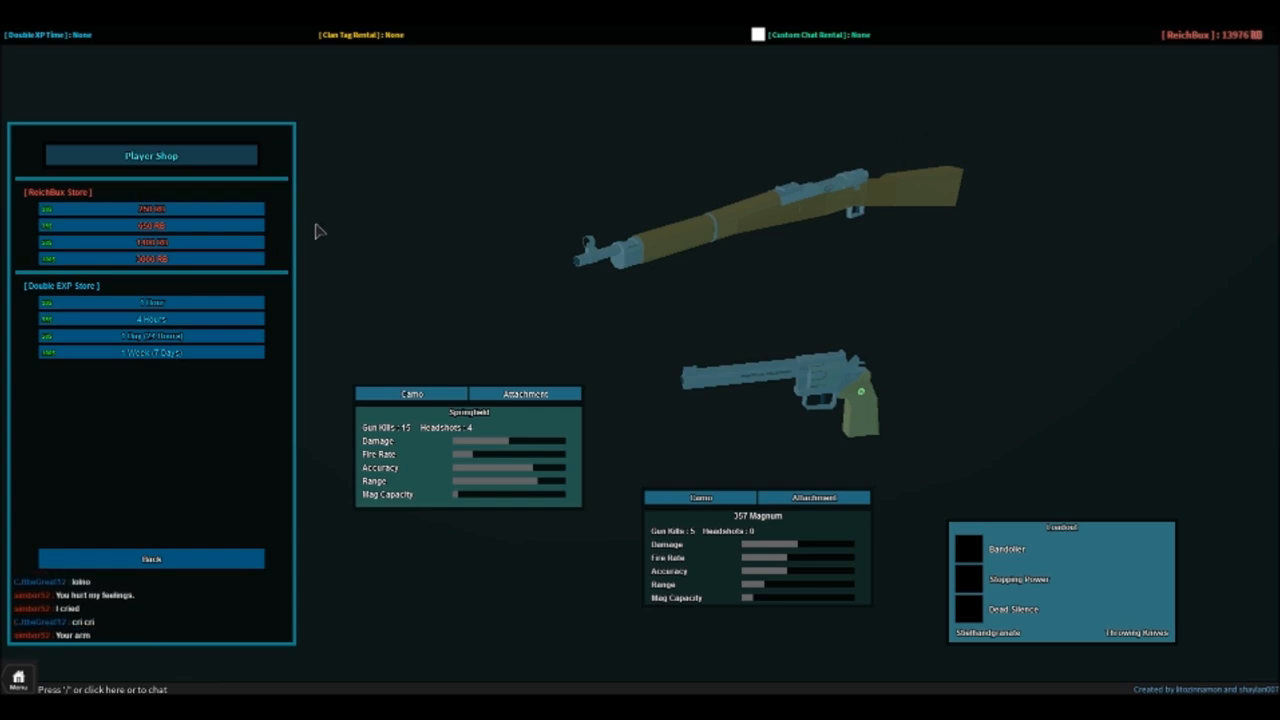
pyautogui.moveTo(285, 300)
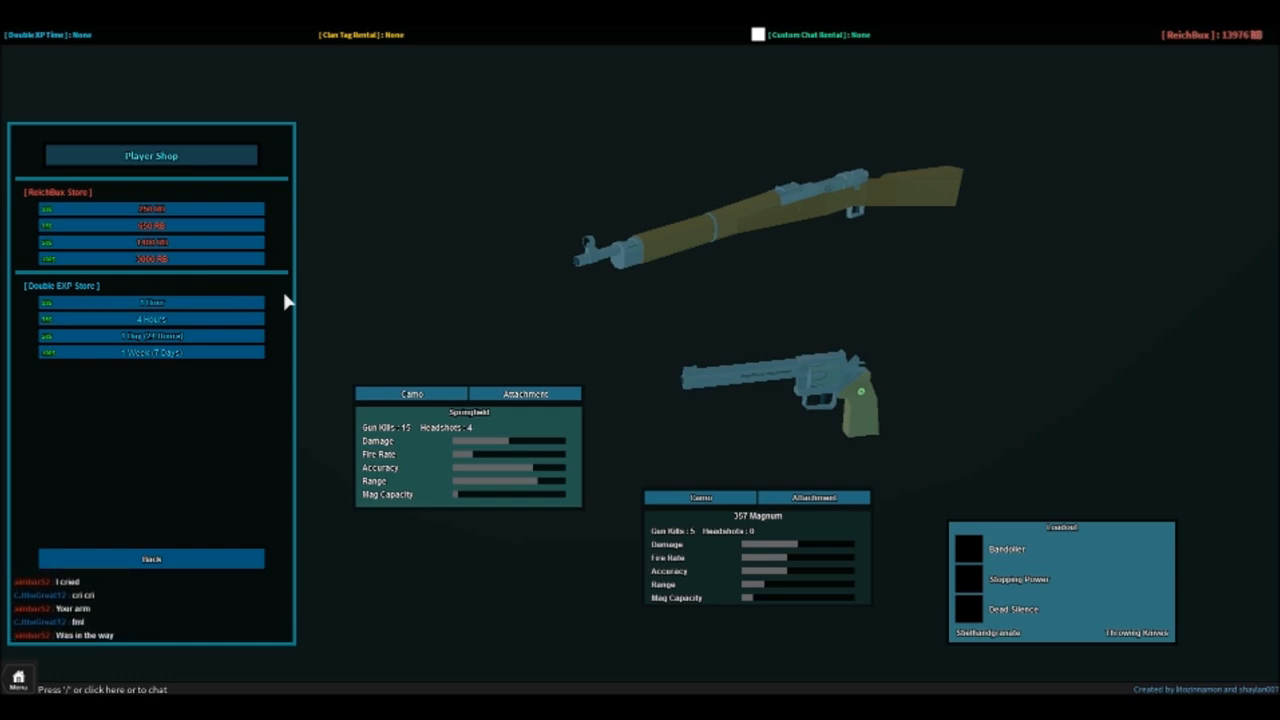
pyautogui.moveTo(170, 360)
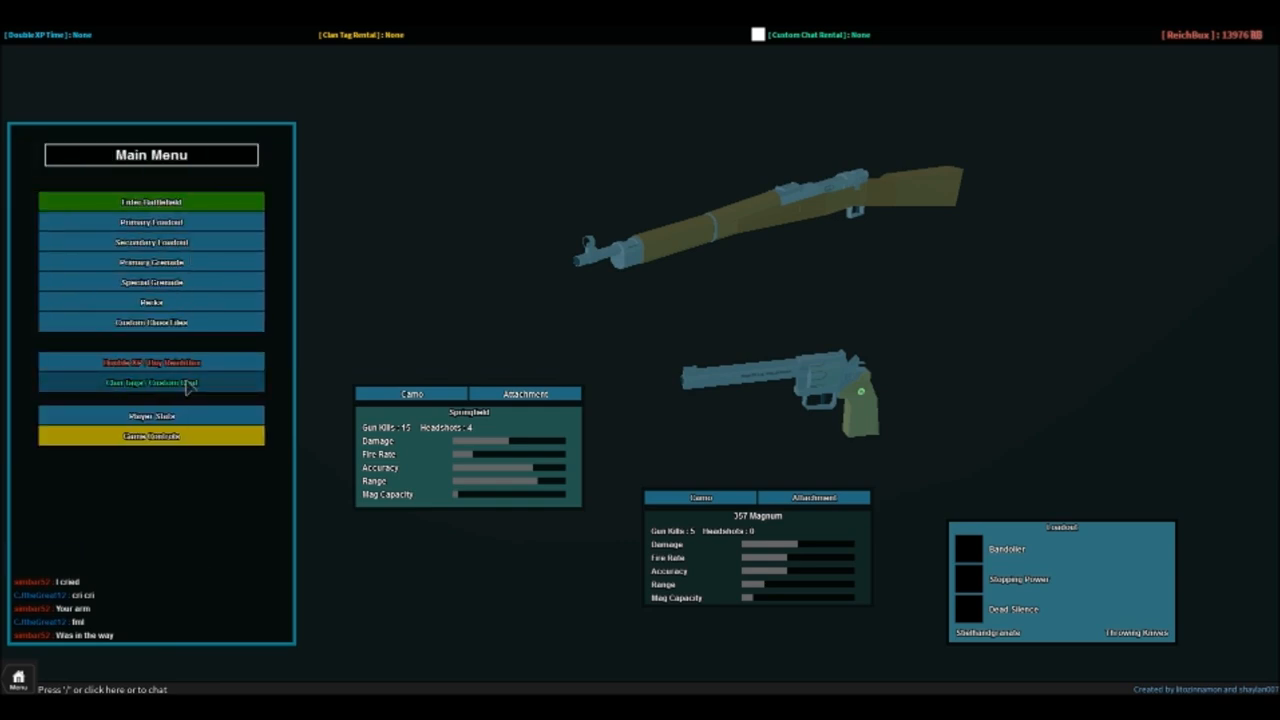
# - Open the Customization page offering clan tag and custom chat color rentals
pyautogui.click(151, 382)
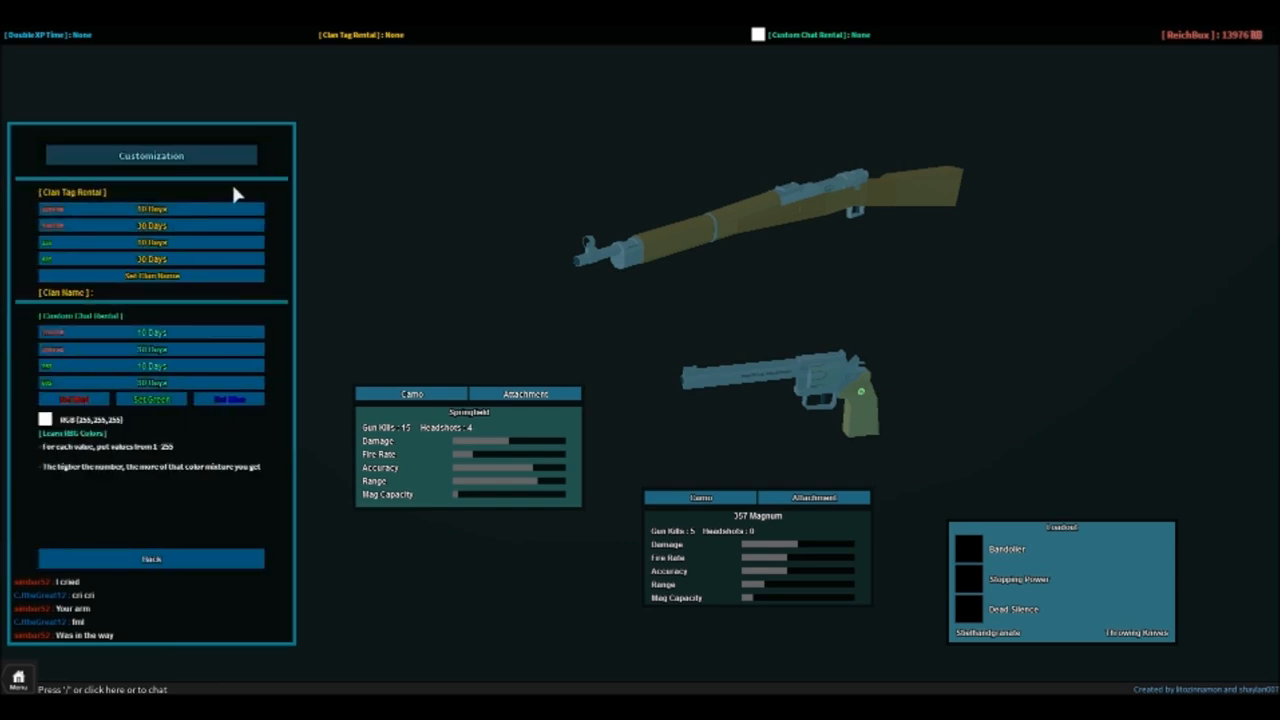
pyautogui.moveTo(105, 205)
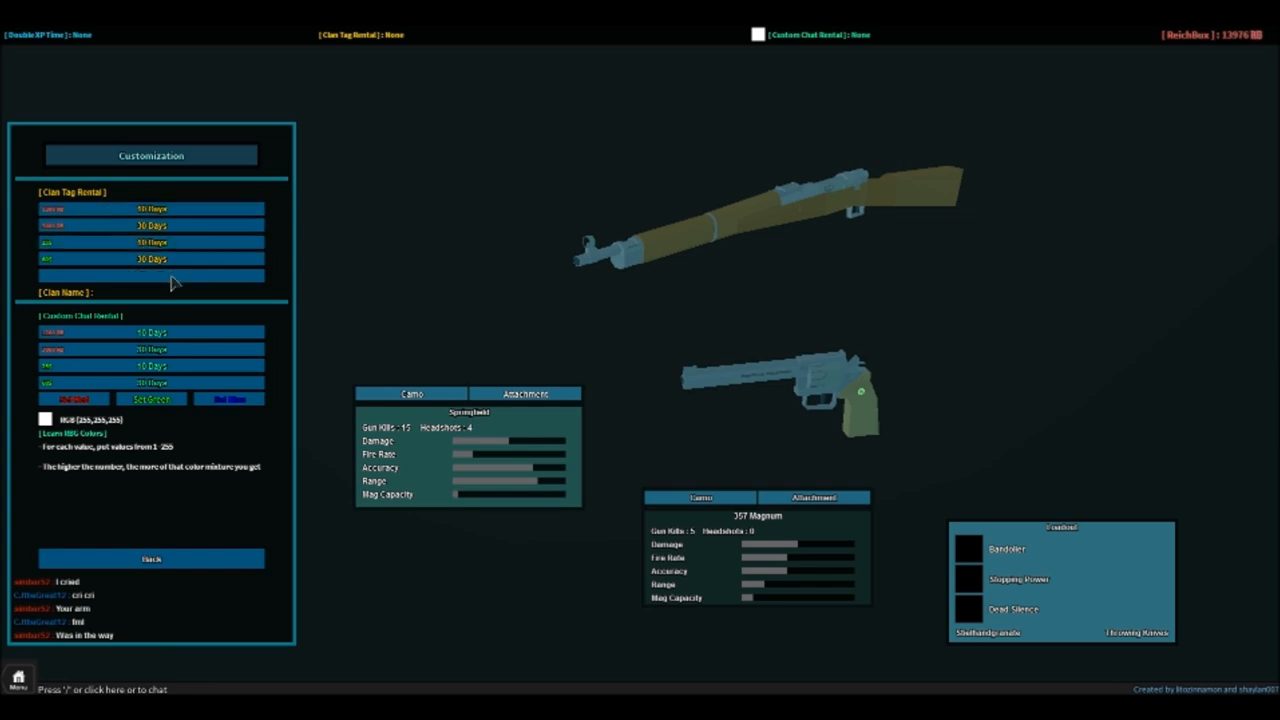
pyautogui.moveTo(138, 283)
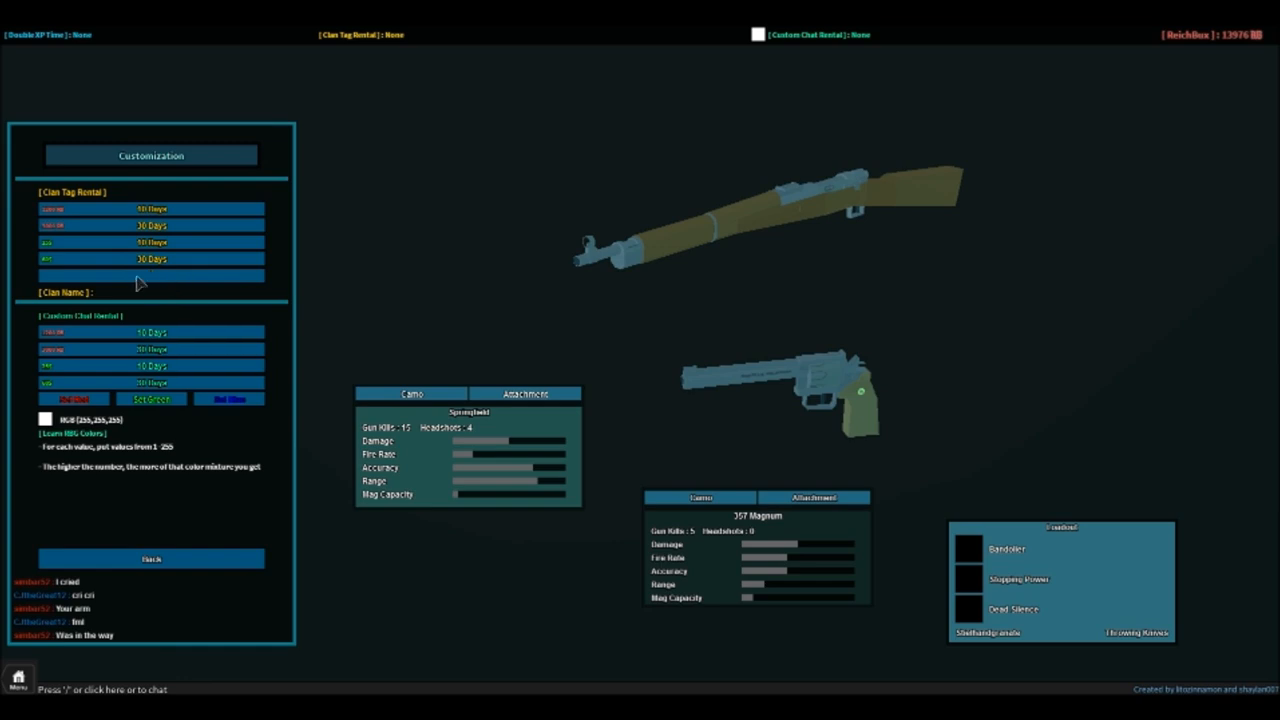
pyautogui.moveTo(28, 268)
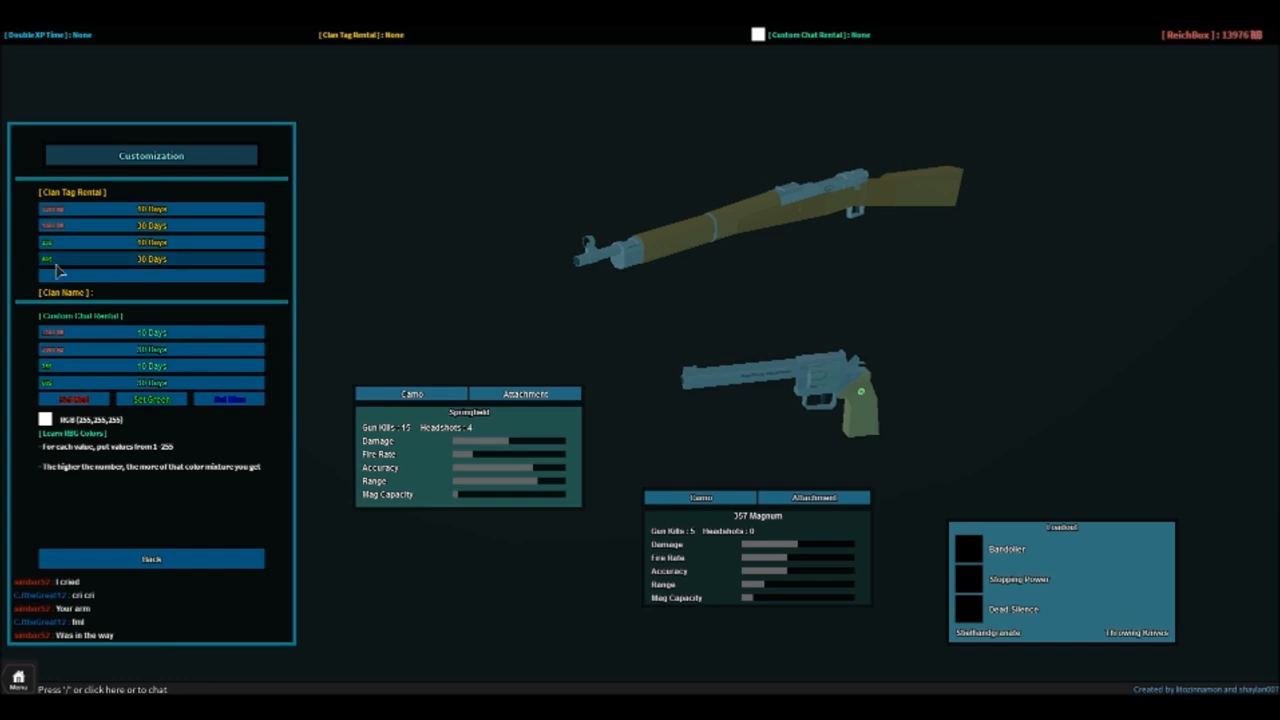
pyautogui.moveTo(70, 267)
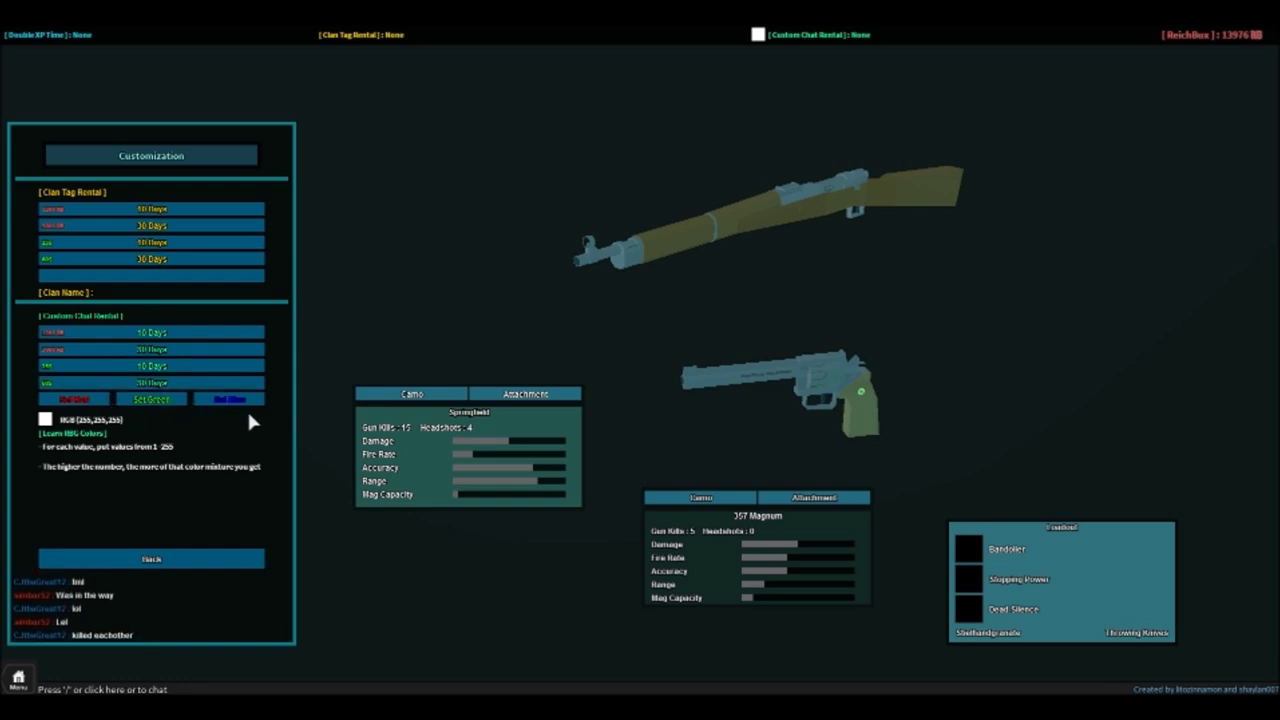
pyautogui.moveTo(82, 440)
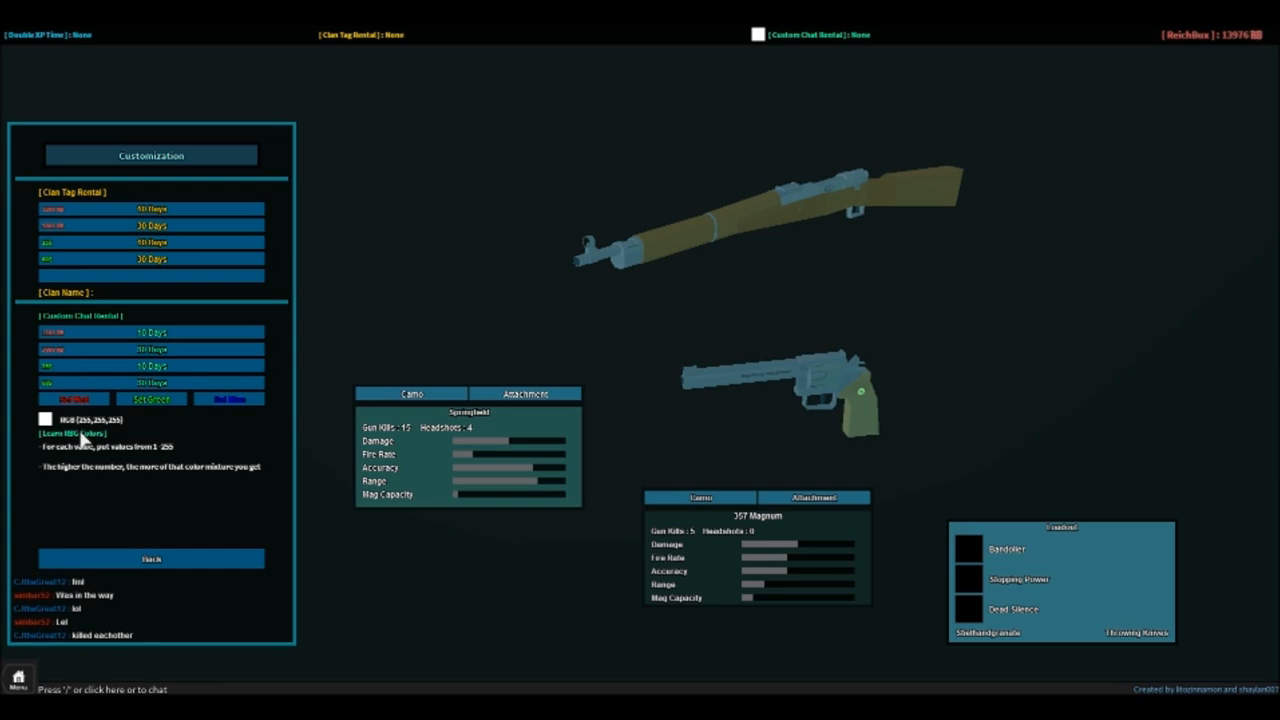
pyautogui.moveTo(352, 680)
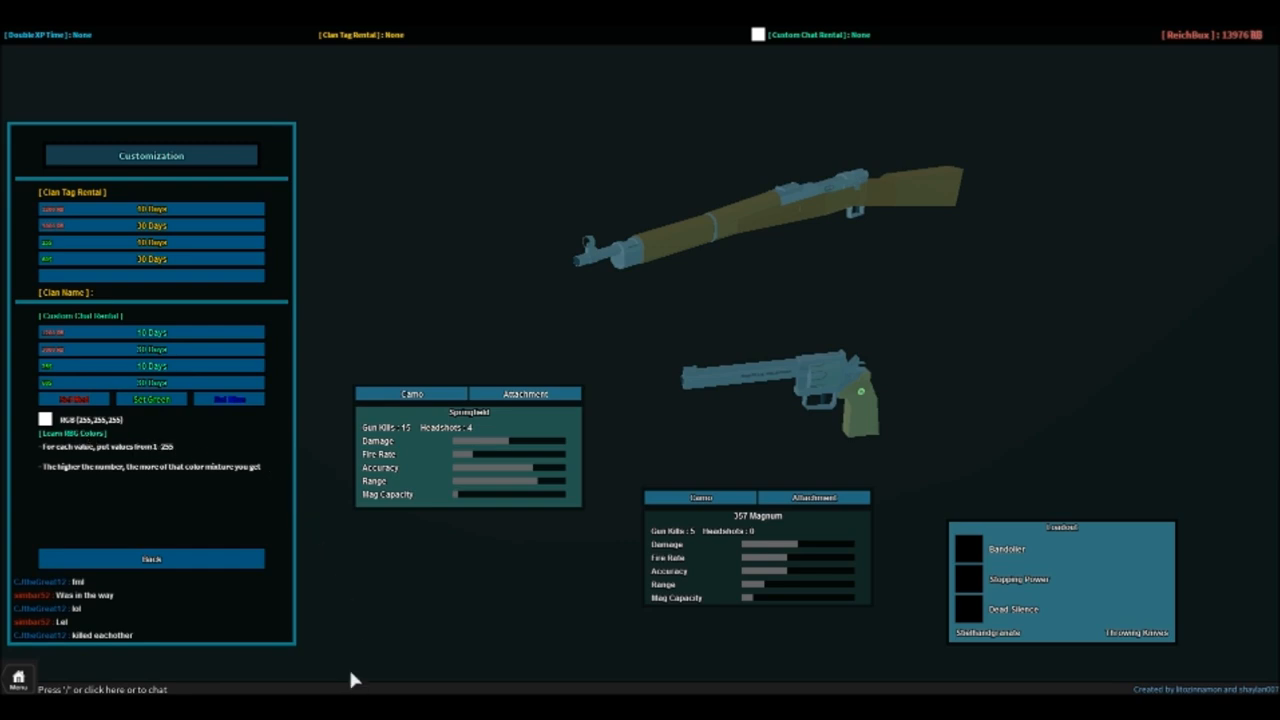
# - Exit Customization to the main menu with the Springfield and .357 Magnum loadout
pyautogui.click(151, 558)
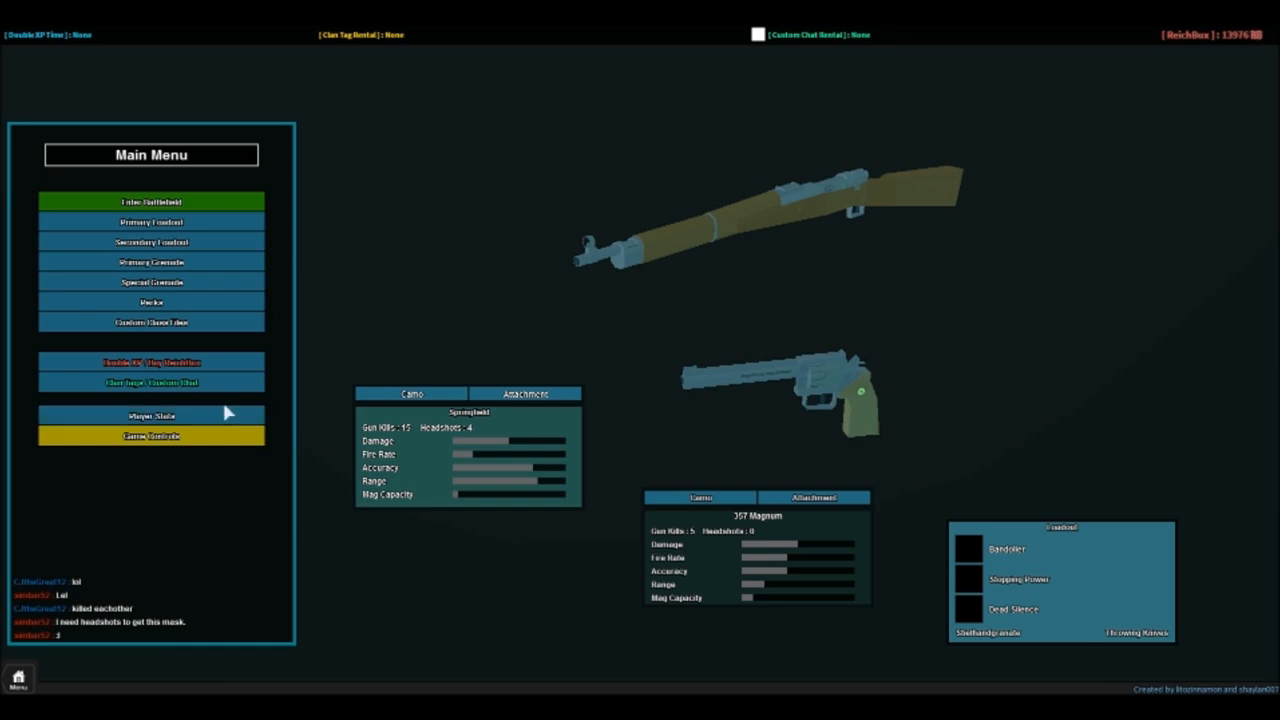
pyautogui.moveTo(170, 478)
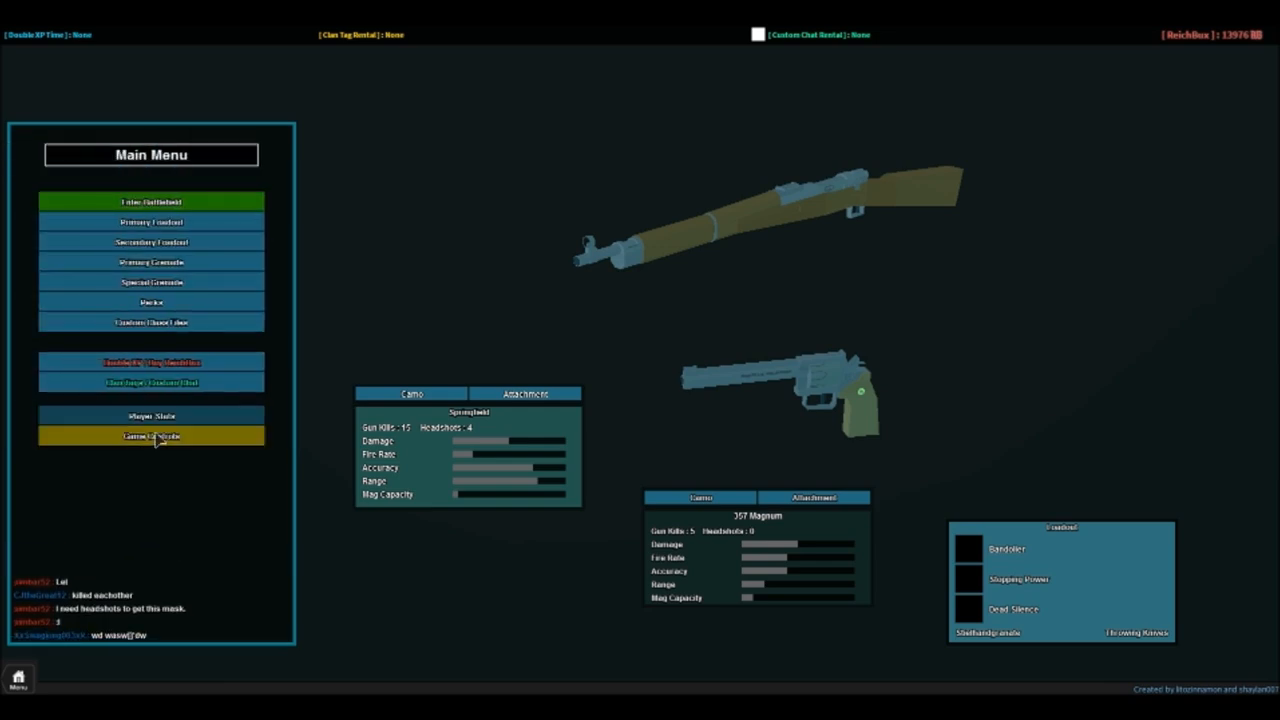
pyautogui.click(151, 436)
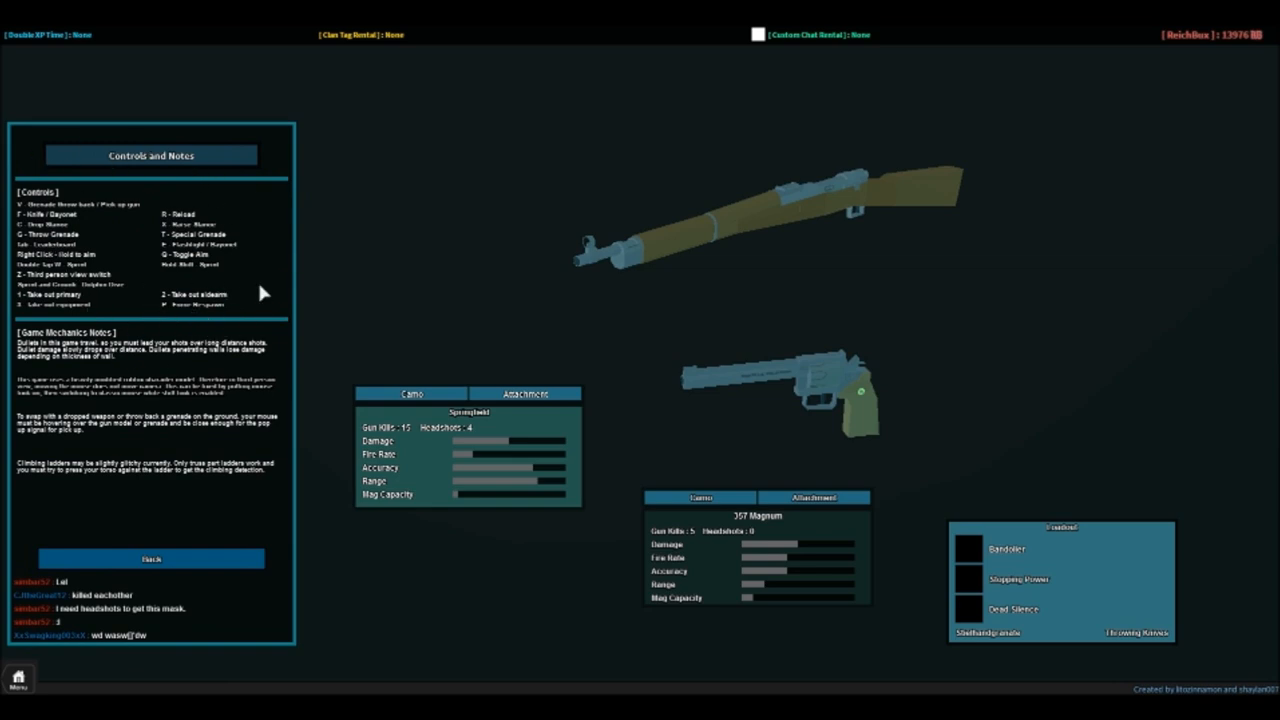
pyautogui.moveTo(273, 303)
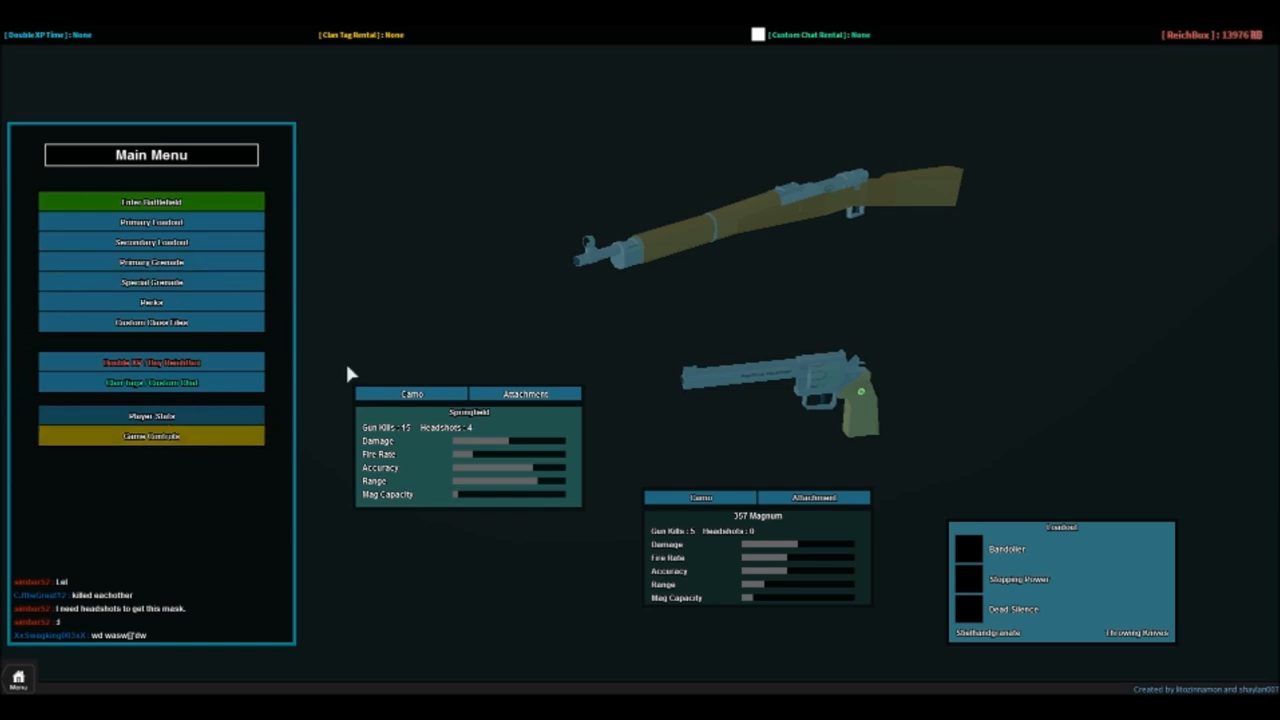
pyautogui.moveTo(595, 322)
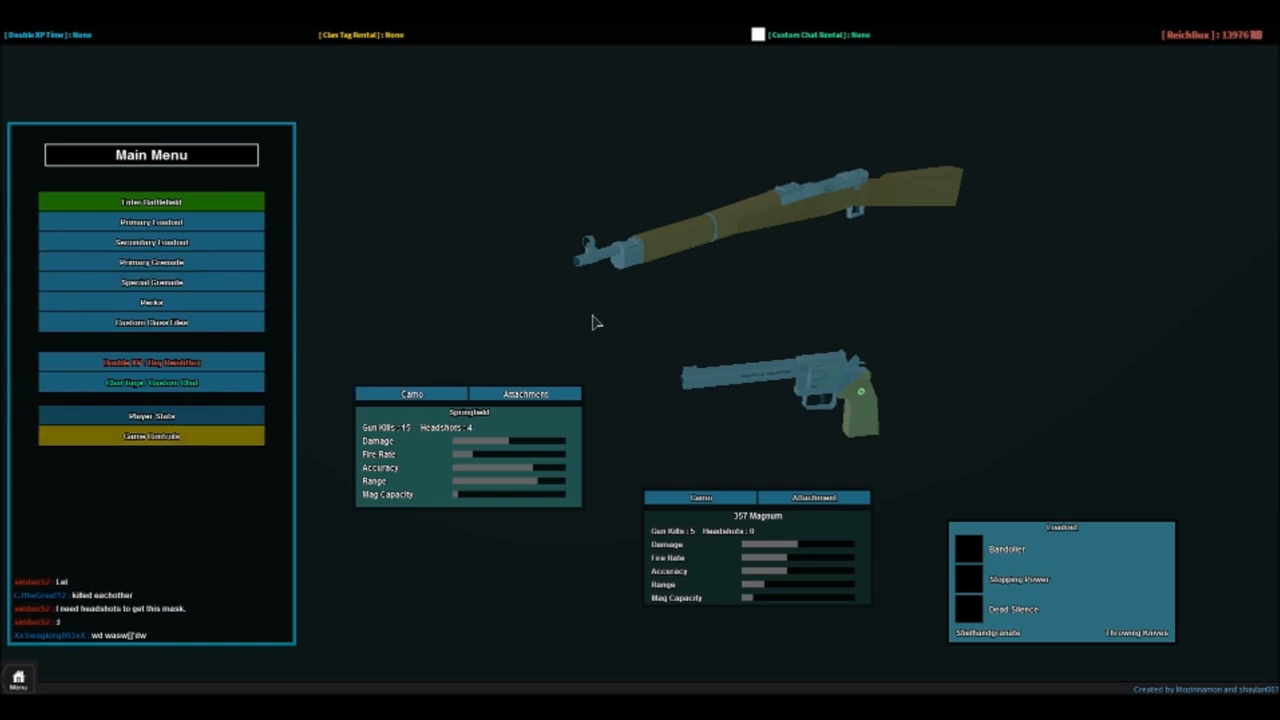
pyautogui.moveTo(408, 422)
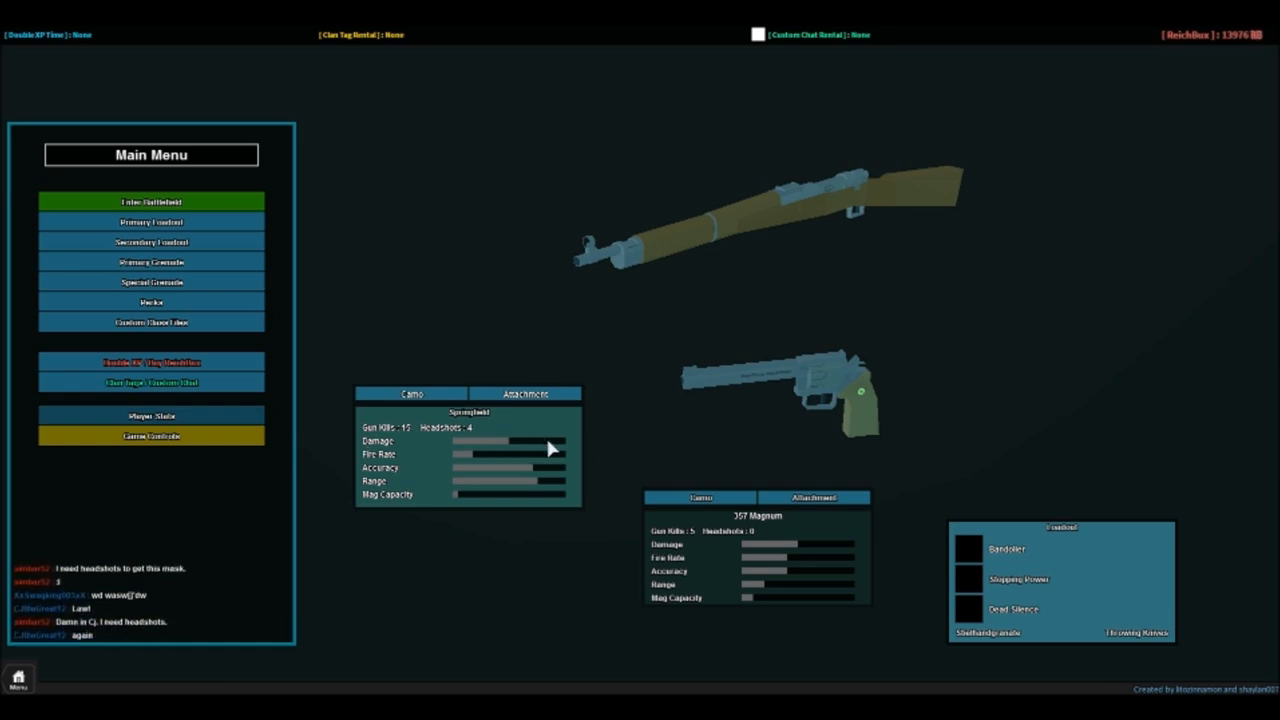
pyautogui.moveTo(618, 308)
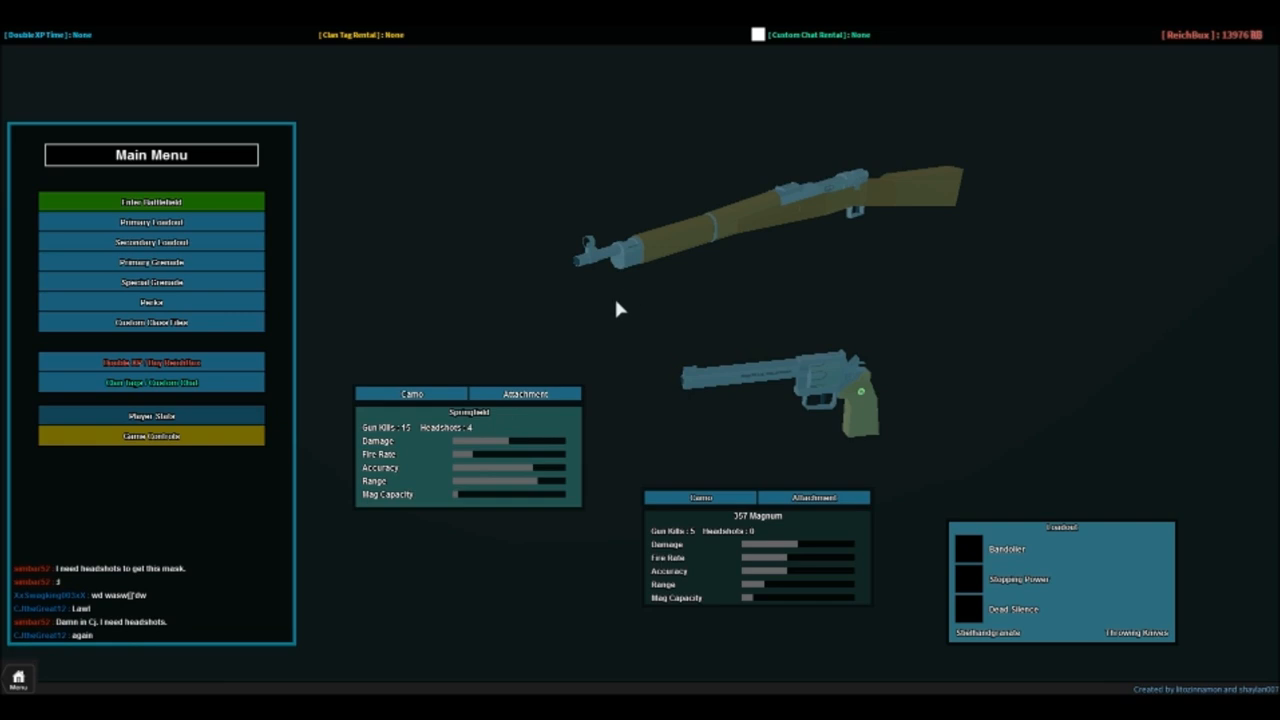
pyautogui.moveTo(458, 463)
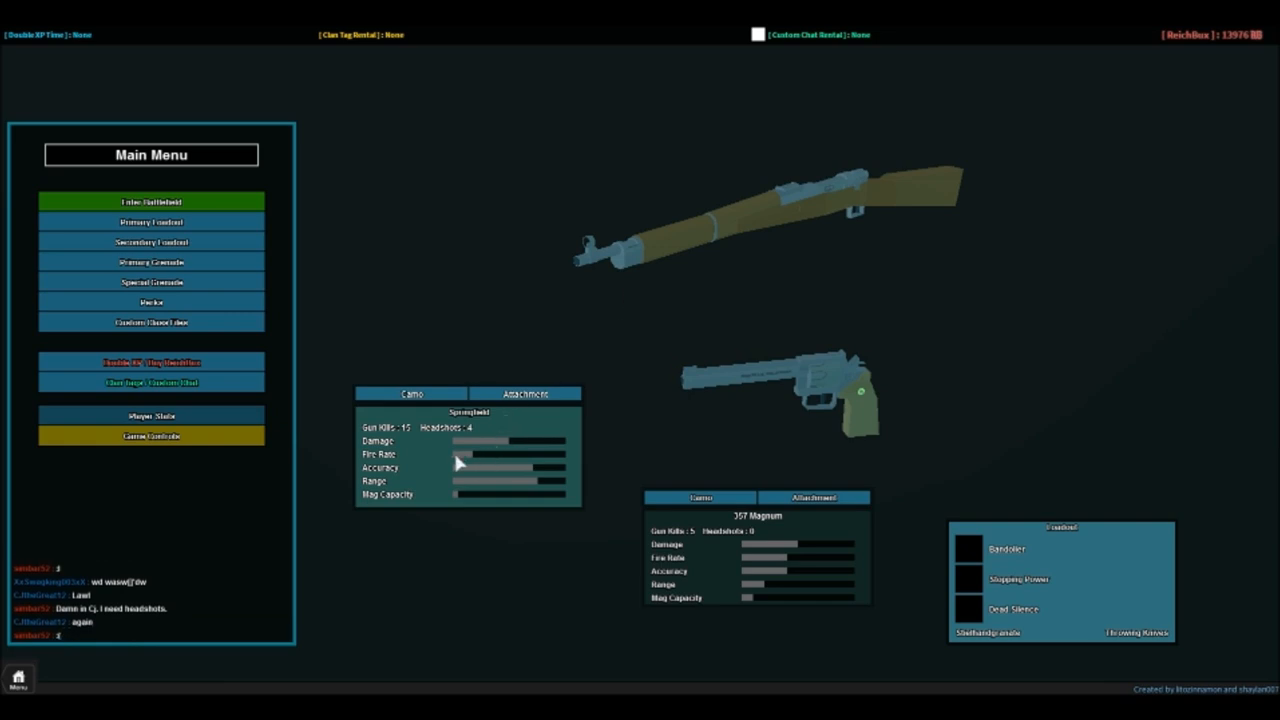
pyautogui.moveTo(443, 408)
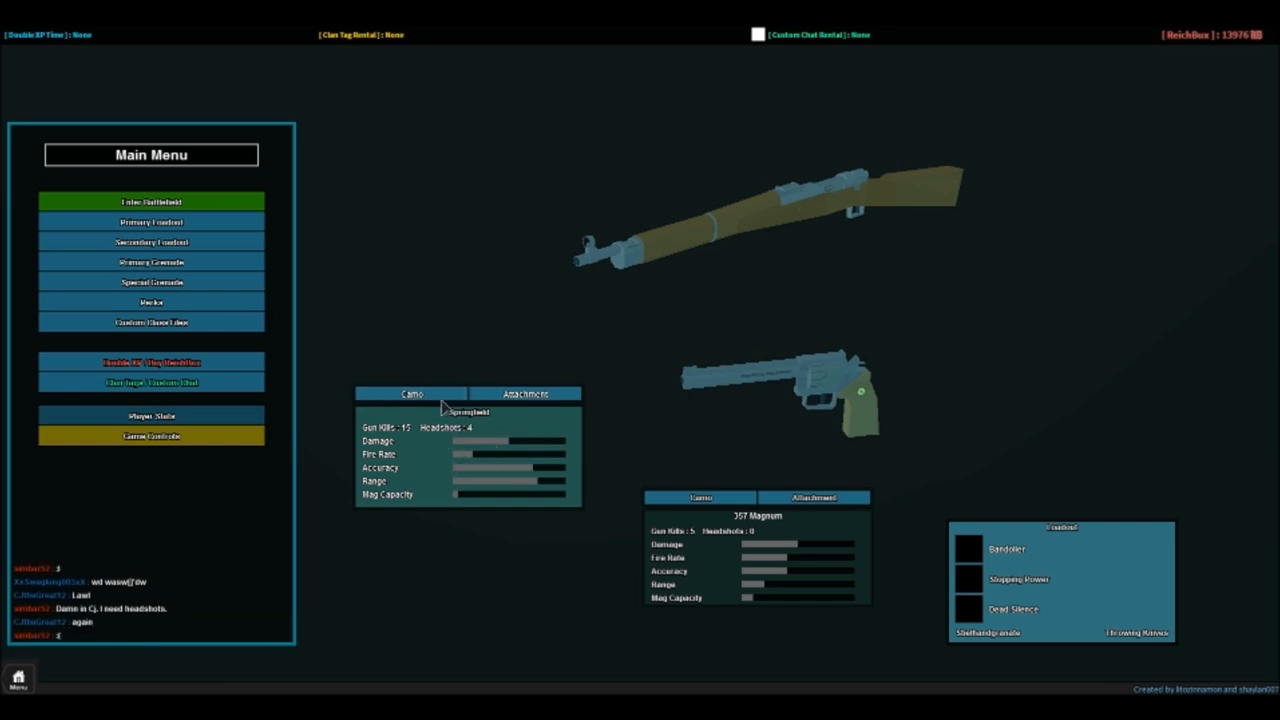
# - Open the Springfield's Camo tab to list its priced camos
pyautogui.click(410, 393)
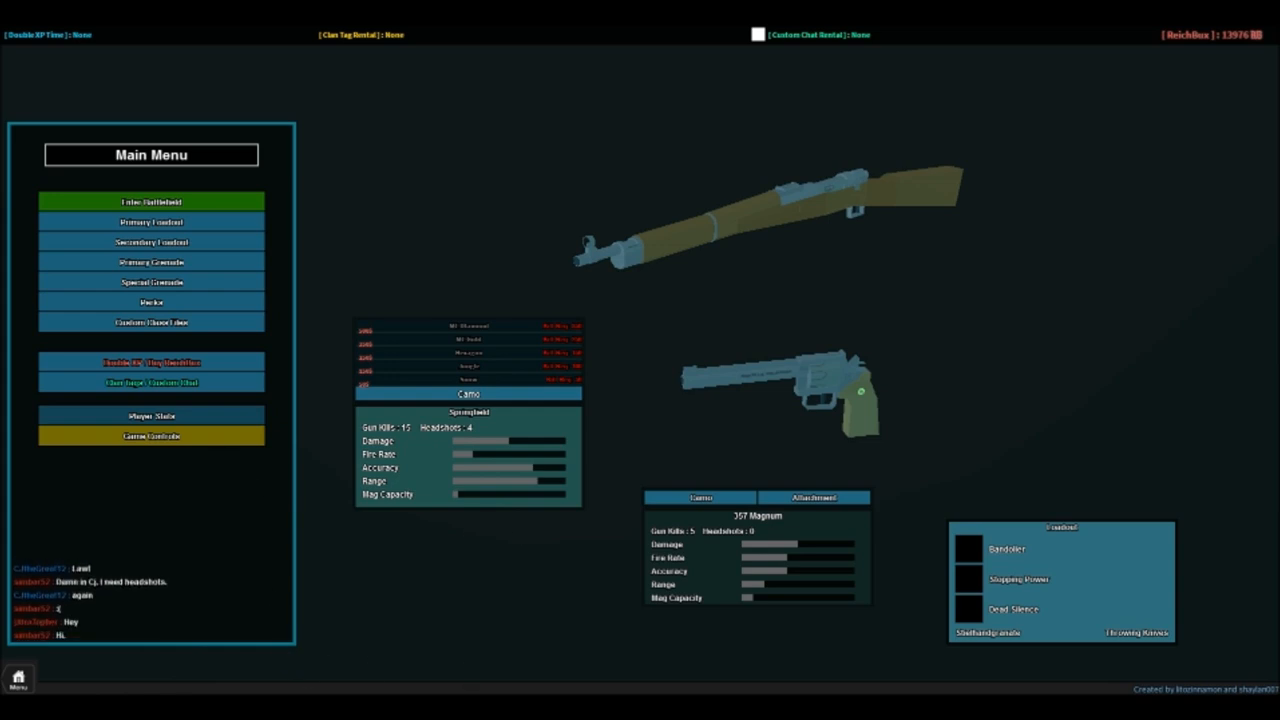
pyautogui.moveTo(565, 40)
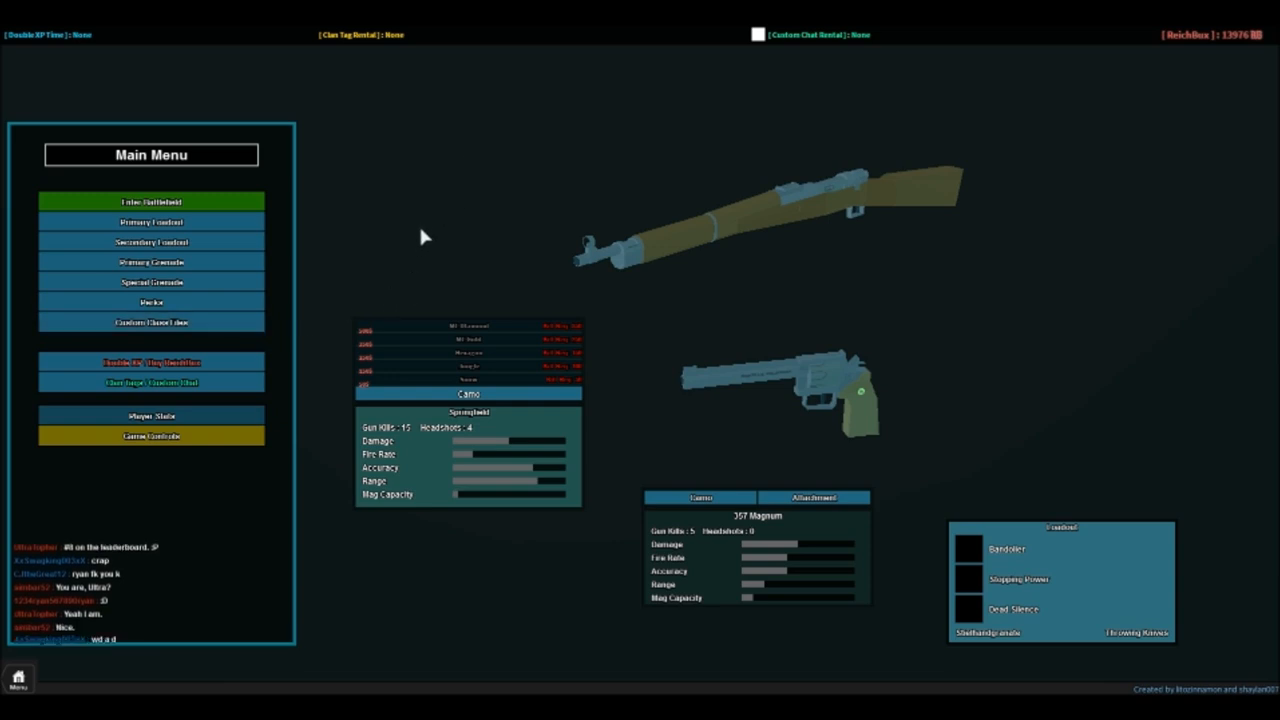
pyautogui.moveTo(447, 331)
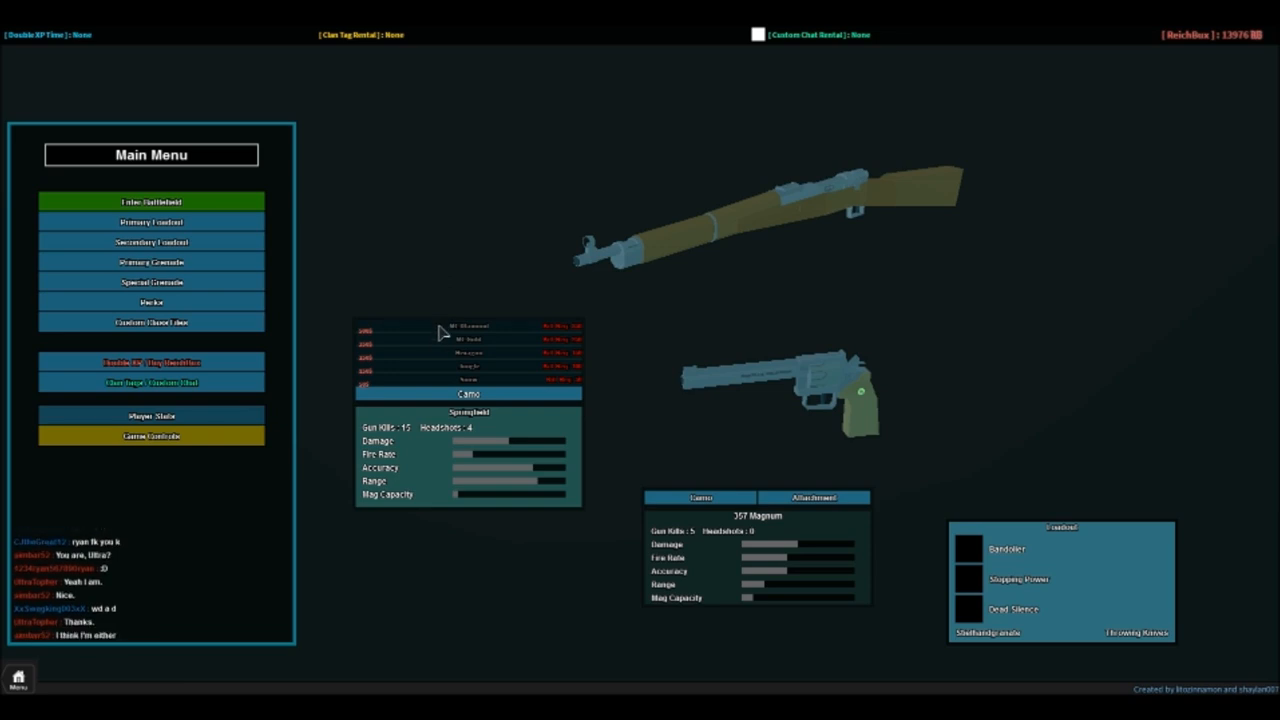
pyautogui.moveTo(630, 370)
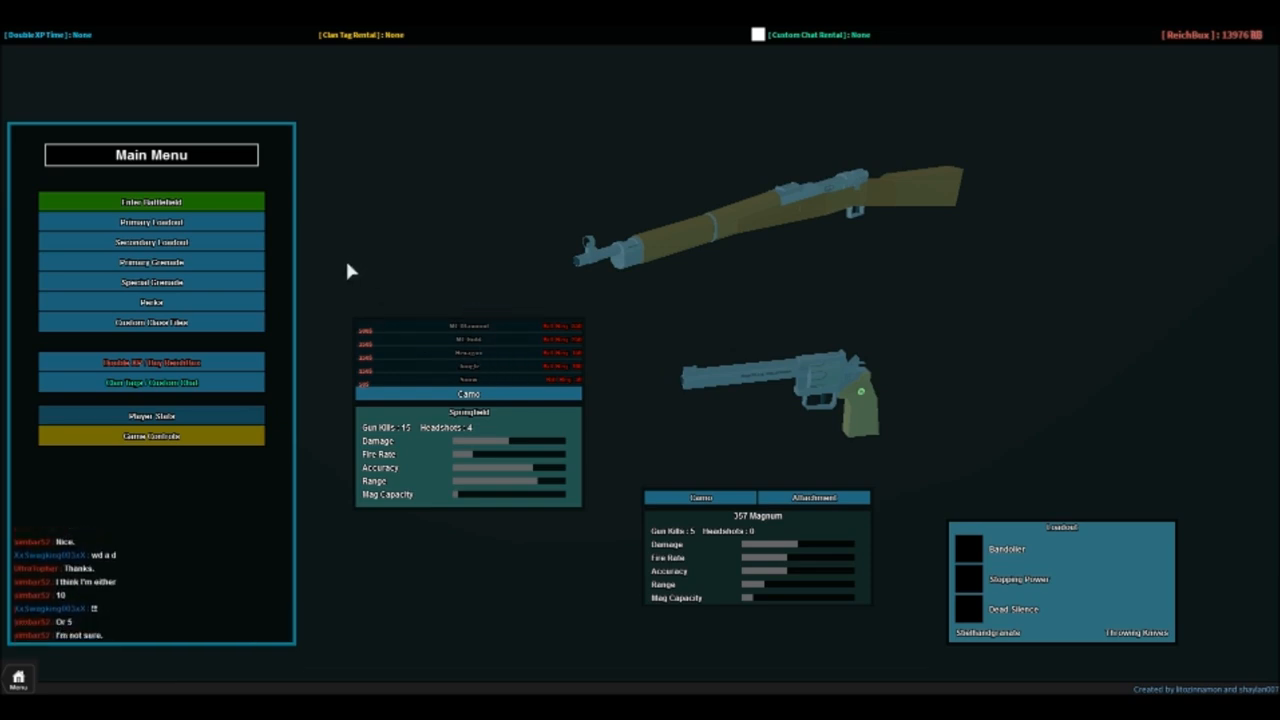
pyautogui.moveTo(490, 334)
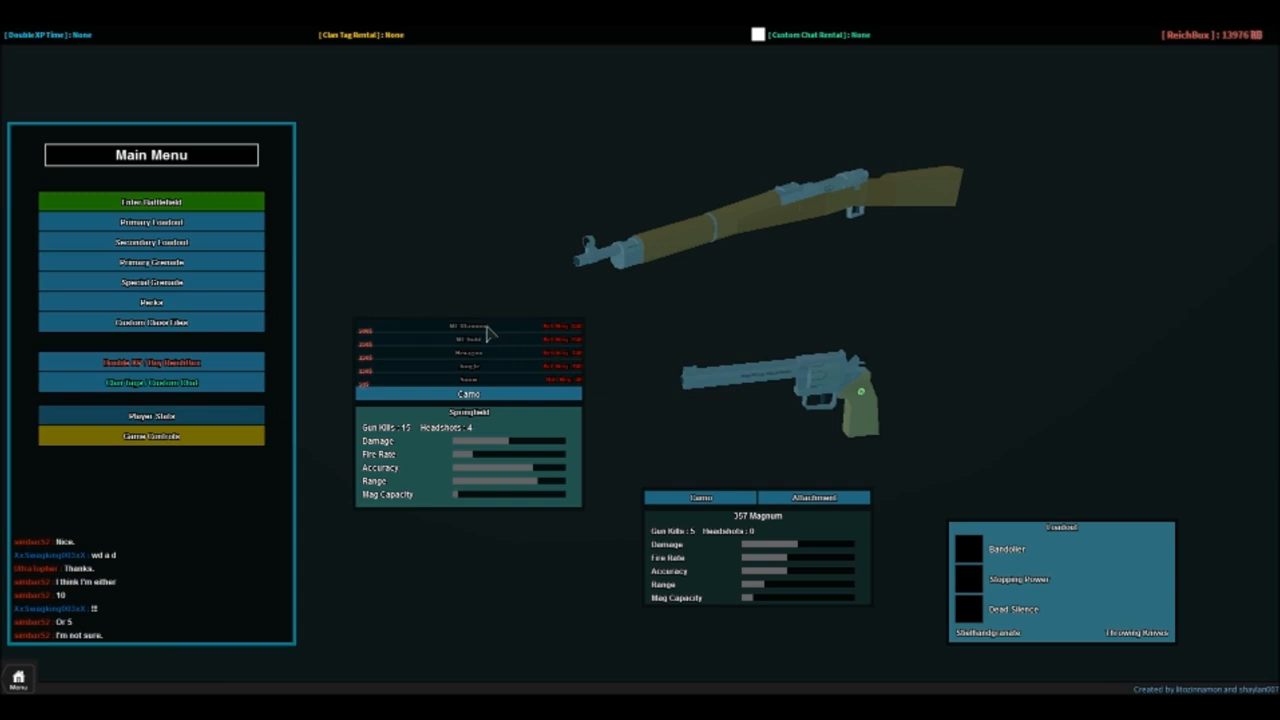
pyautogui.moveTo(572, 388)
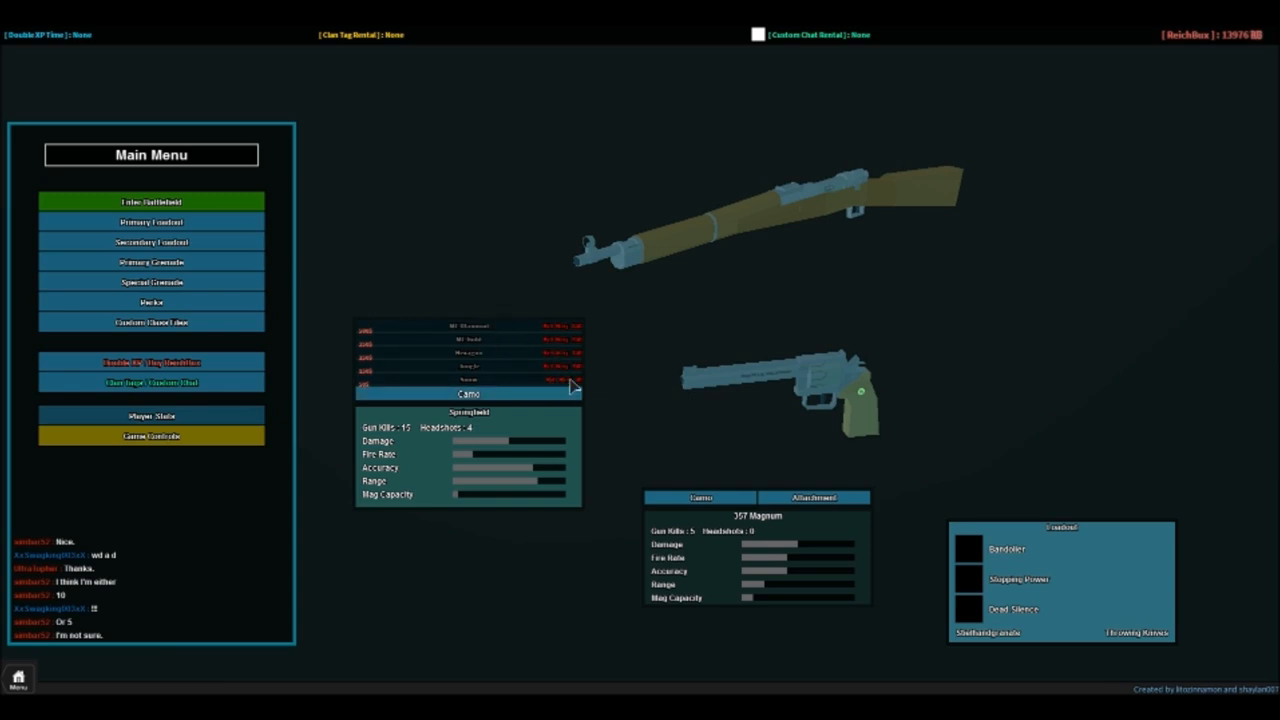
pyautogui.moveTo(565, 333)
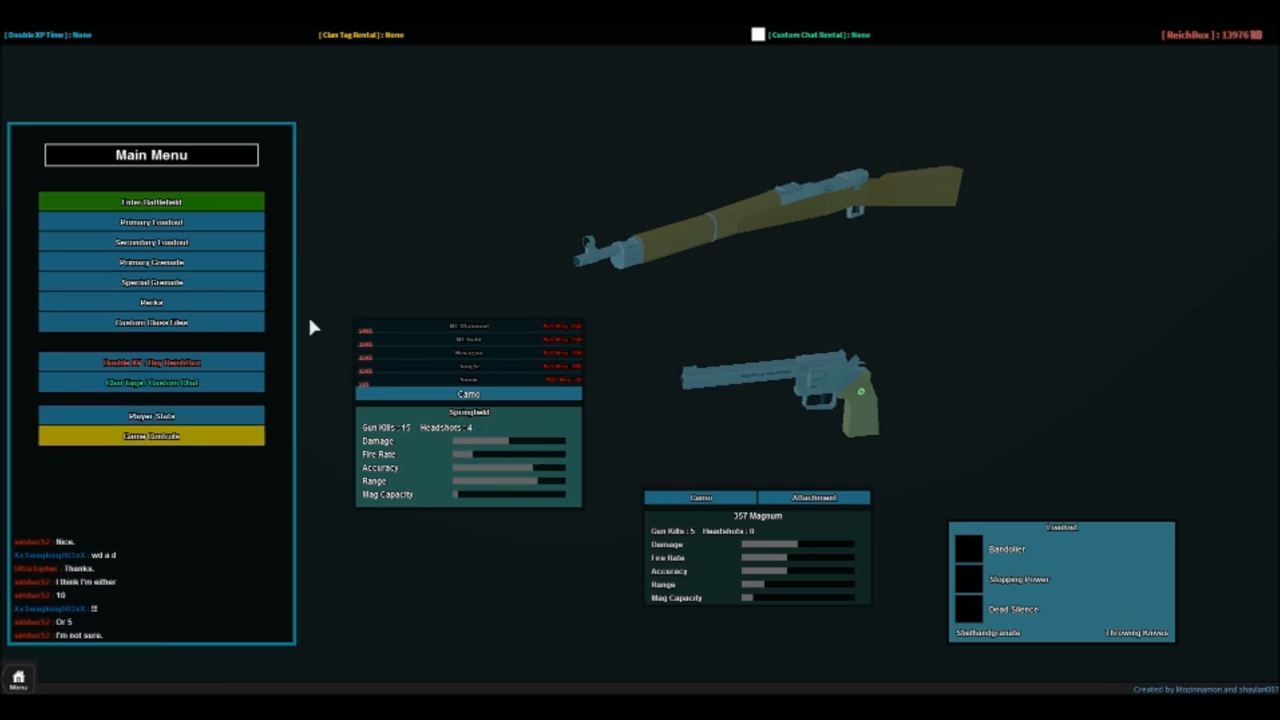
# - Pick the M1 Thompson from Submachine Guns and cancel the Snow camo purchase
pyautogui.click(151, 221)
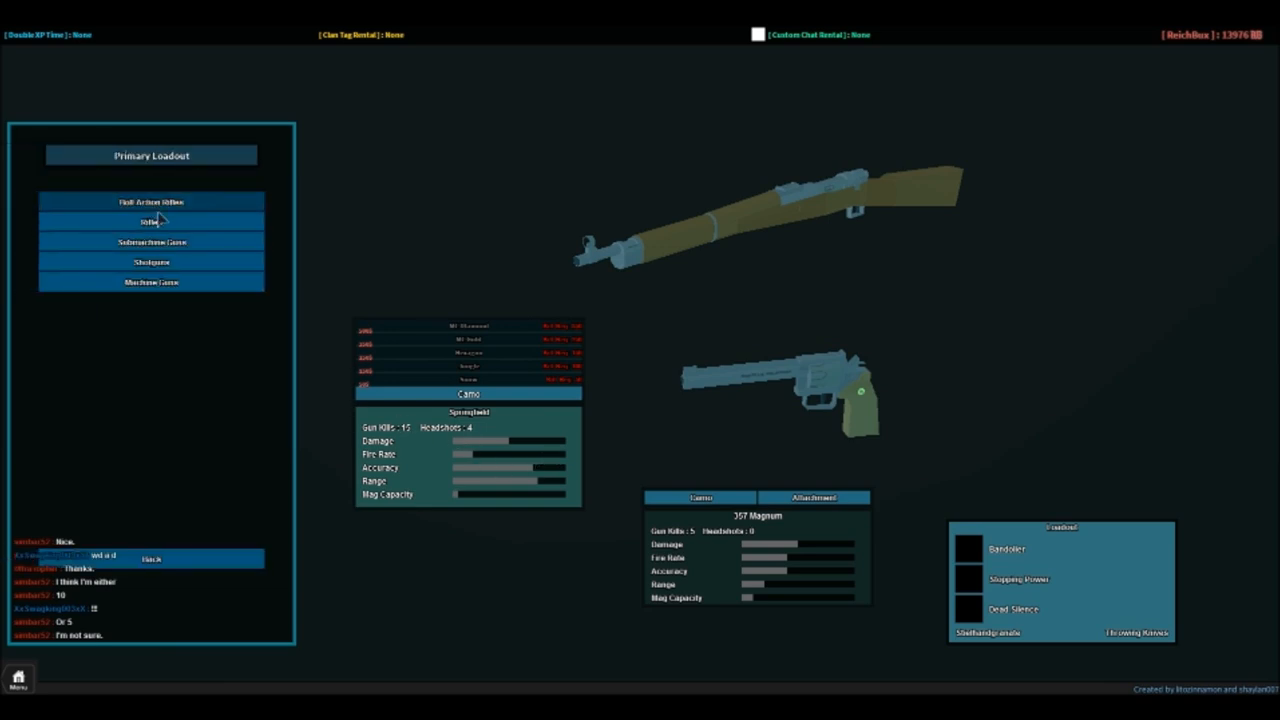
pyautogui.click(151, 241)
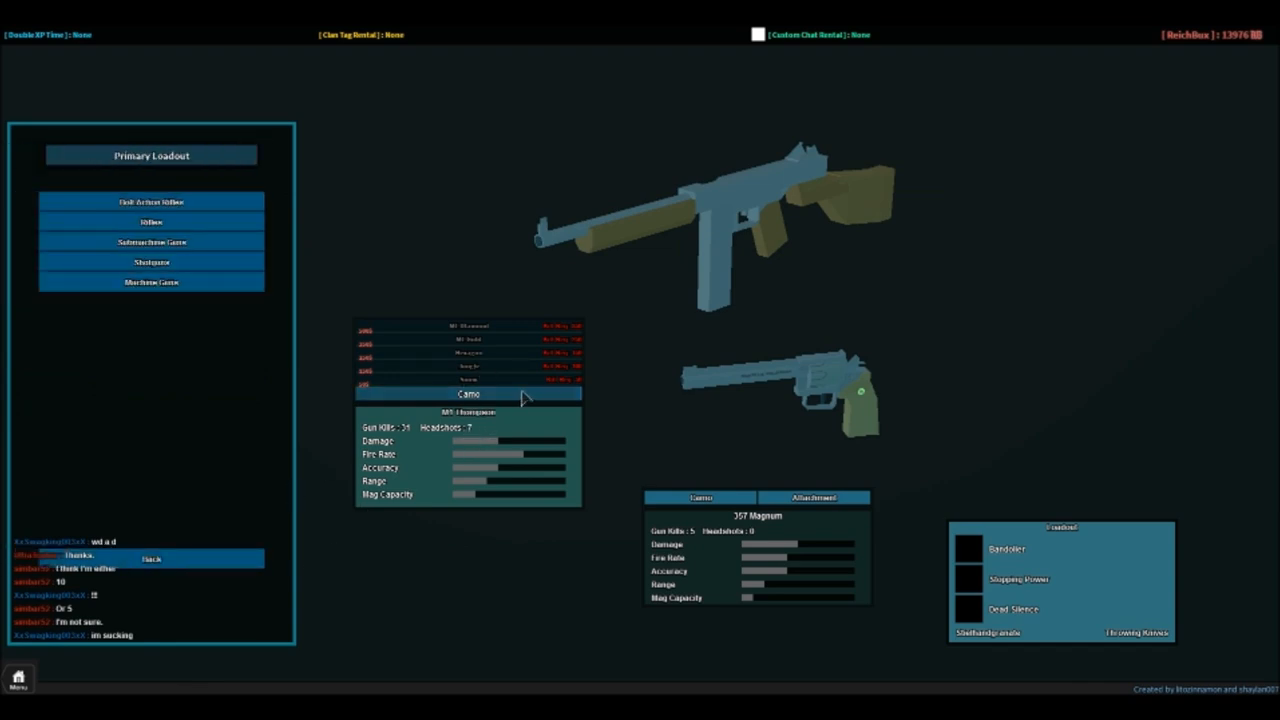
pyautogui.moveTo(565, 388)
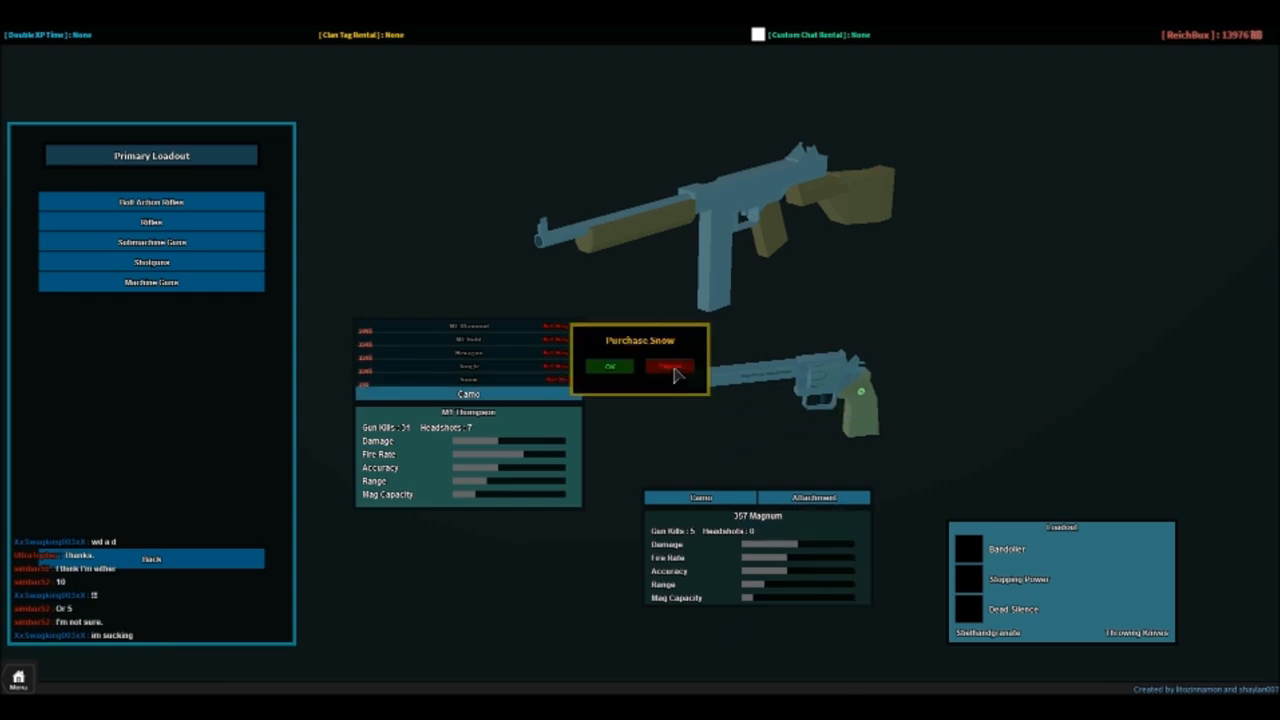
pyautogui.click(671, 366)
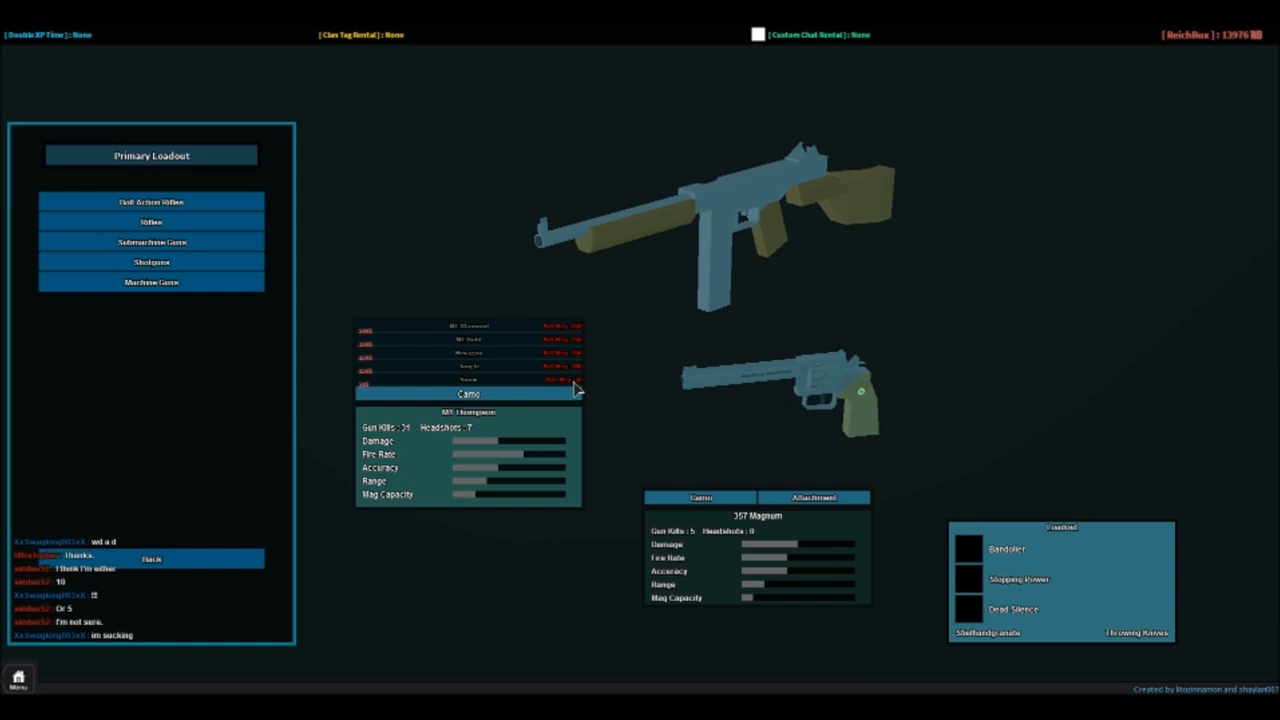
pyautogui.moveTo(482, 388)
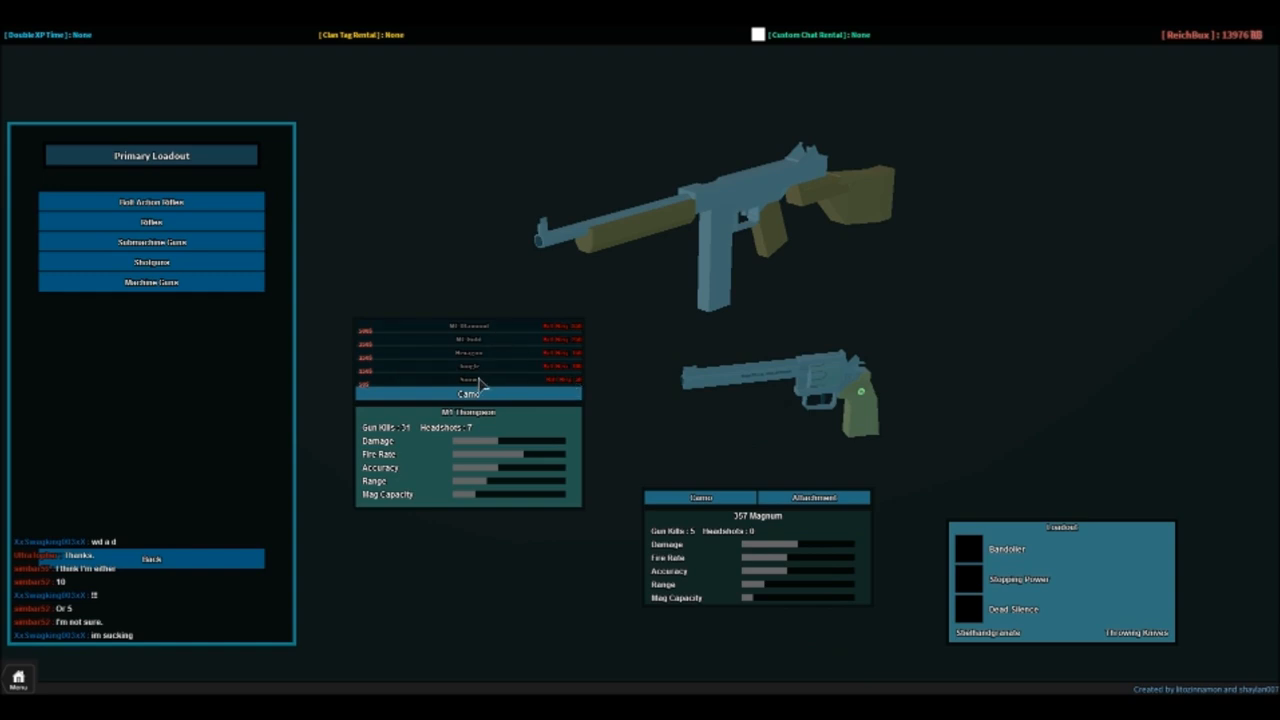
pyautogui.moveTo(221, 306)
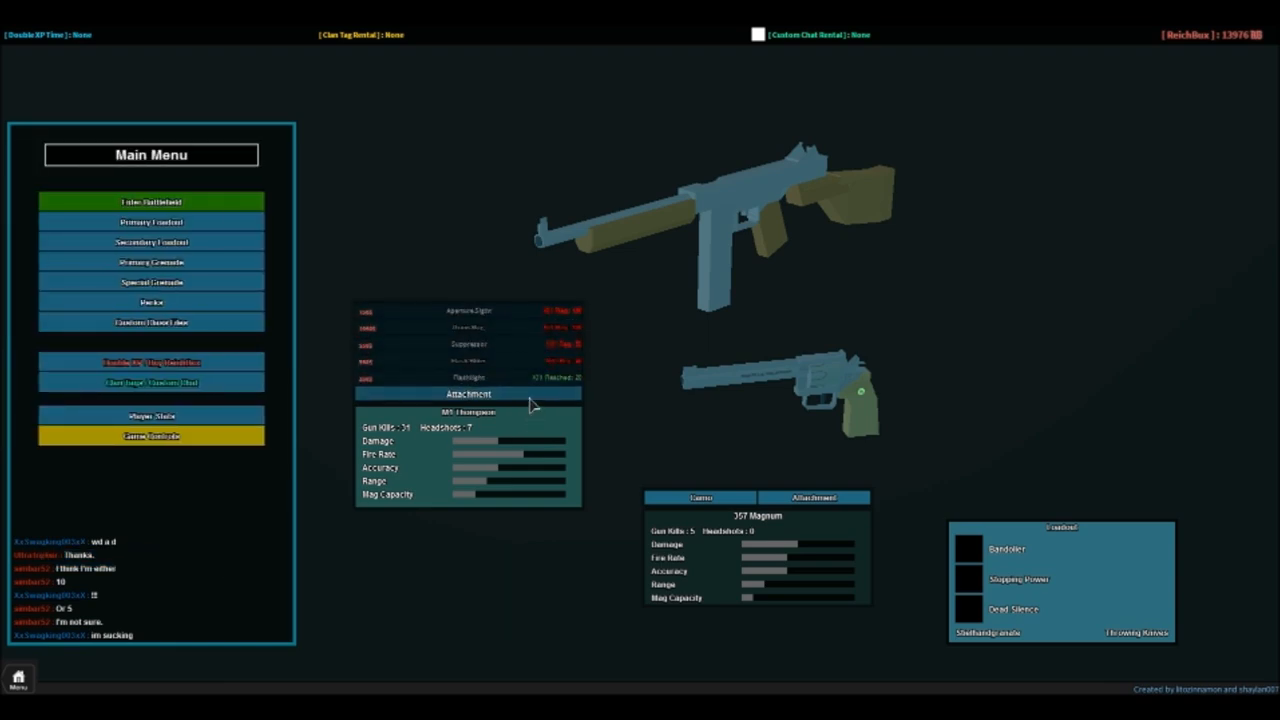
pyautogui.moveTo(518, 373)
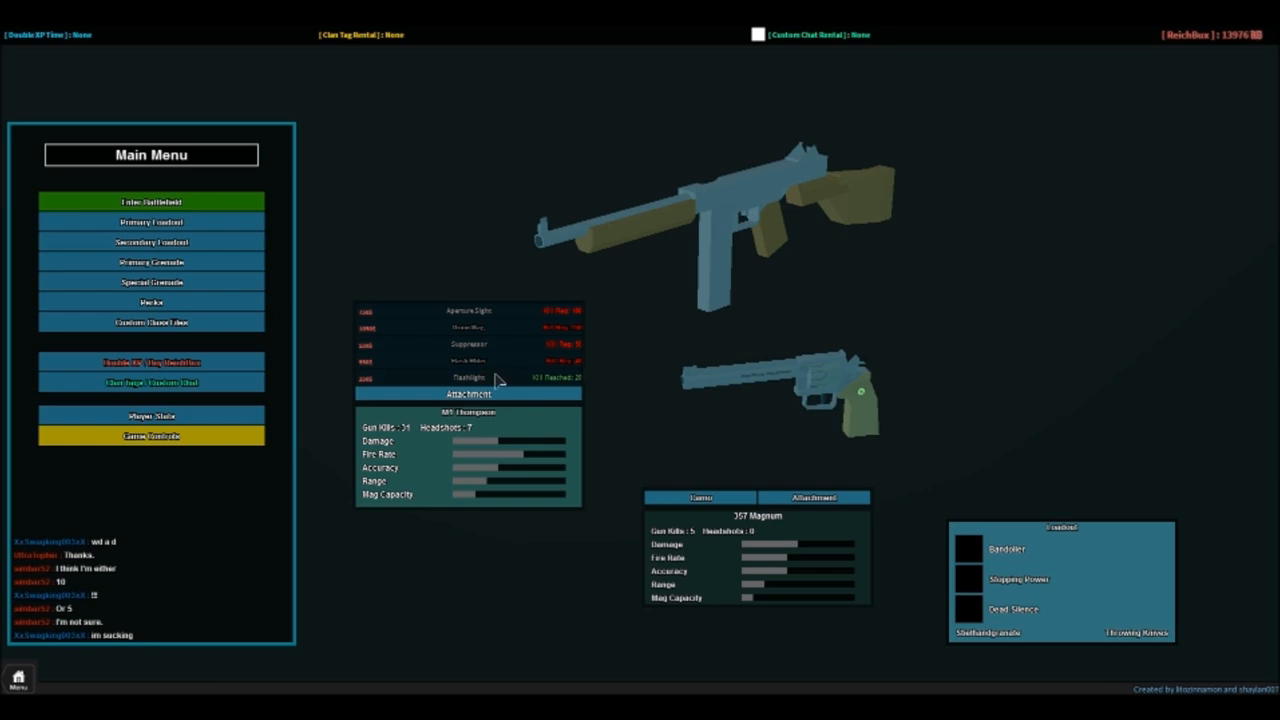
pyautogui.moveTo(490, 342)
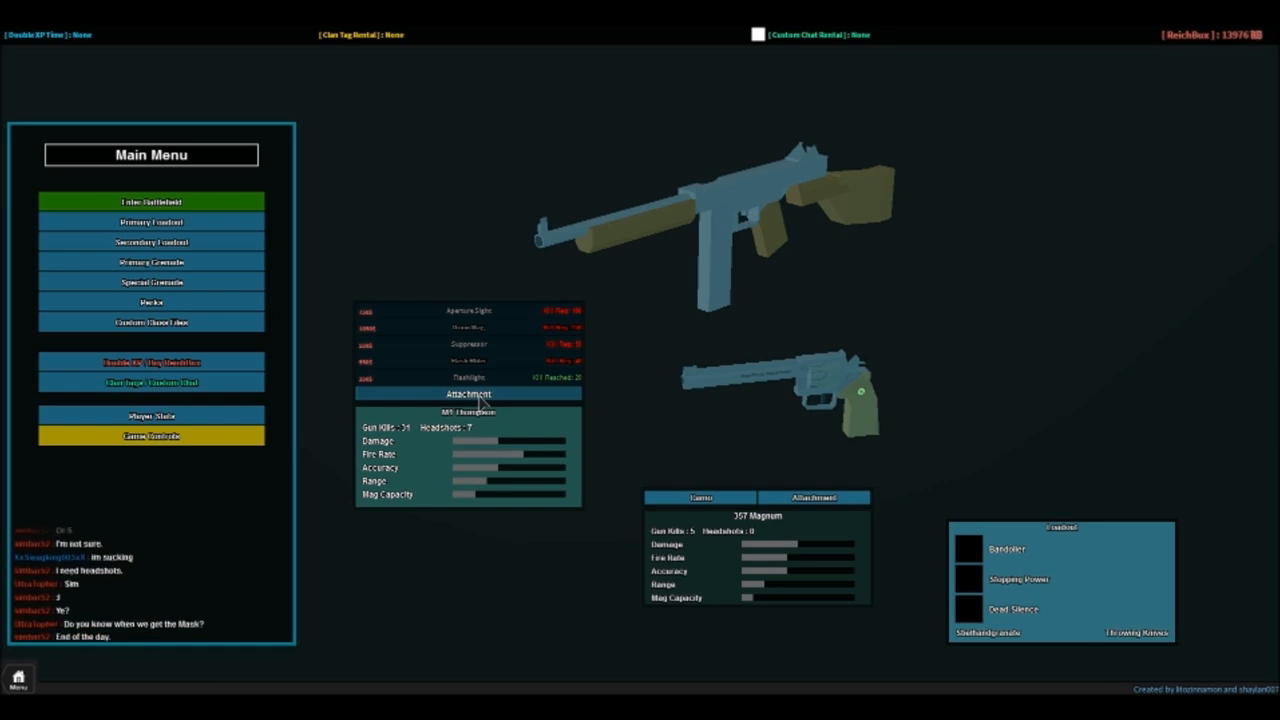
# - Collapse the Thompson's attachment list and return to the Main Menu
pyautogui.click(468, 393)
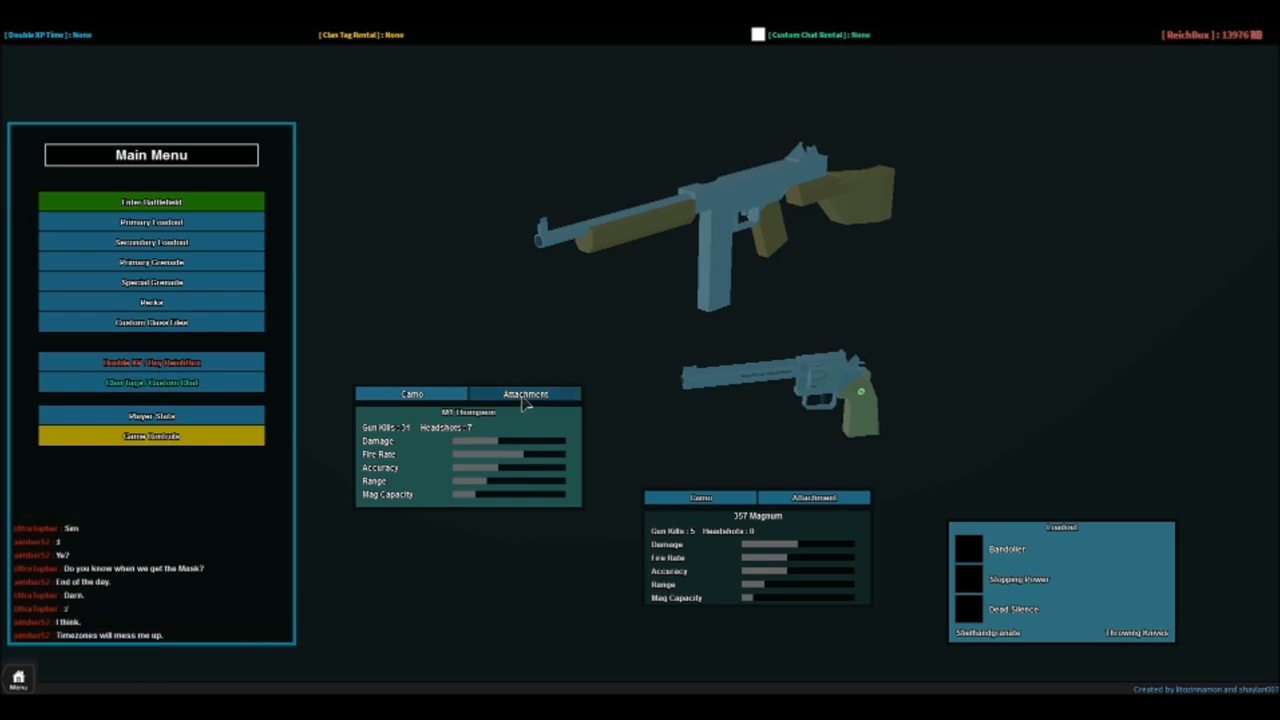
pyautogui.moveTo(520, 365)
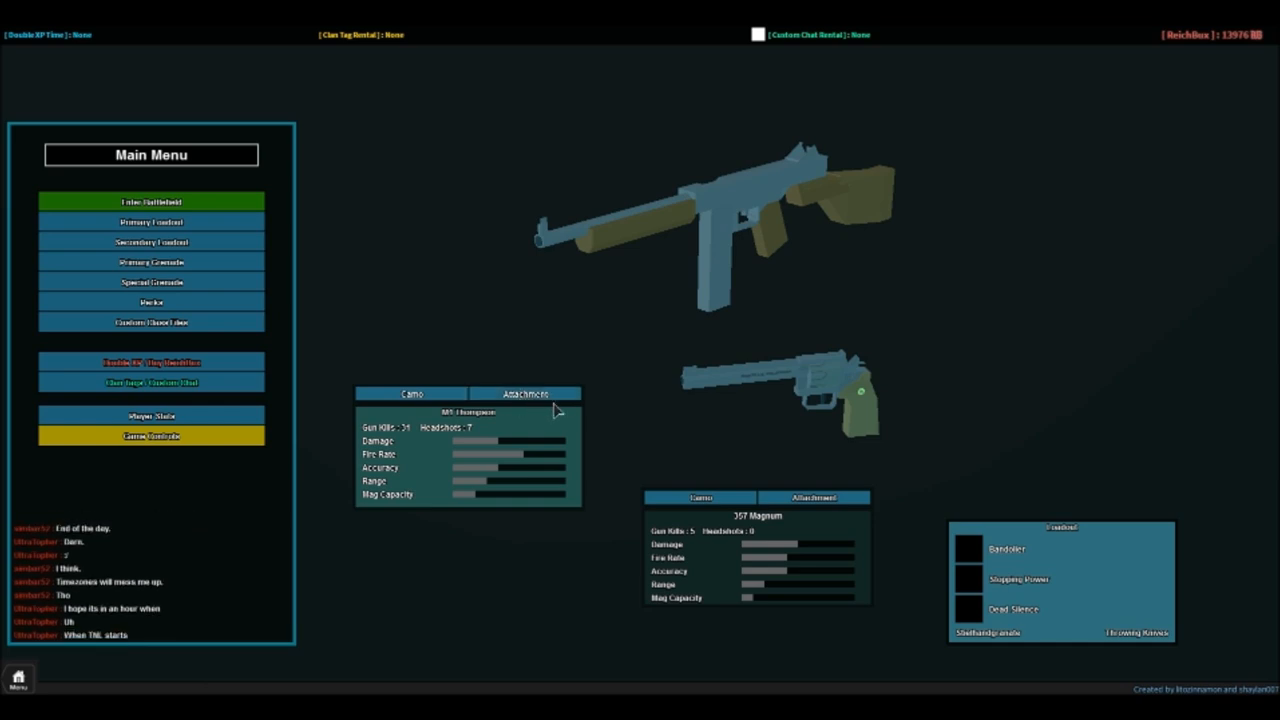
pyautogui.click(526, 393)
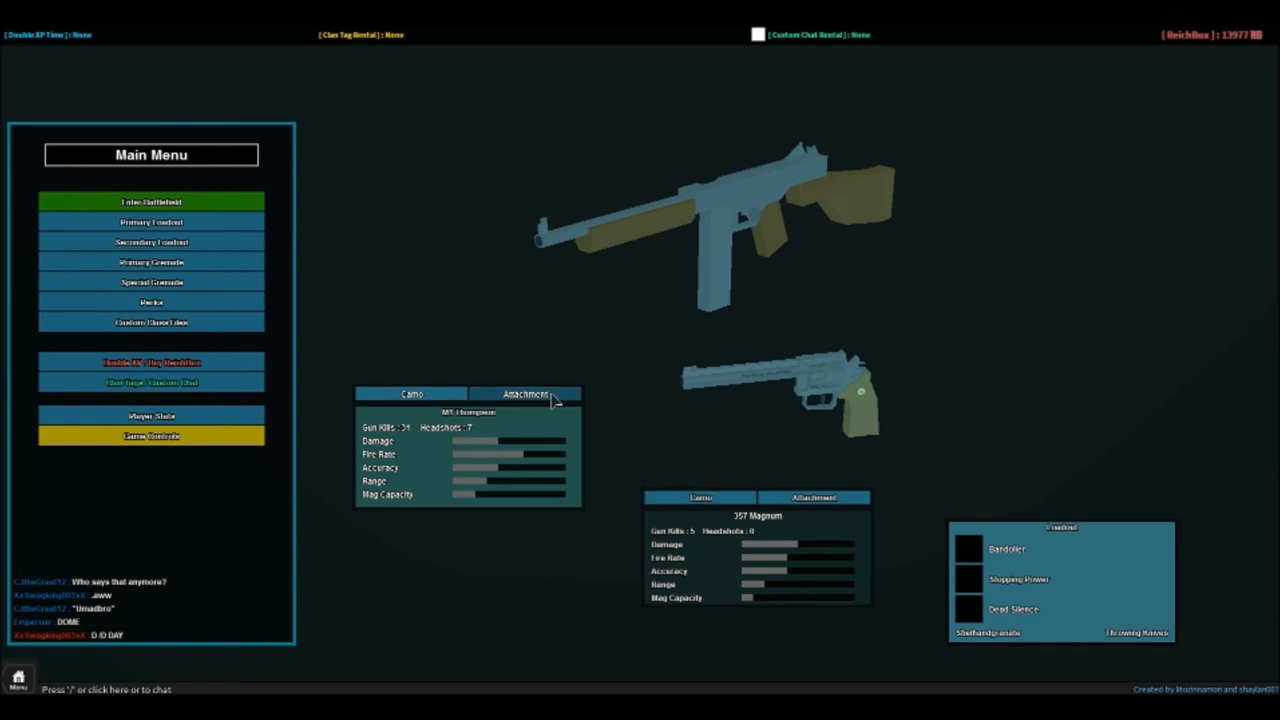
# - Enter the battlefield to start the D-Day Beach Elimination match
pyautogui.click(151, 201)
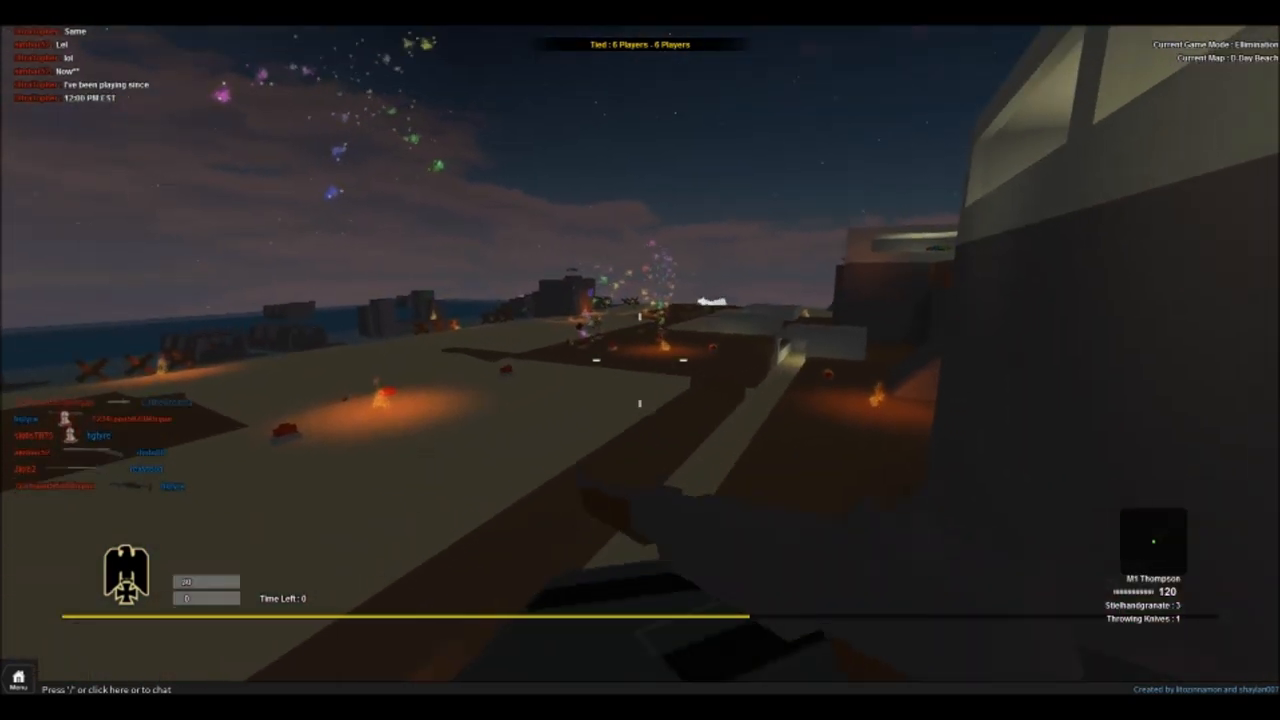
pyautogui.moveTo(640, 360)
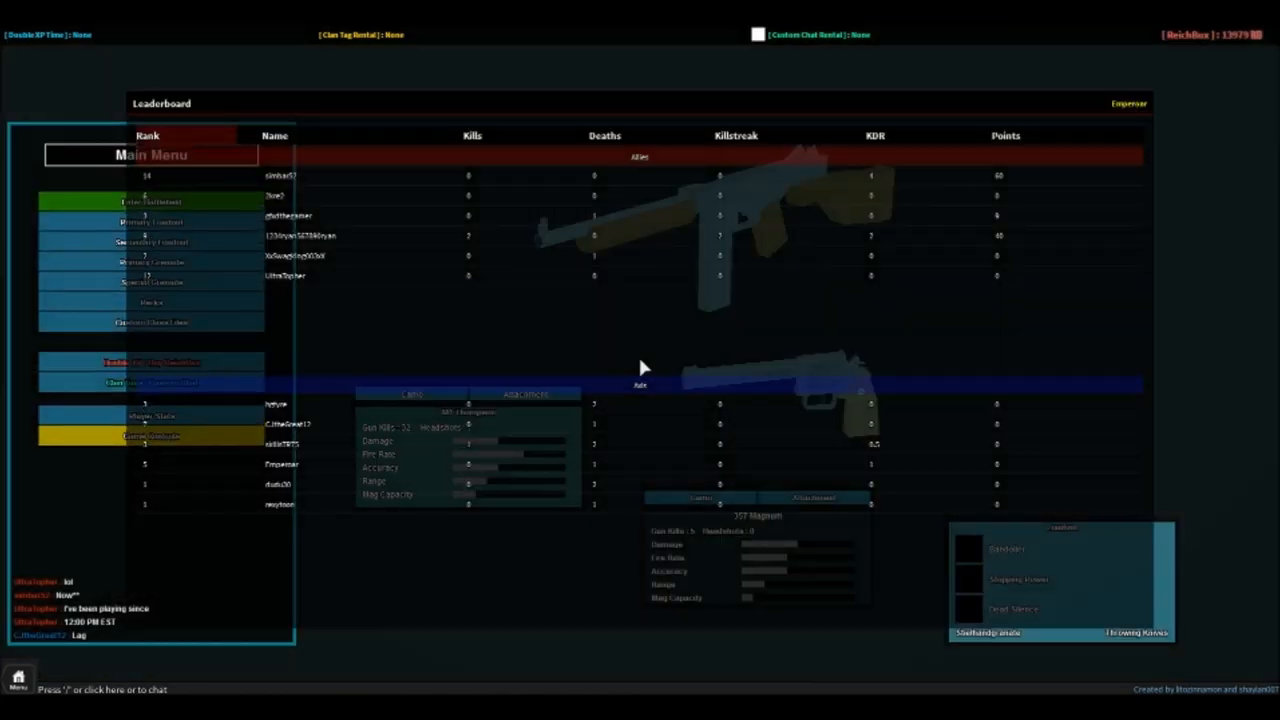
pyautogui.moveTo(600, 467)
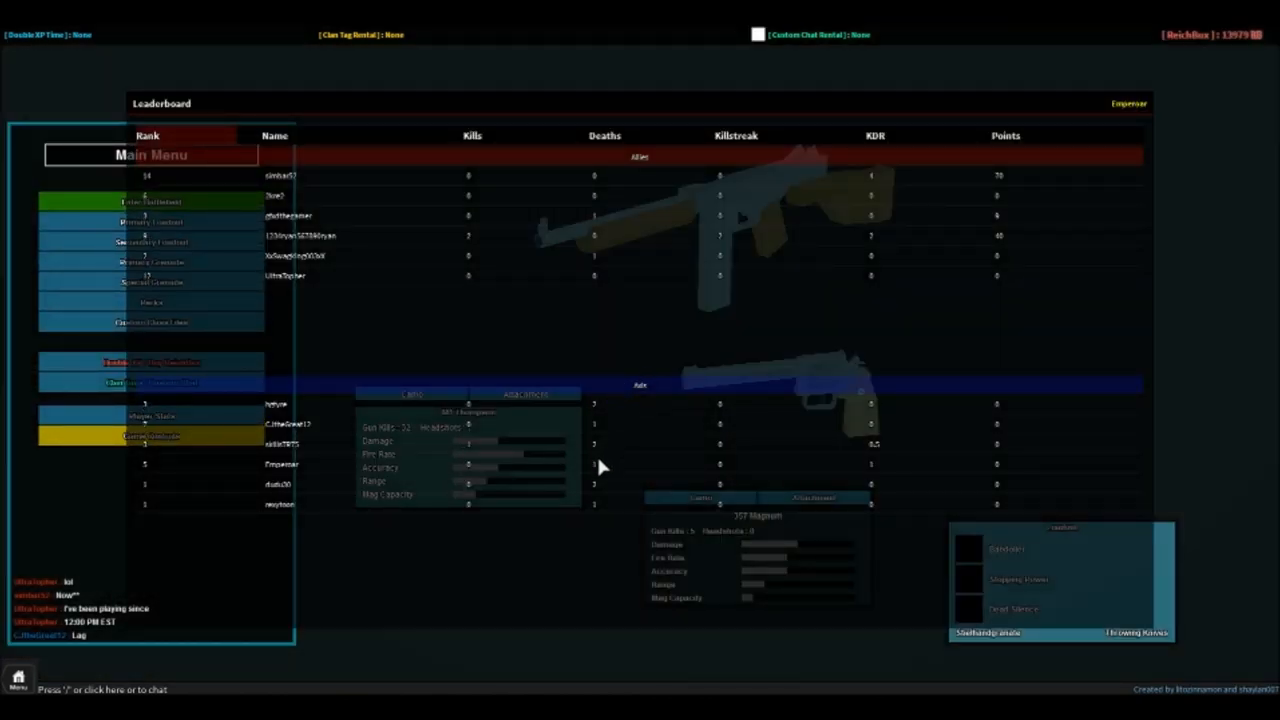
pyautogui.moveTo(500, 278)
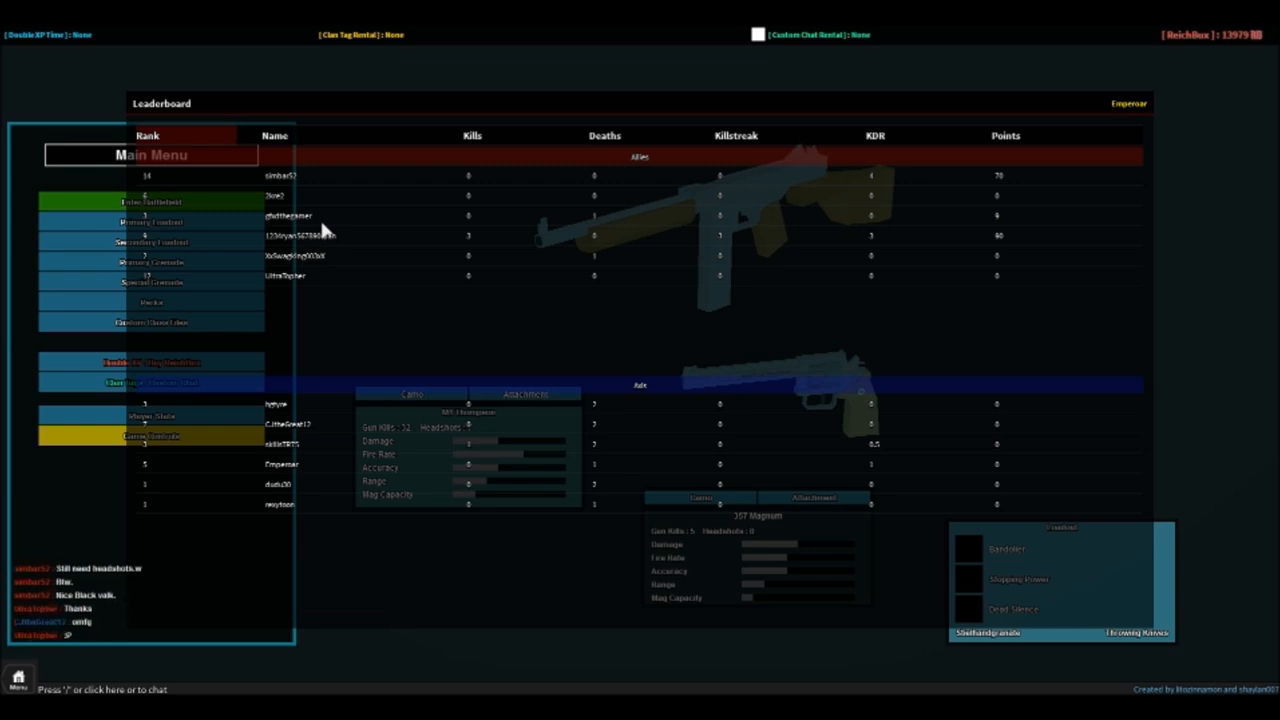
pyautogui.moveTo(413, 152)
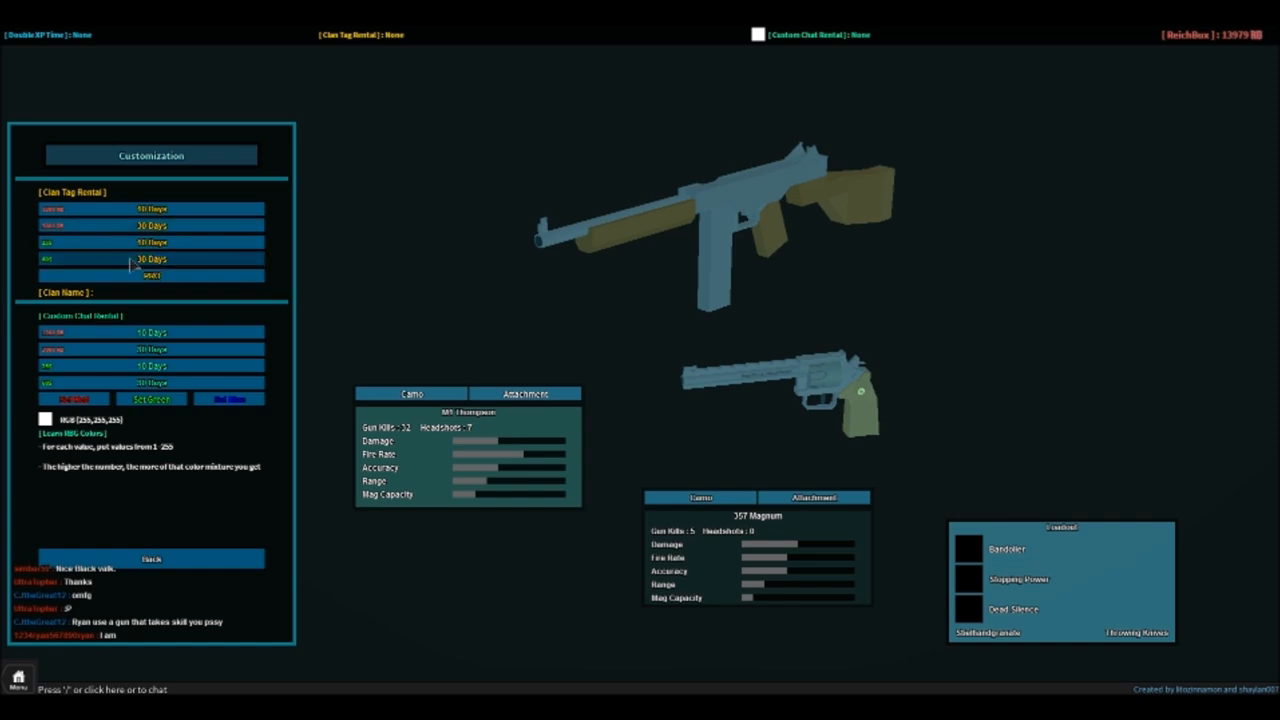
# - Buy the 30 Days Clan Tag Rental and dismiss the success message
pyautogui.click(150, 259)
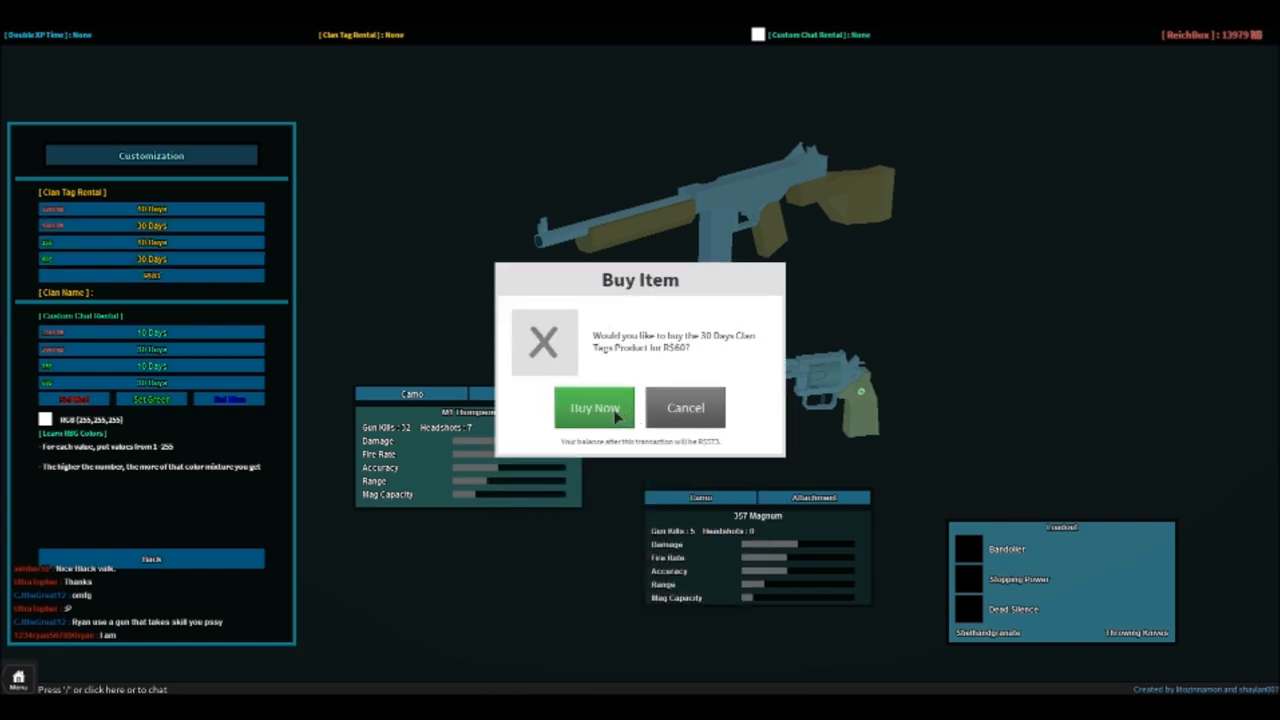
pyautogui.click(594, 407)
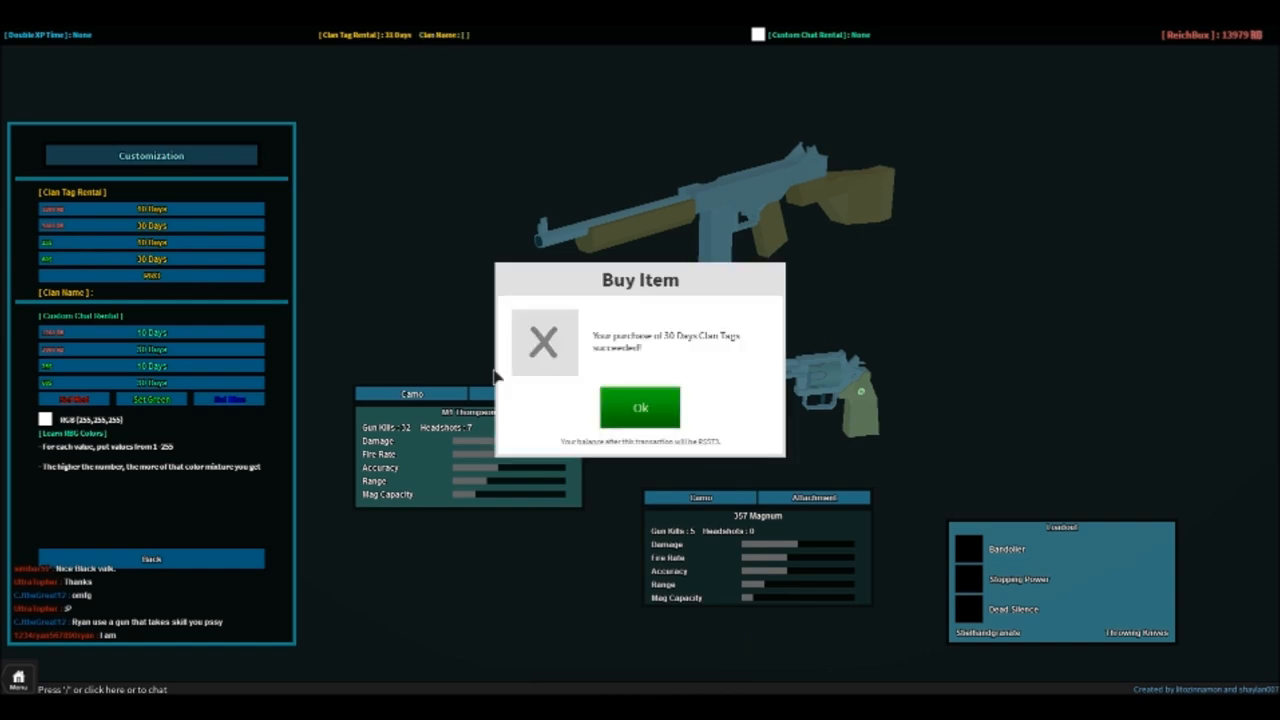
pyautogui.click(639, 407)
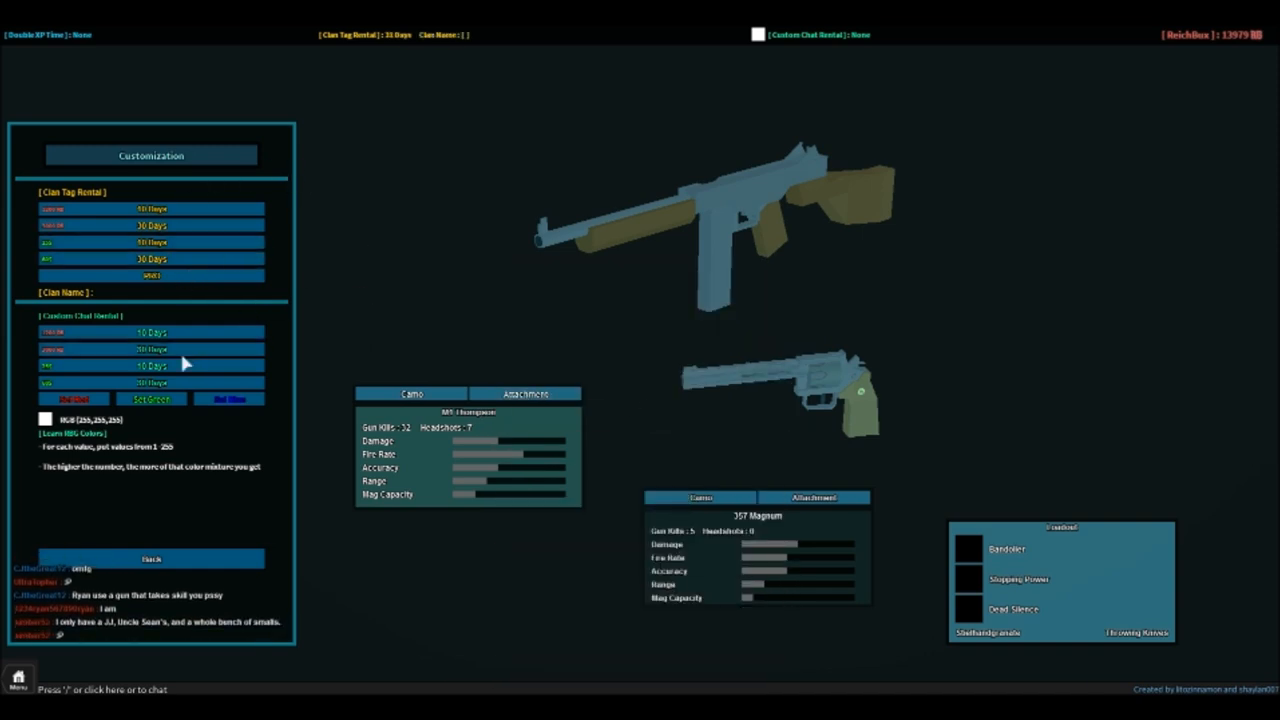
pyautogui.moveTo(187, 296)
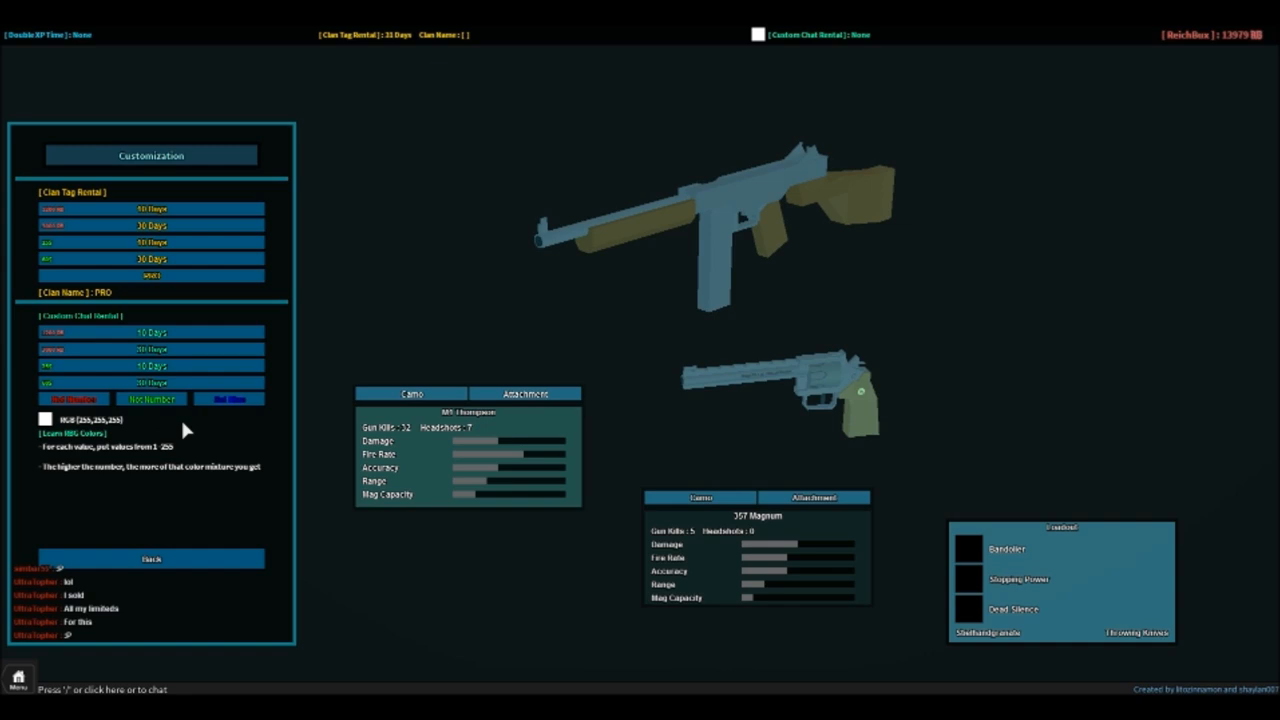
pyautogui.moveTo(176, 456)
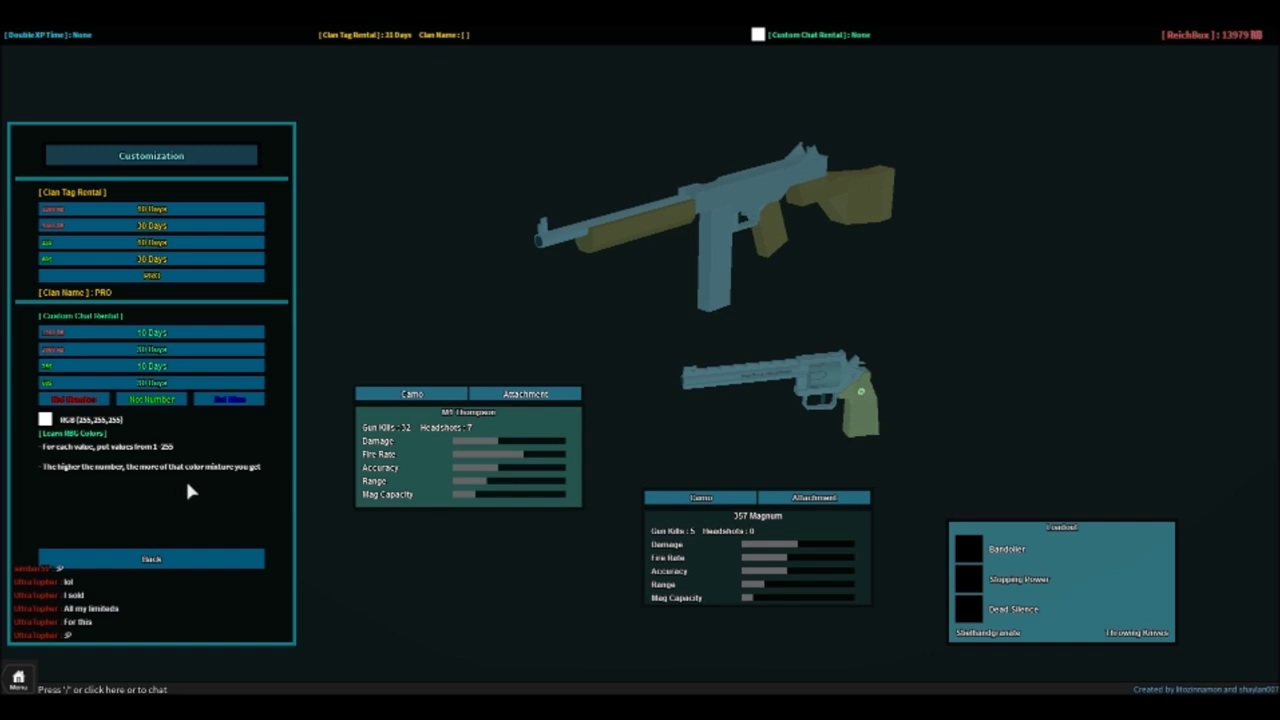
pyautogui.moveTo(192, 467)
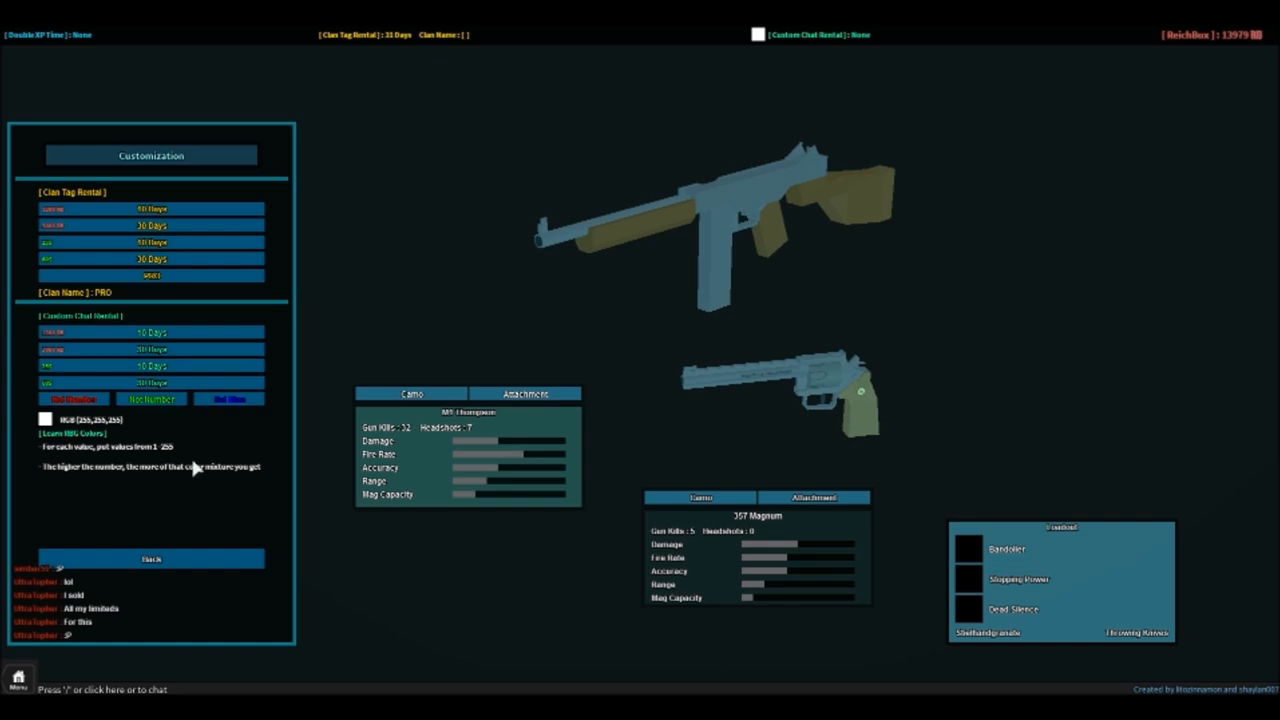
pyautogui.moveTo(158, 408)
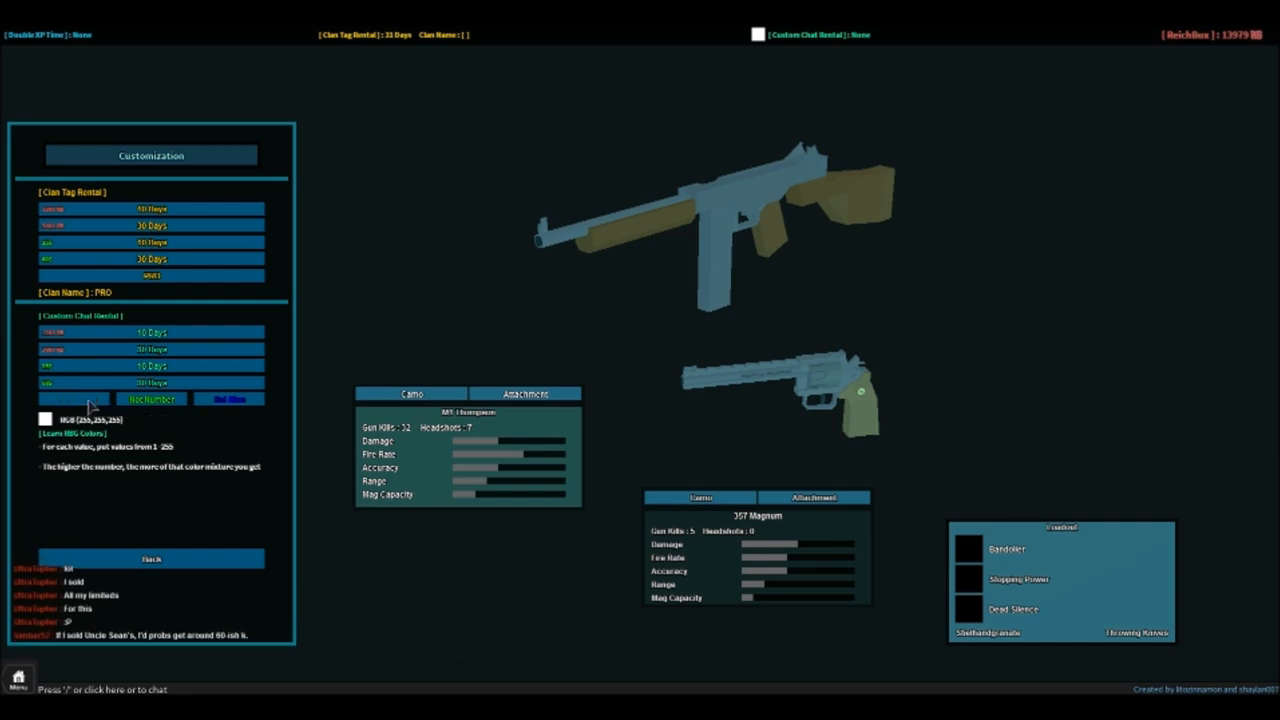
pyautogui.moveTo(172, 410)
pyautogui.write('255')
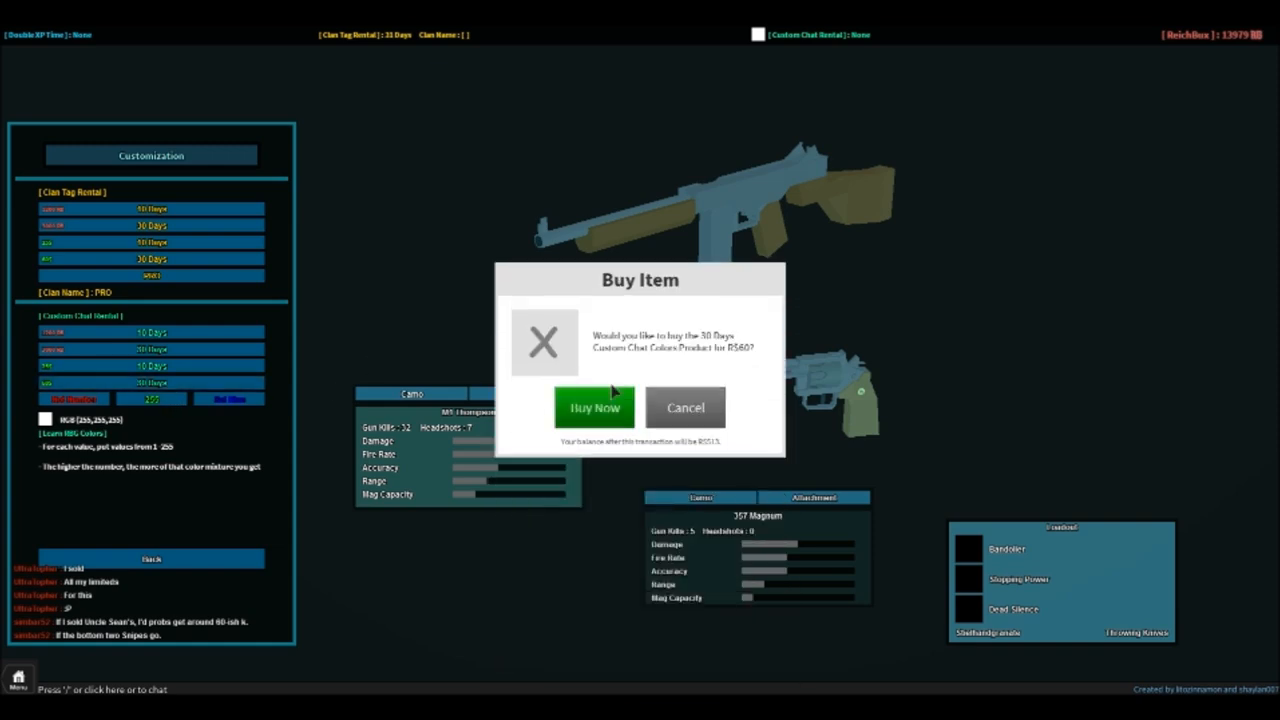
# - Confirm the 30 Days Custom Chat colours rental purchase with Buy Now
pyautogui.click(594, 407)
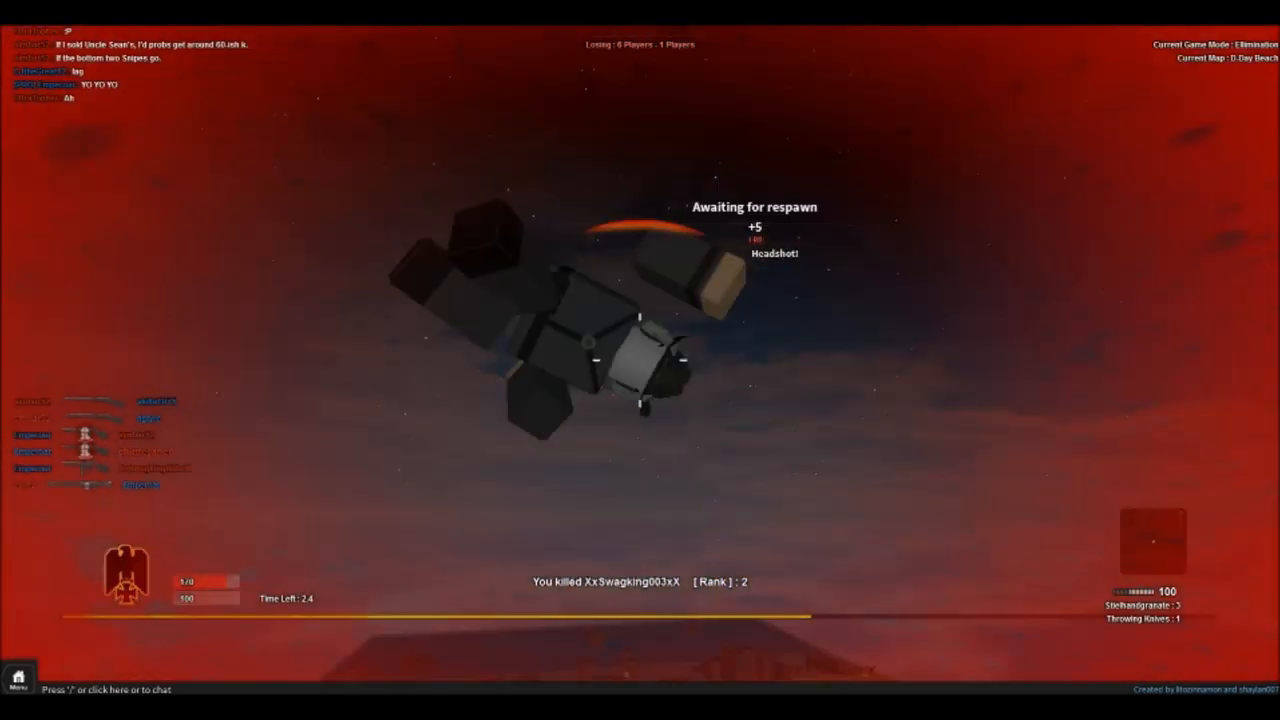
# - Hold Tab to show the D-Day Beach leaderboard while waiting to respawn
pyautogui.press('Tab')
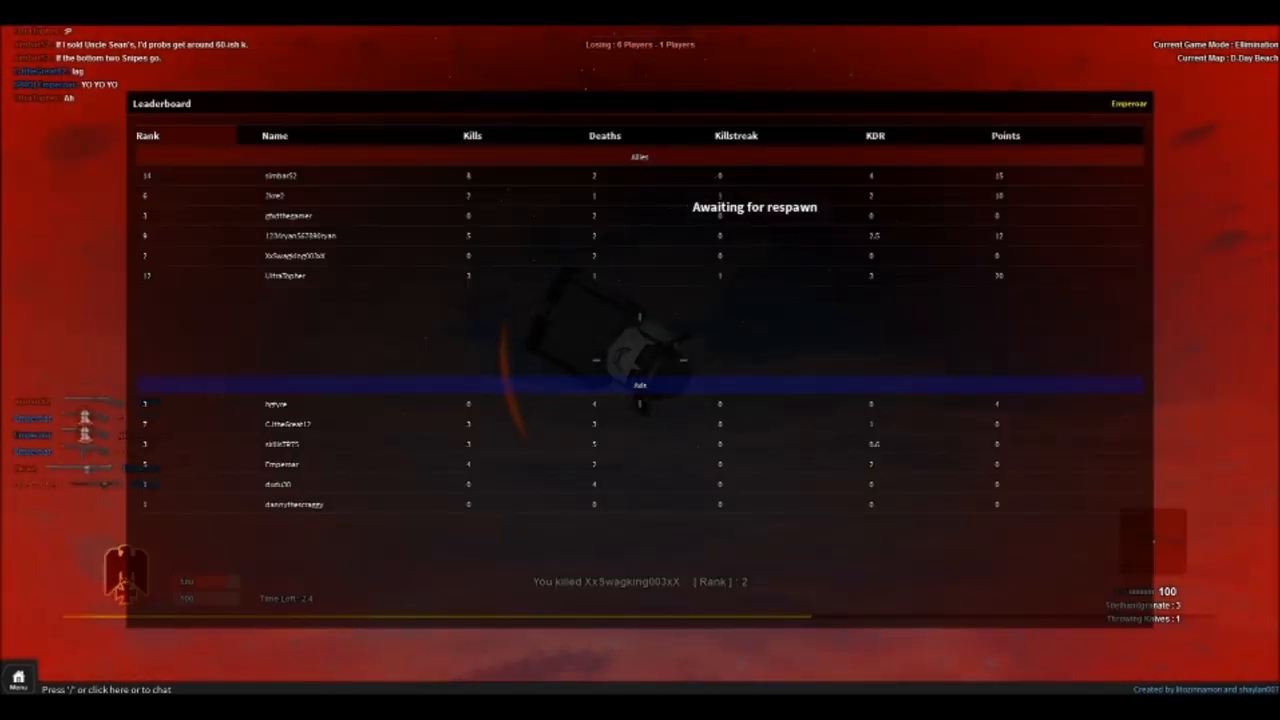